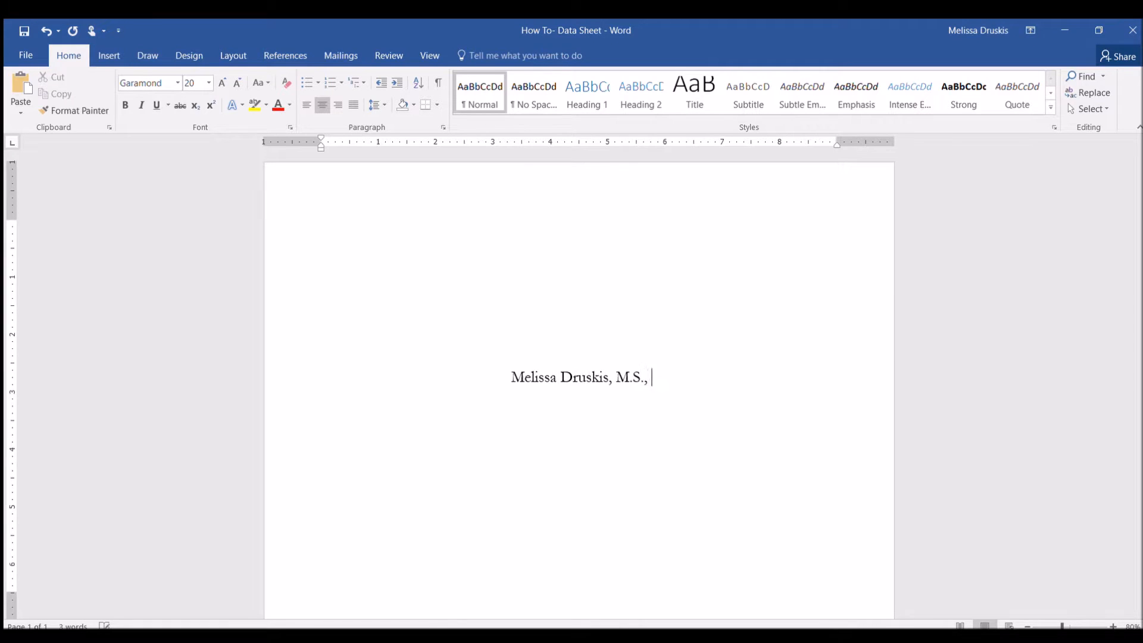
- Enter the BCBA credit line, the 'How to: Make a Data Sheet Part 3' title, and three topic bullets
text(BCBA)
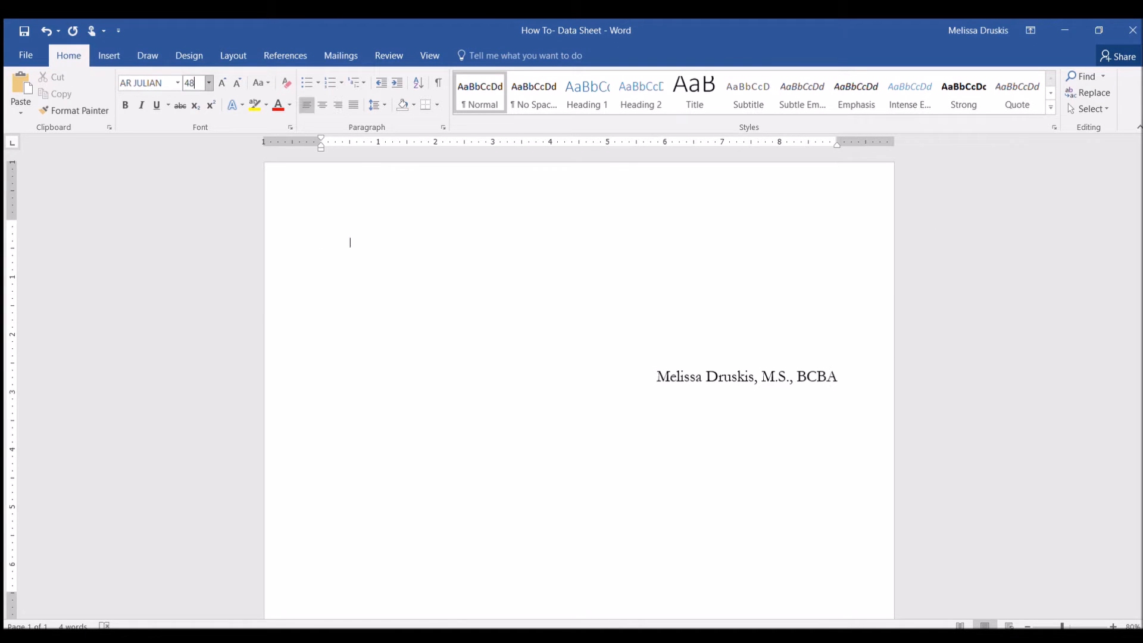
text(How to: Make a Data Sheet)
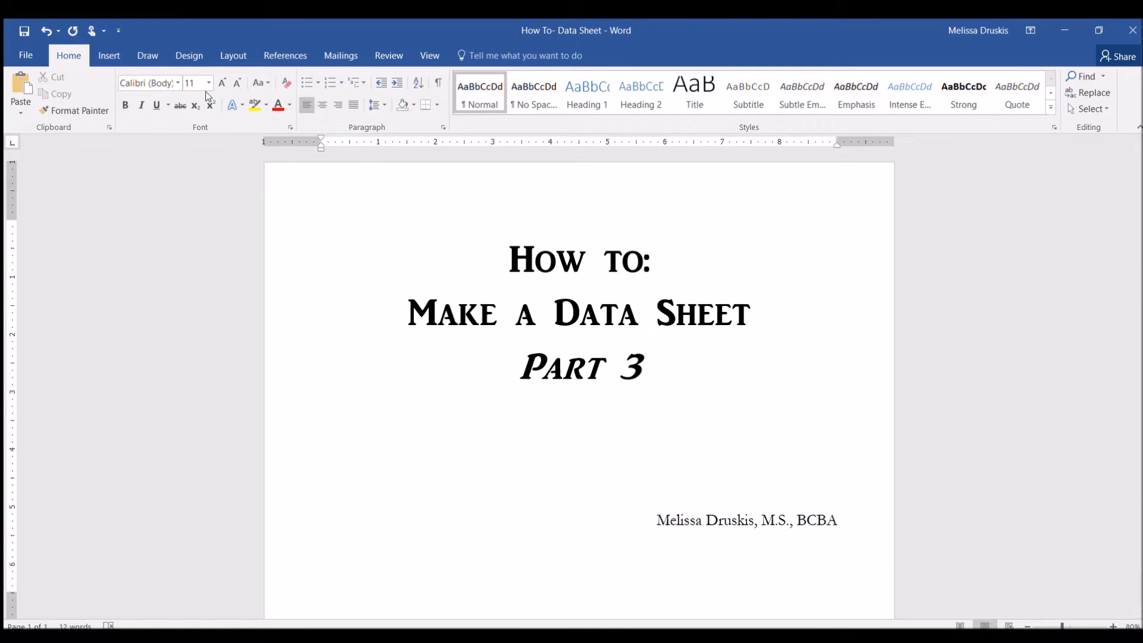
text(Behavior Data)
text(Use Partial Interval)
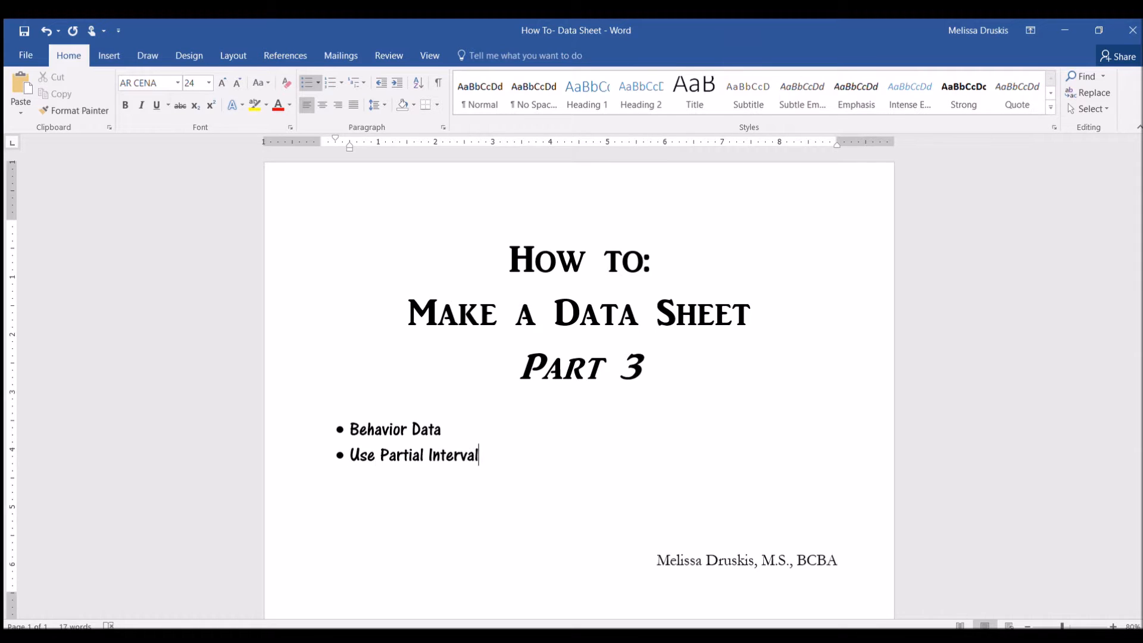
text(Recording)
text(Record ABC Data)
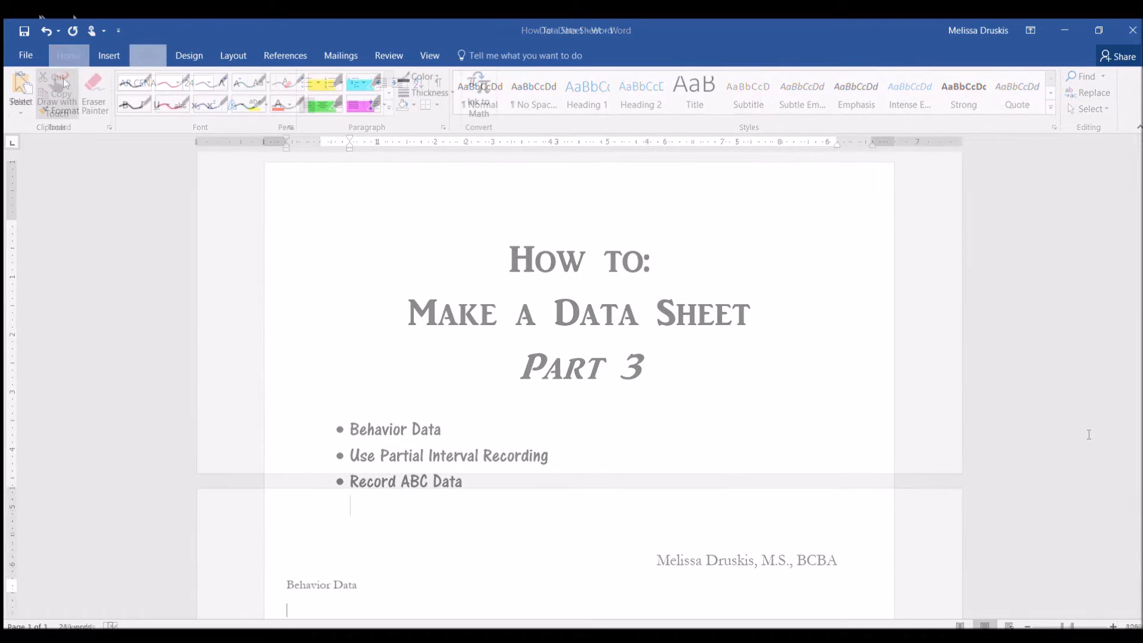
- Insert a 5-column by 3-row table below the Behavior Data heading
click(147, 56)
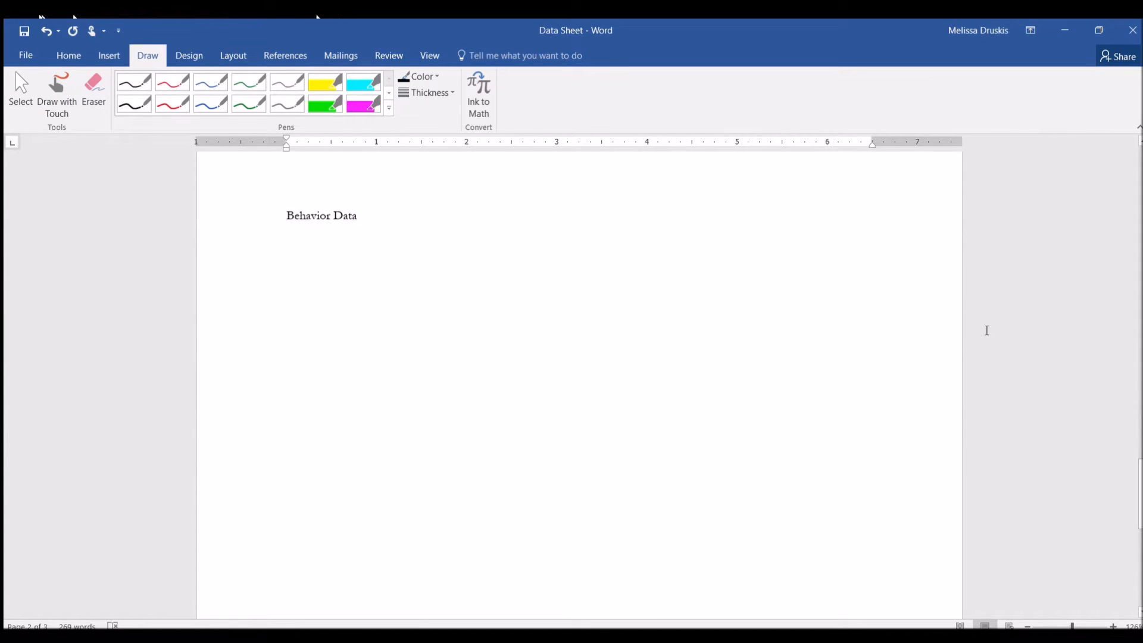
click(108, 55)
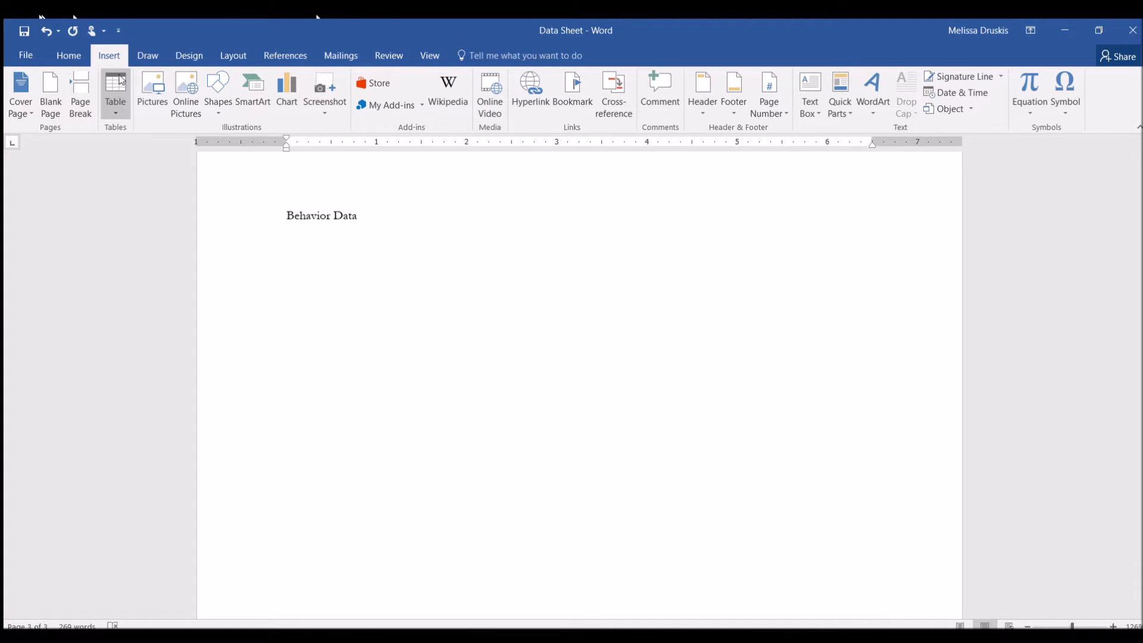
mouse_move(162, 139)
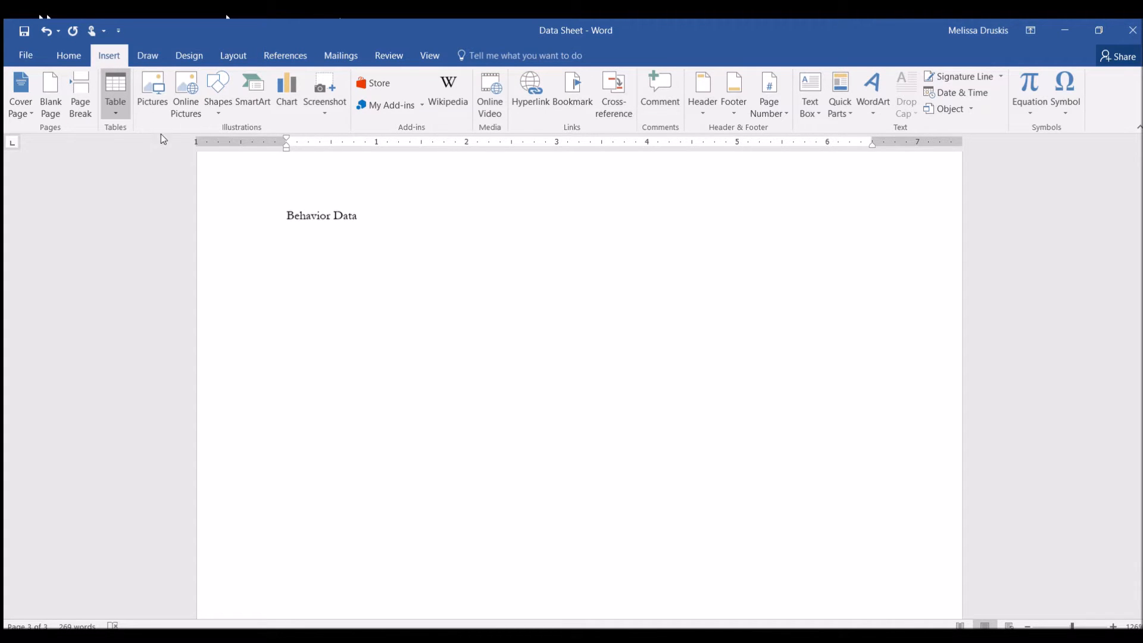
click(114, 88)
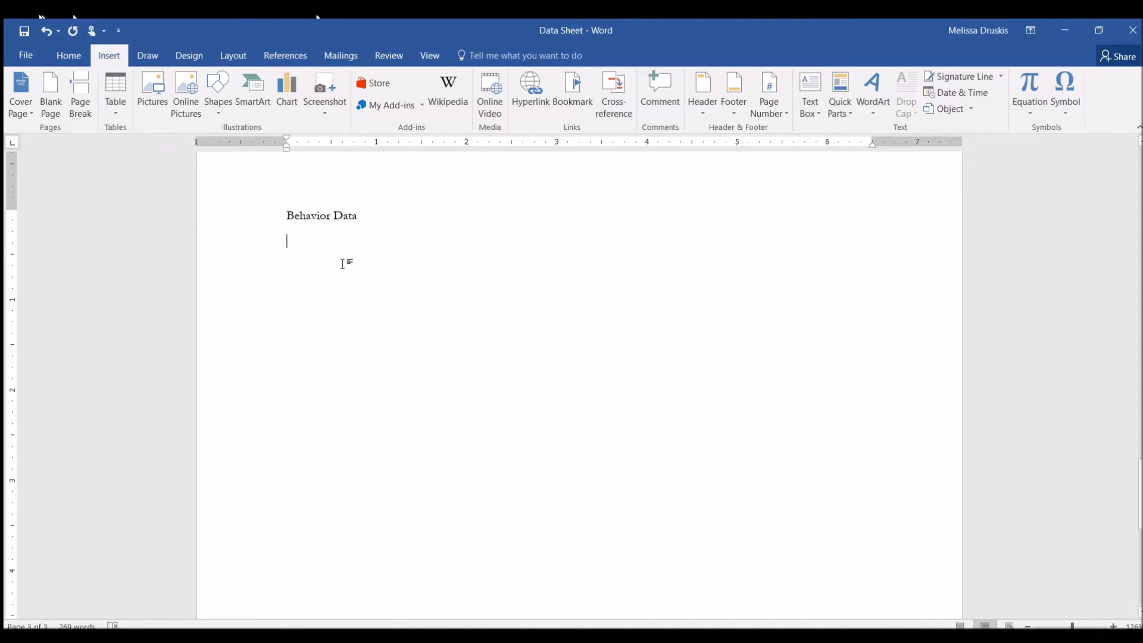
click(114, 84)
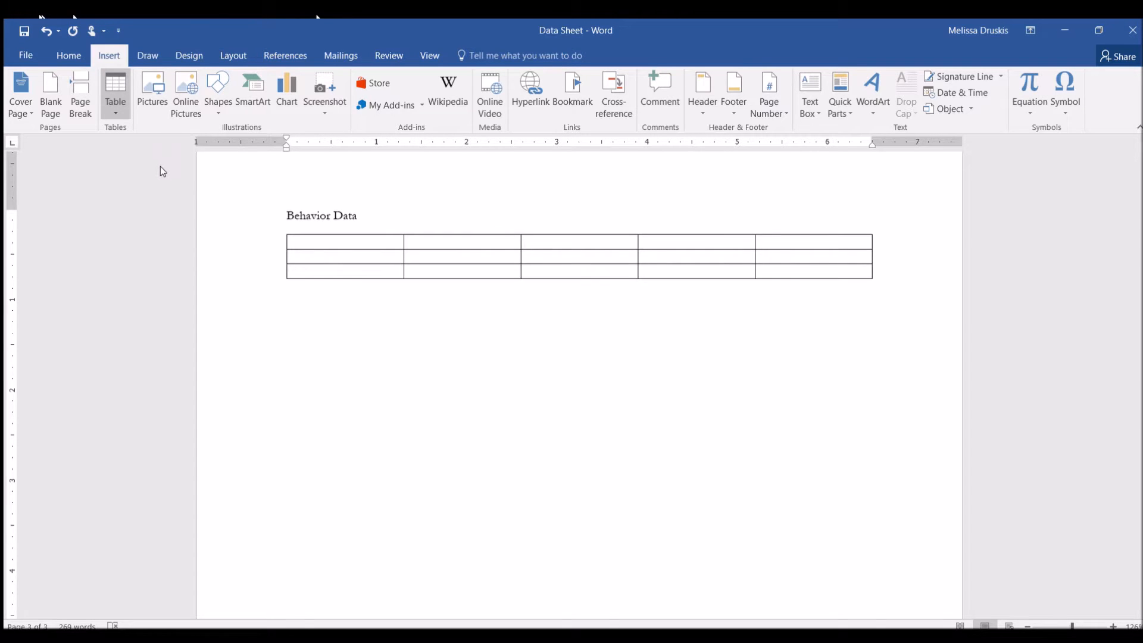
click(334, 242)
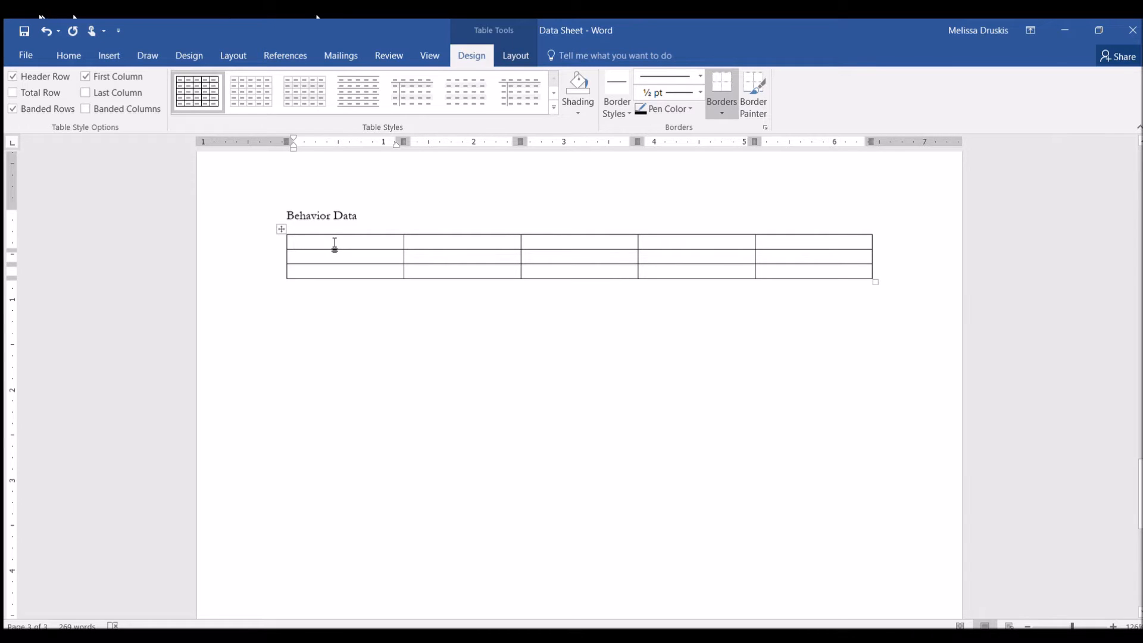
- Type the headers Aggression, Disruption, Pica, SIB and Non-Compliance across the first row
text(A)
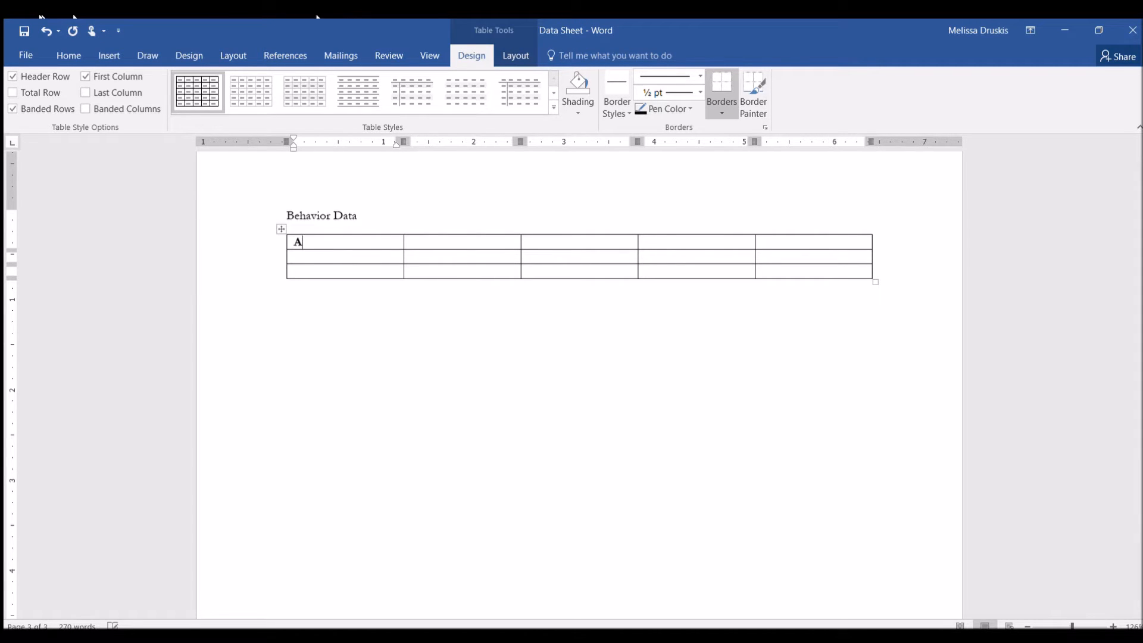
text(gg)
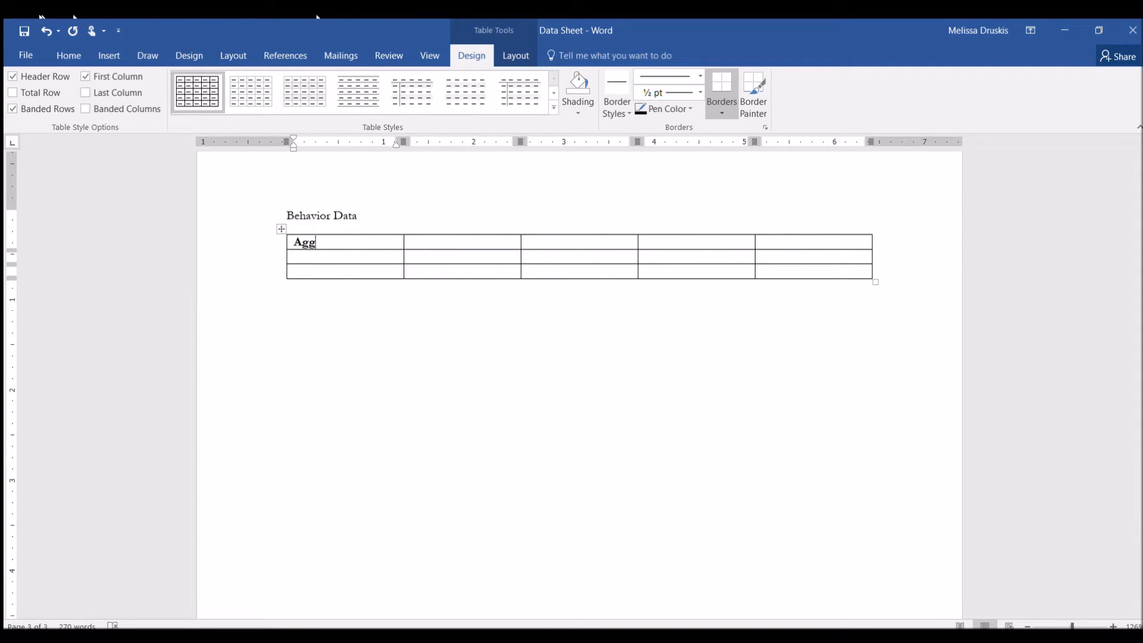
text(ression)
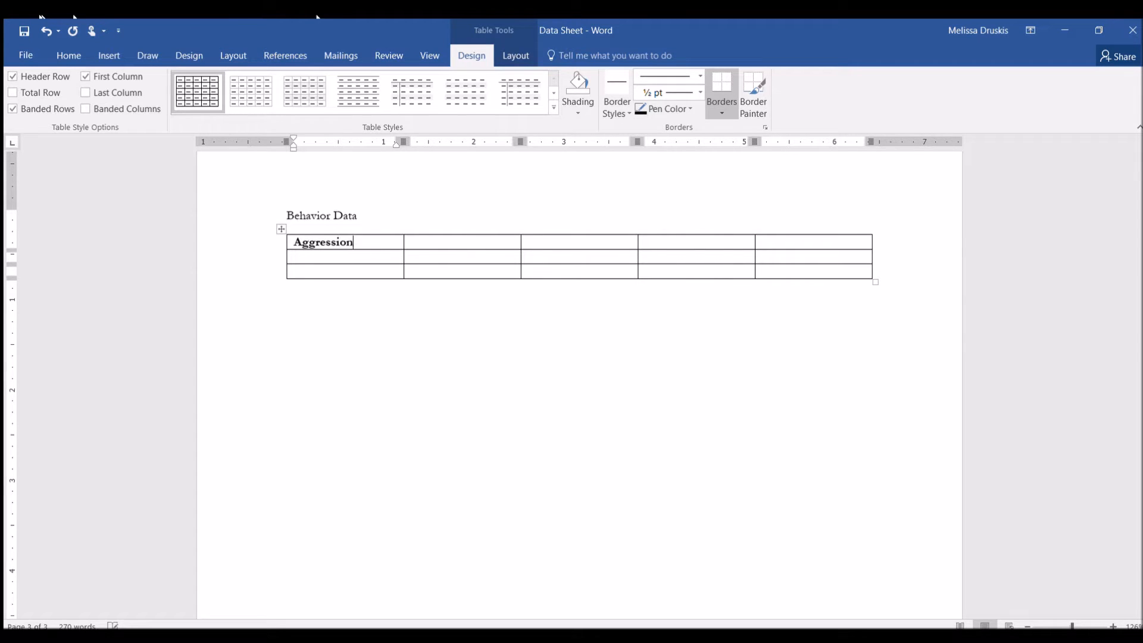
text(Dis)
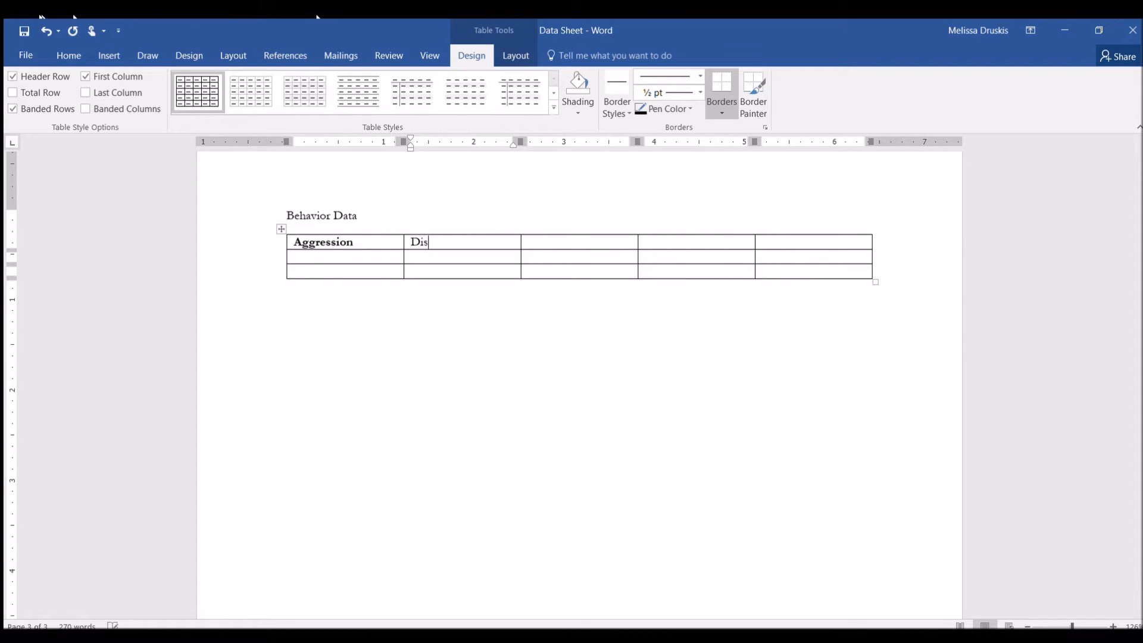
text(ruption)
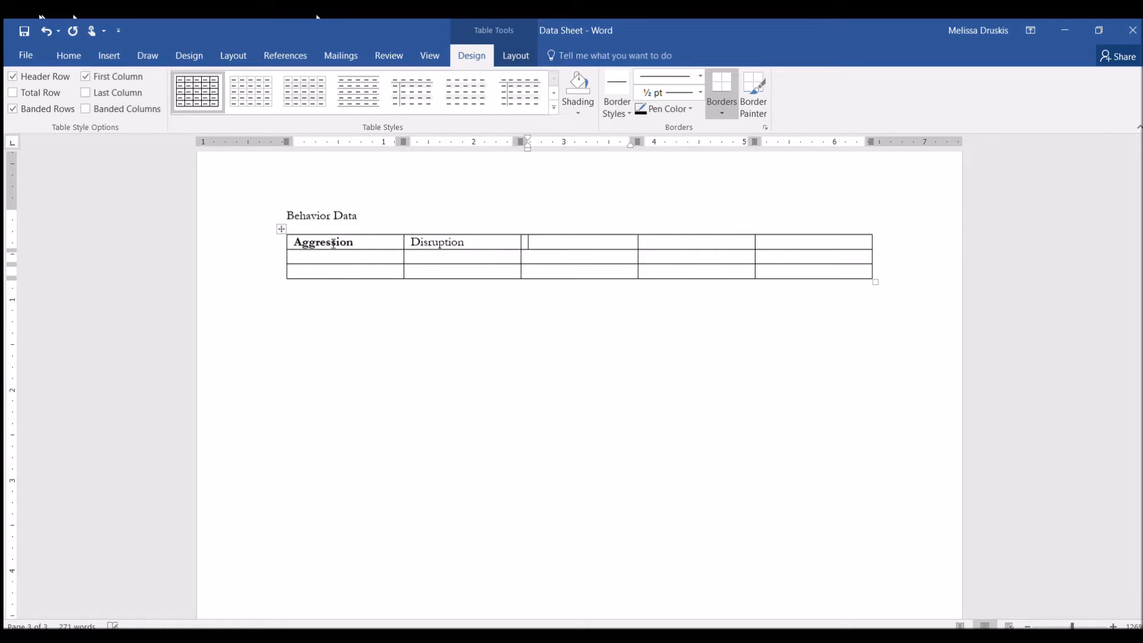
text(Pica)
click(814, 242)
text(Non-)
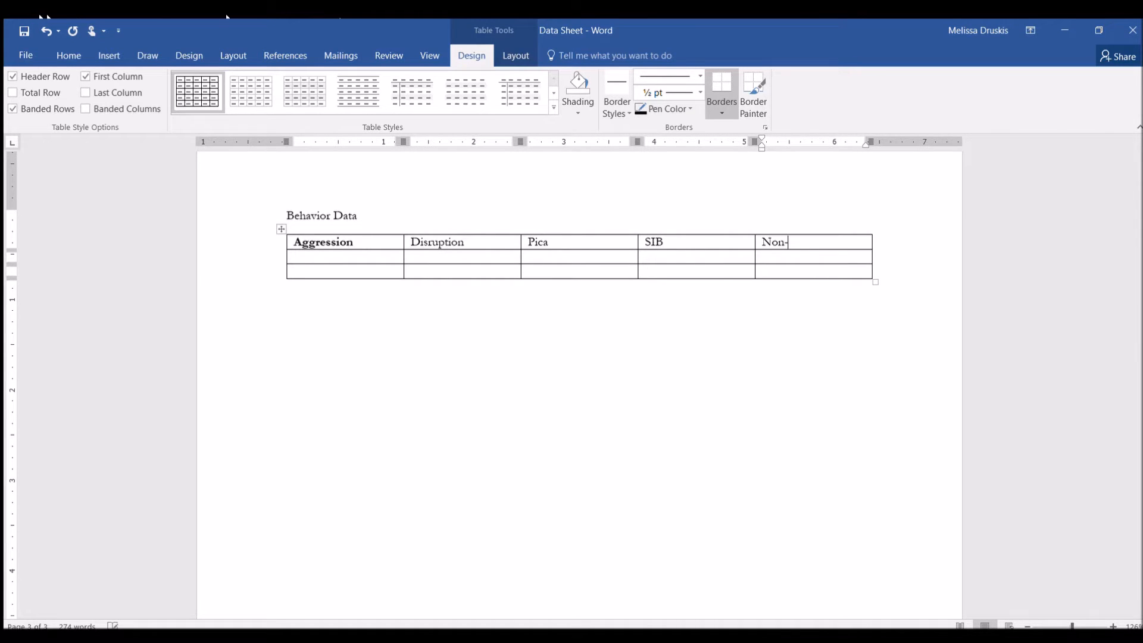
text(C)
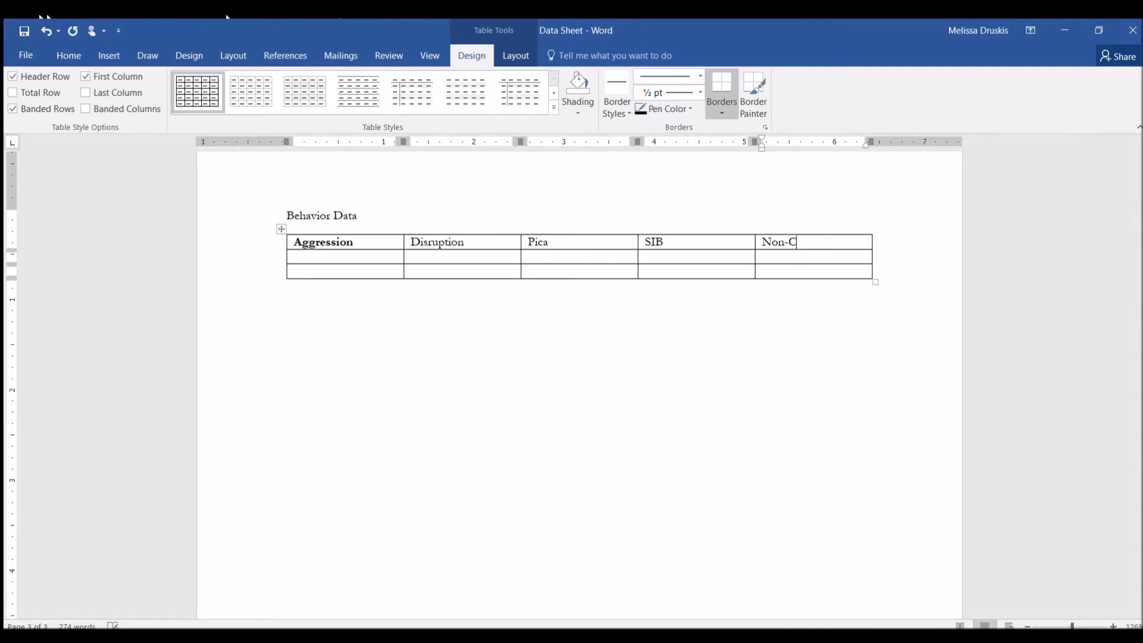
text(ompliance)
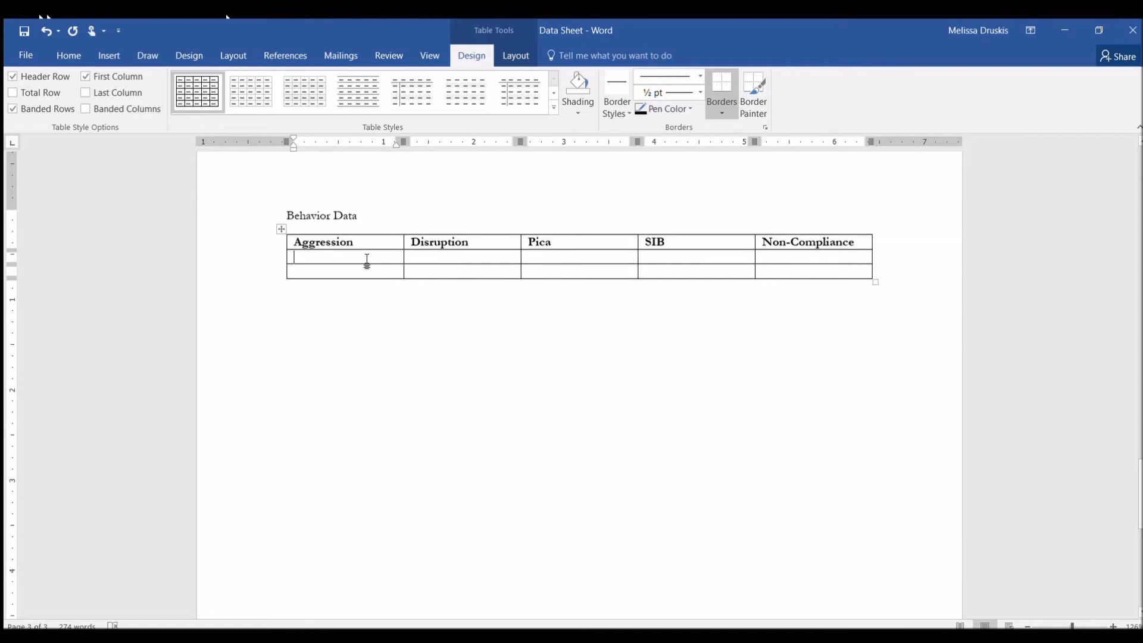
- Type the Aggression definition: anytime client hits, kicks, pinches, scratches, or pulls others' hair
text(A)
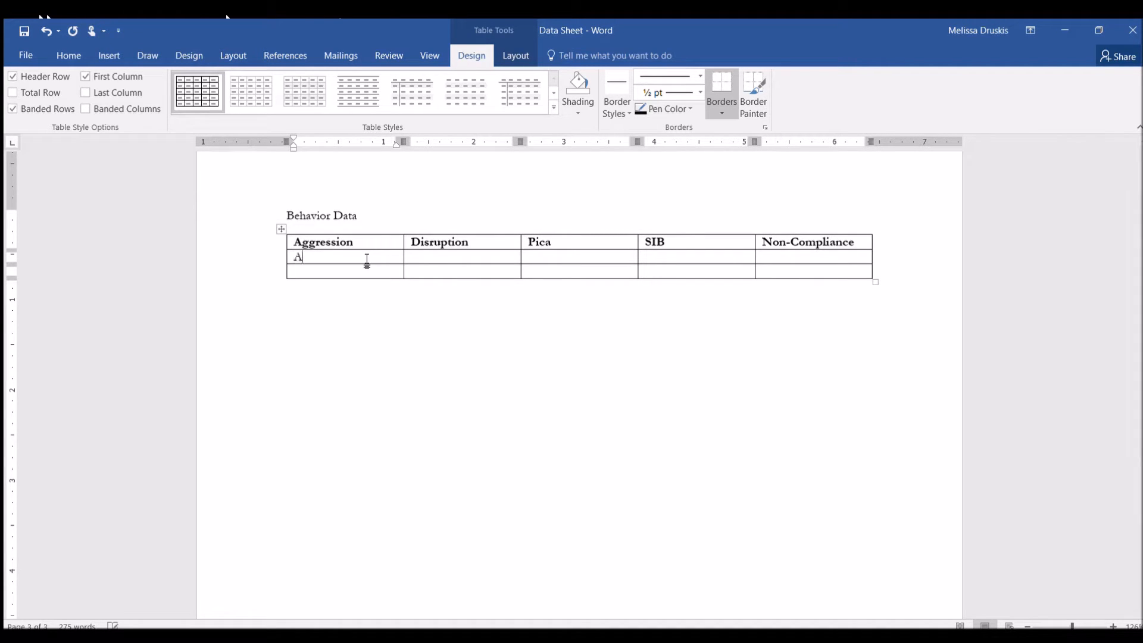
text(nytime)
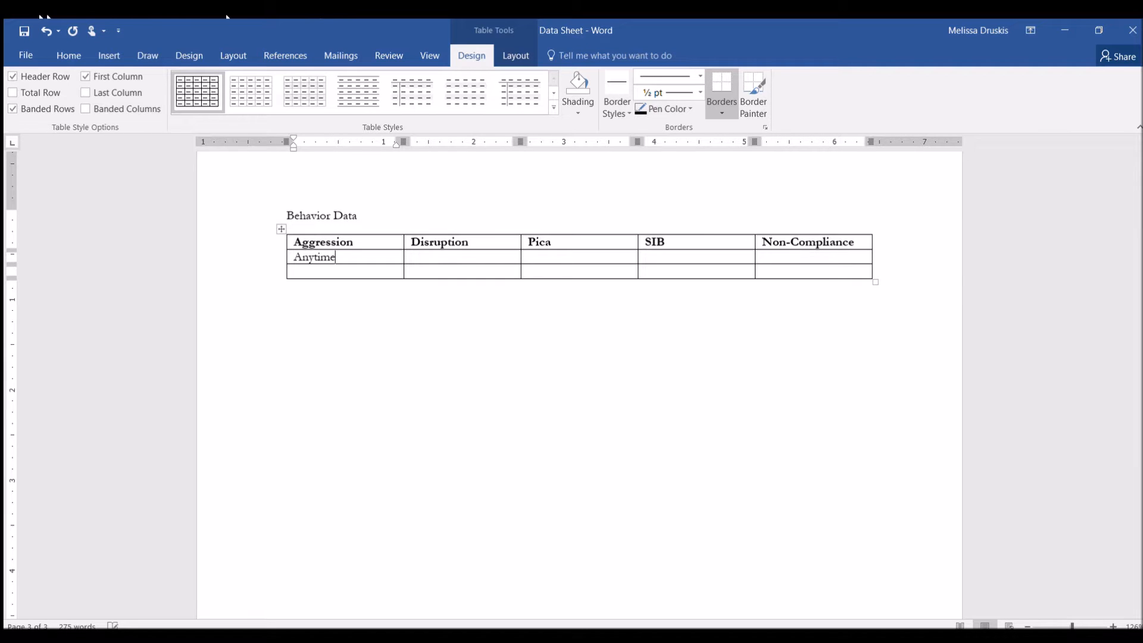
text(client)
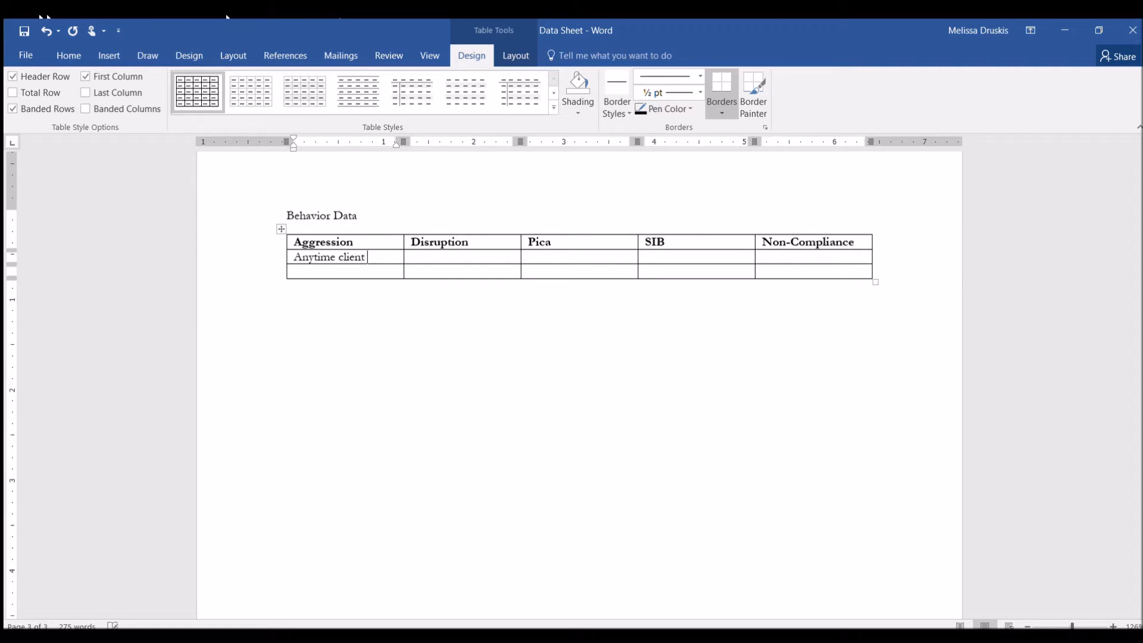
text(hits, kicks,)
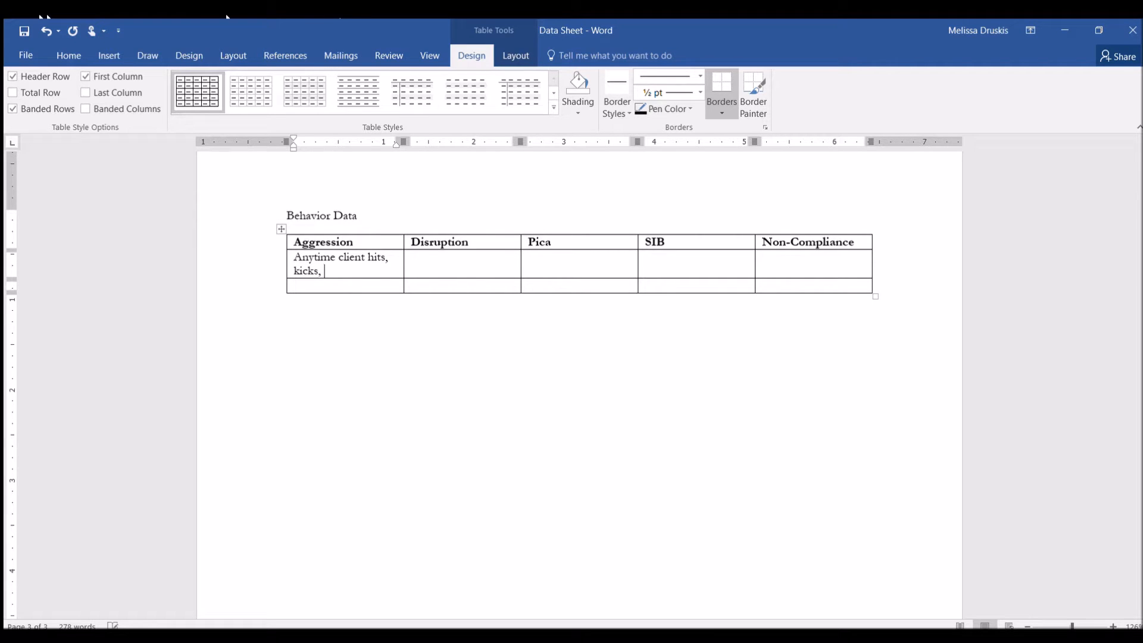
text(piches)
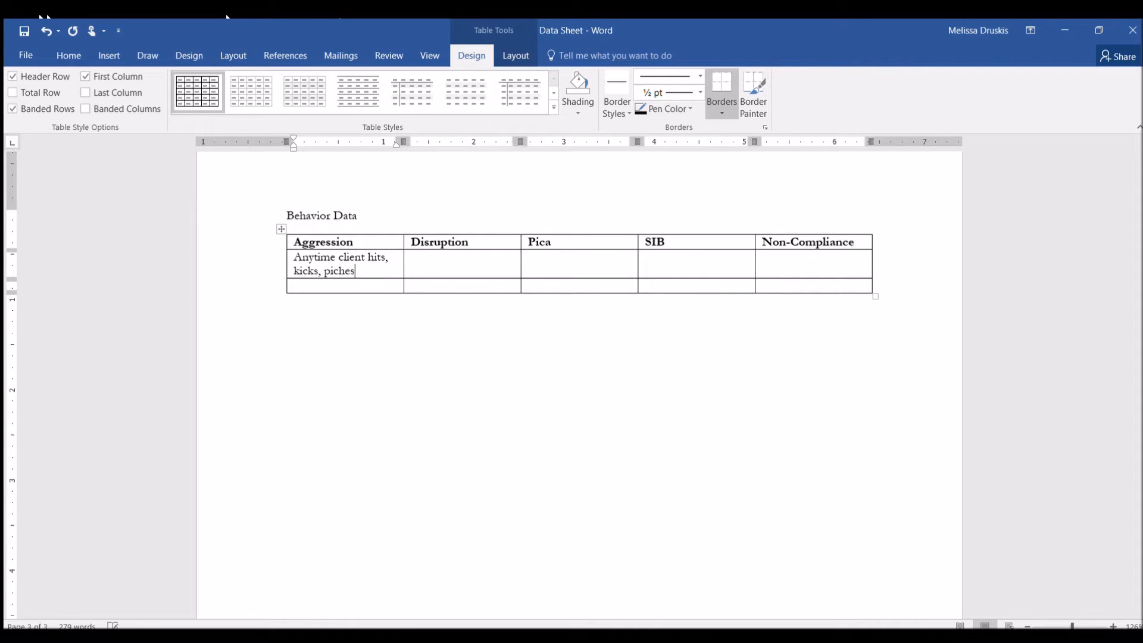
text(, scratches, or pulls)
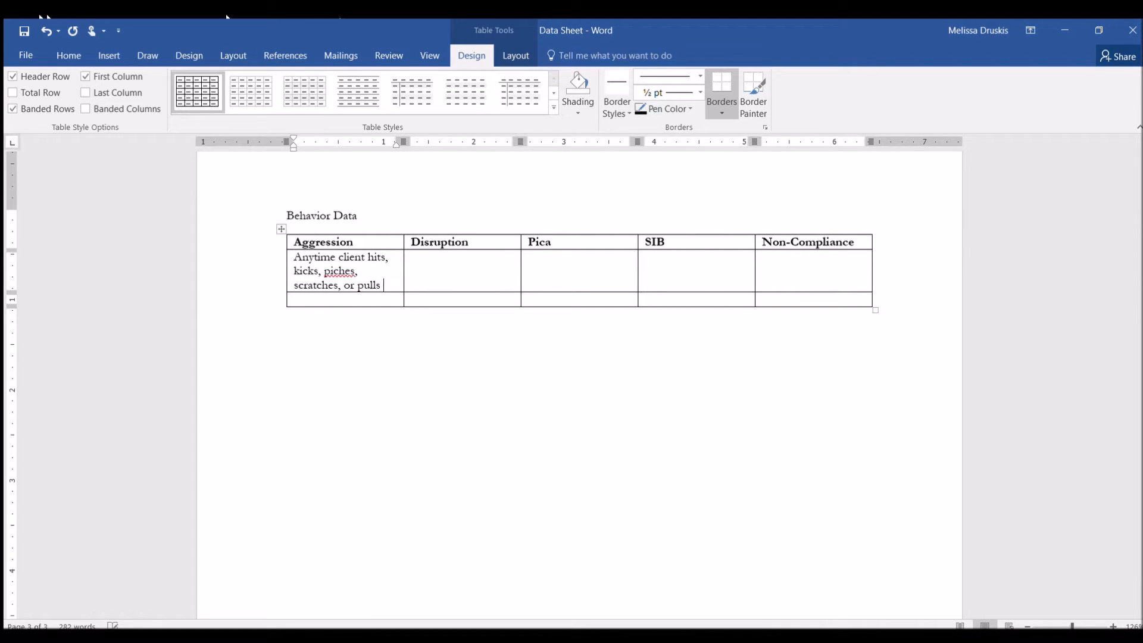
text(hair of ant)
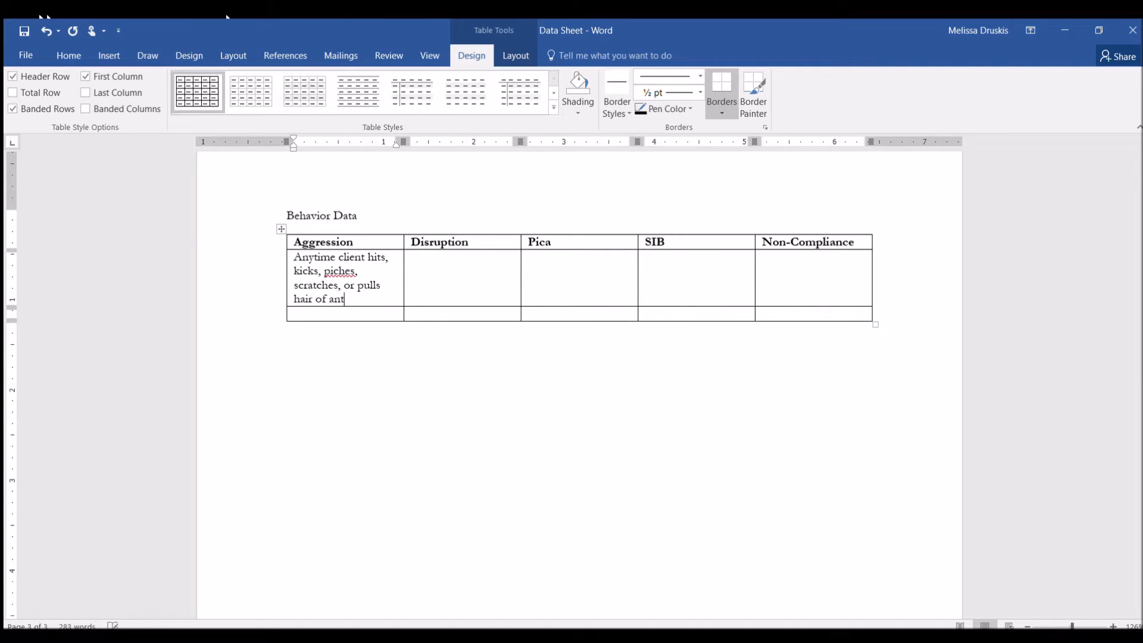
text(other person.)
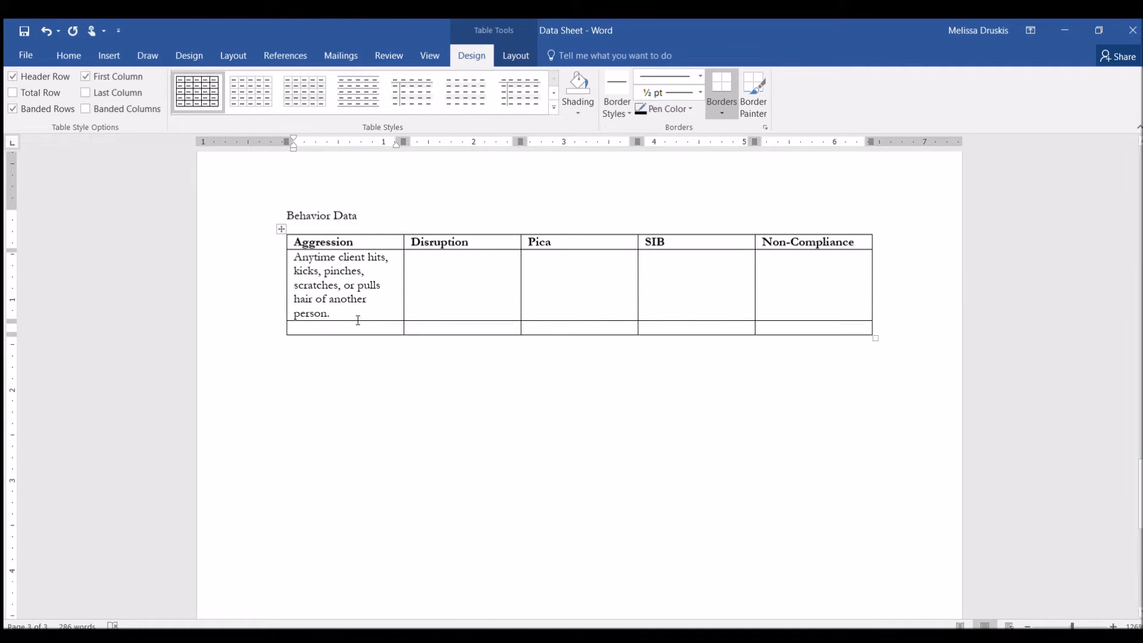
- Type the Disruption, Pica, SIB and Non-Compliance definitions in the second row
text(Anytime client throws materials, knocks over furniture, o)
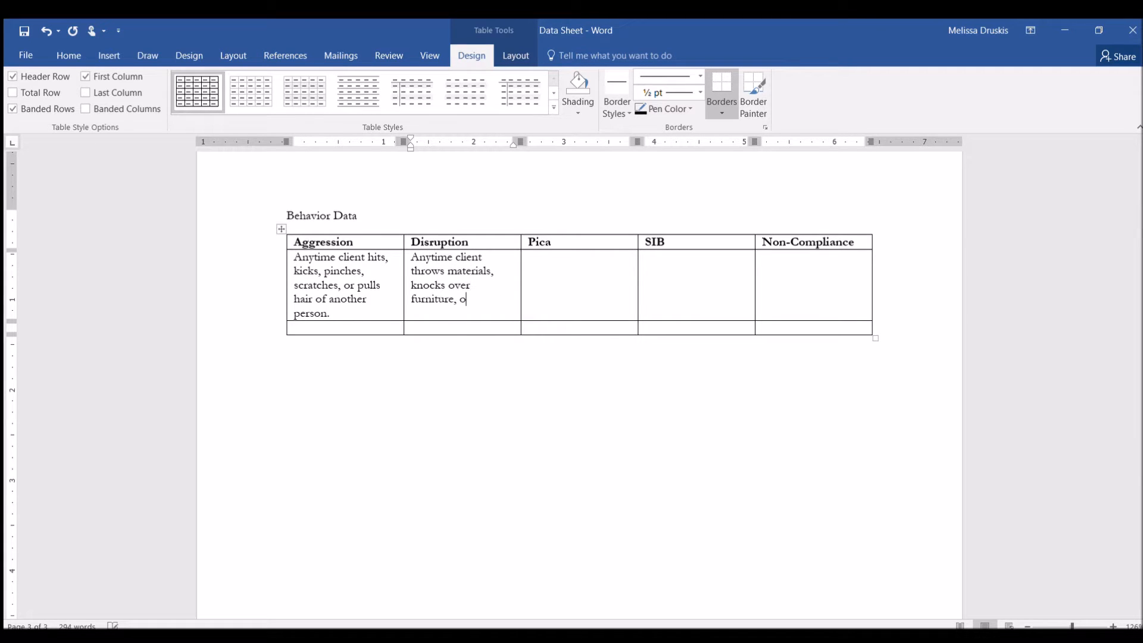
text(Anytime)
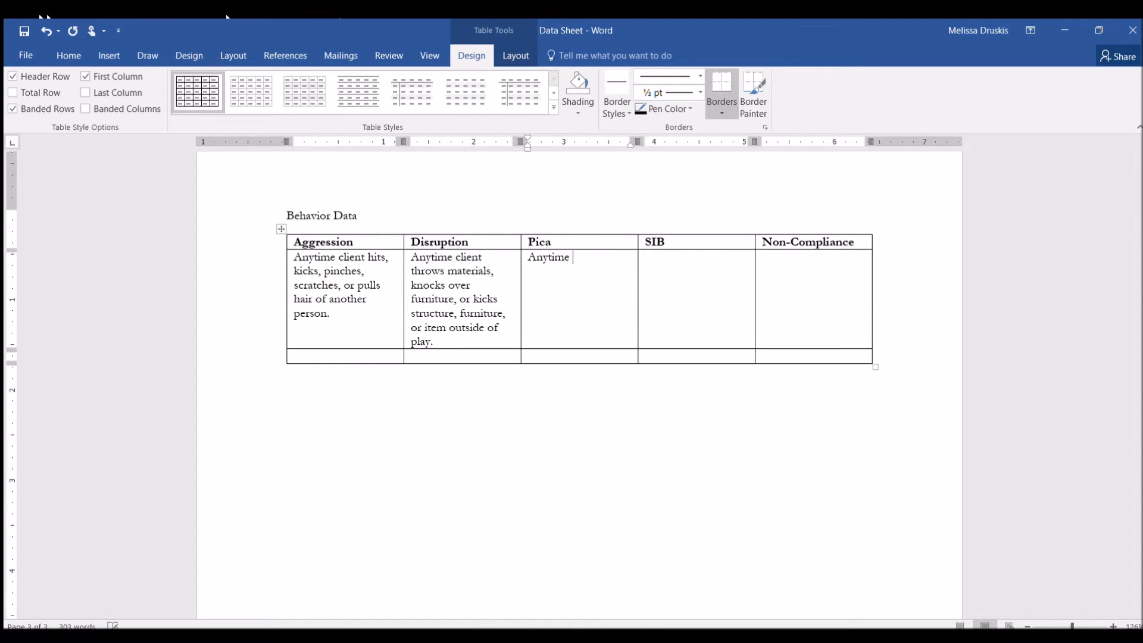
text(client puts non-food item in mouth, excluding utinsils and oral hygiene items.)
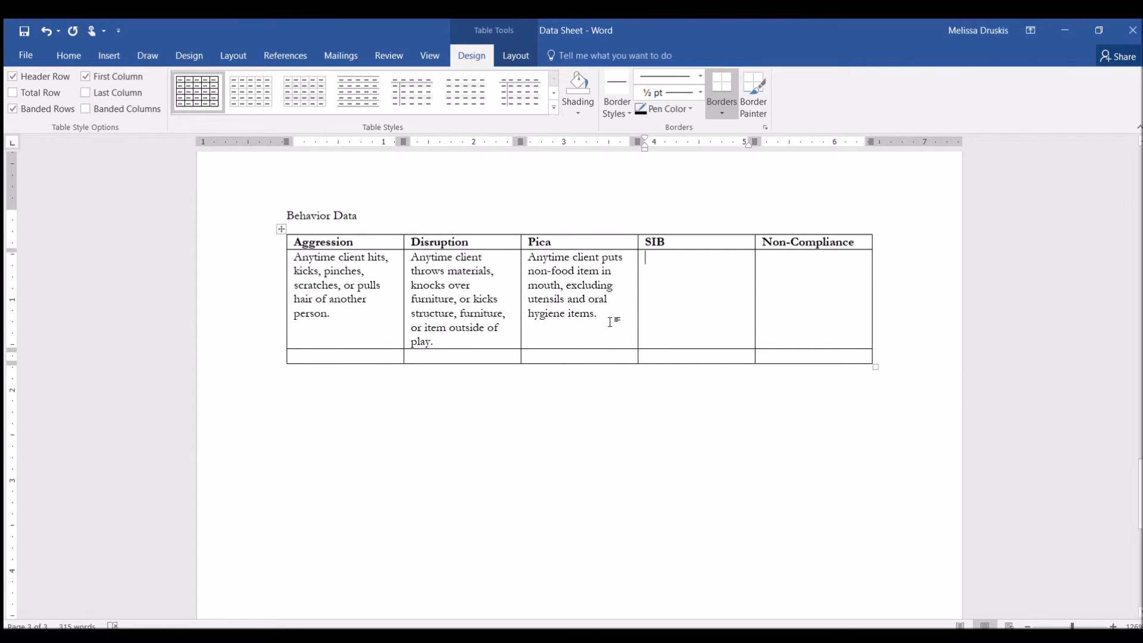
text(Anytime client hits head on wall, furniture, or hard surface)
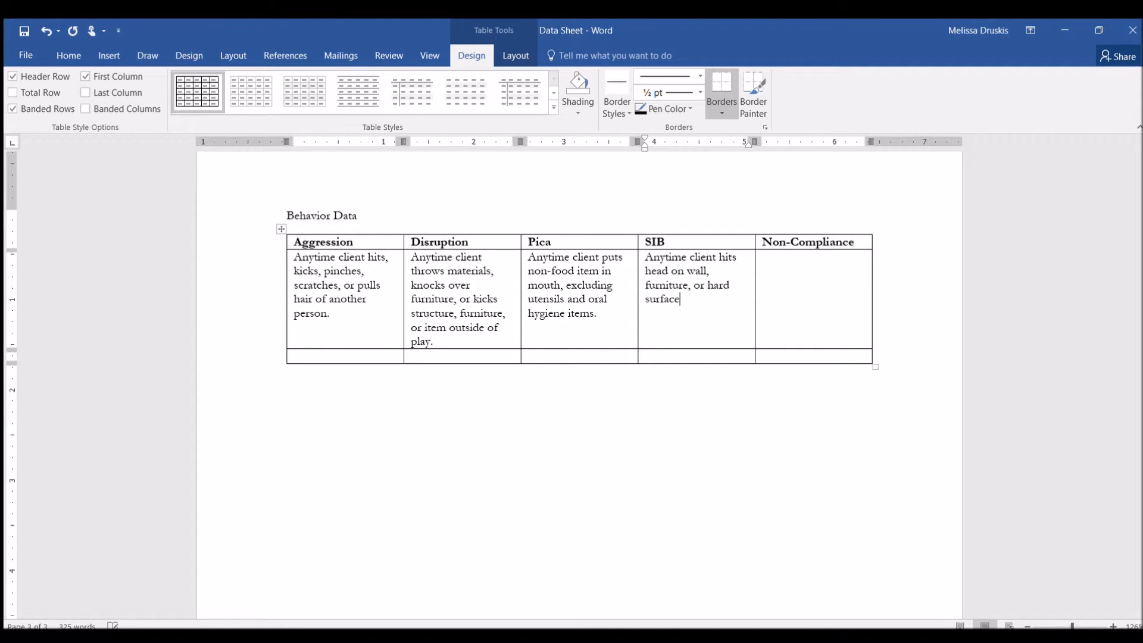
text(Anytime client does not follow instruction within 20 seconds.)
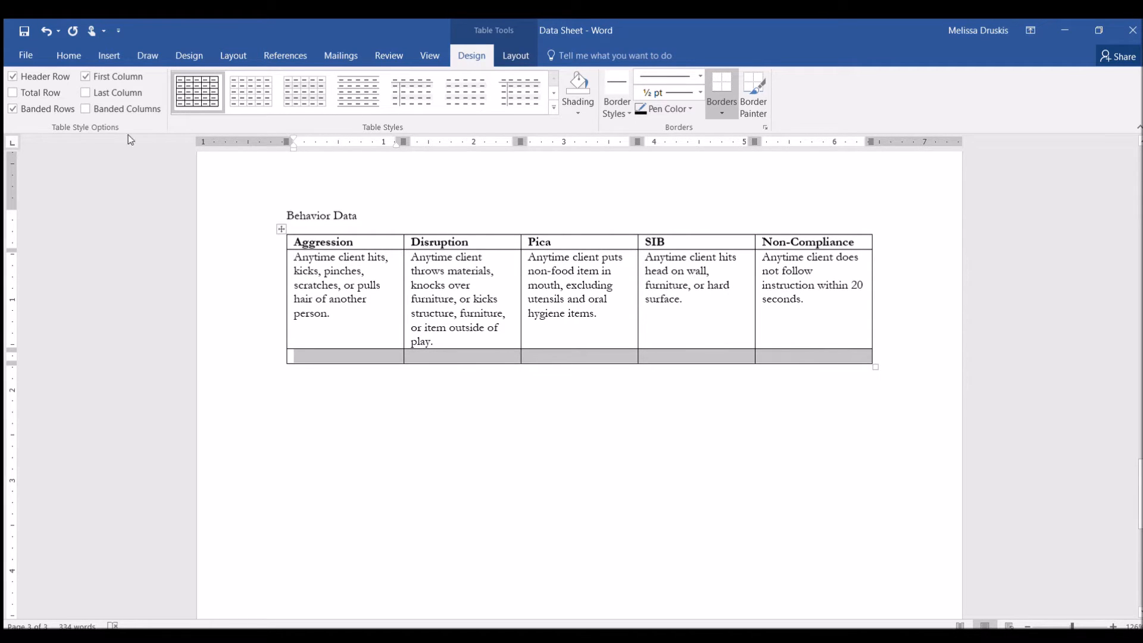
- Fill the bottom row with italic 'Score per instance', changing Non-Compliance's cell to 'Score total time'
click(68, 55)
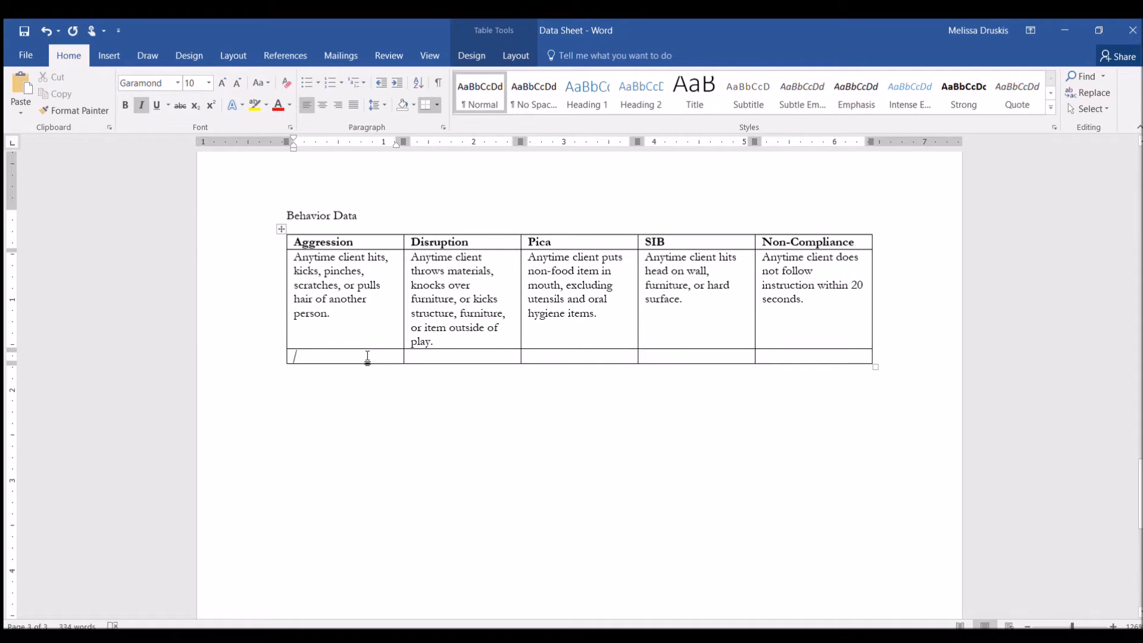
text(Score per i)
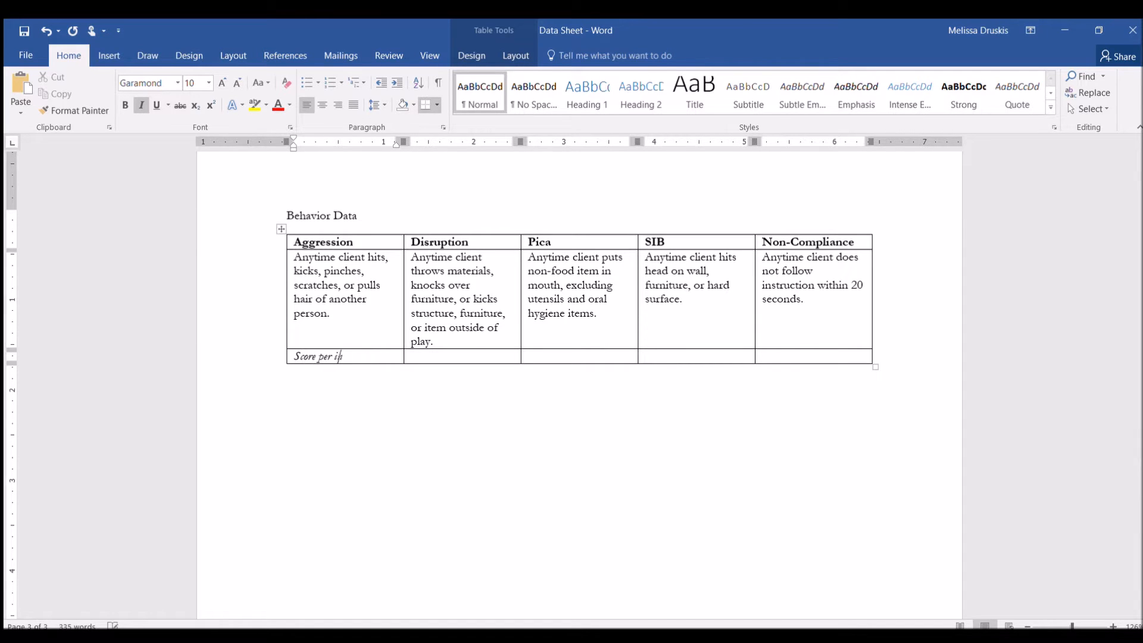
text(nstance)
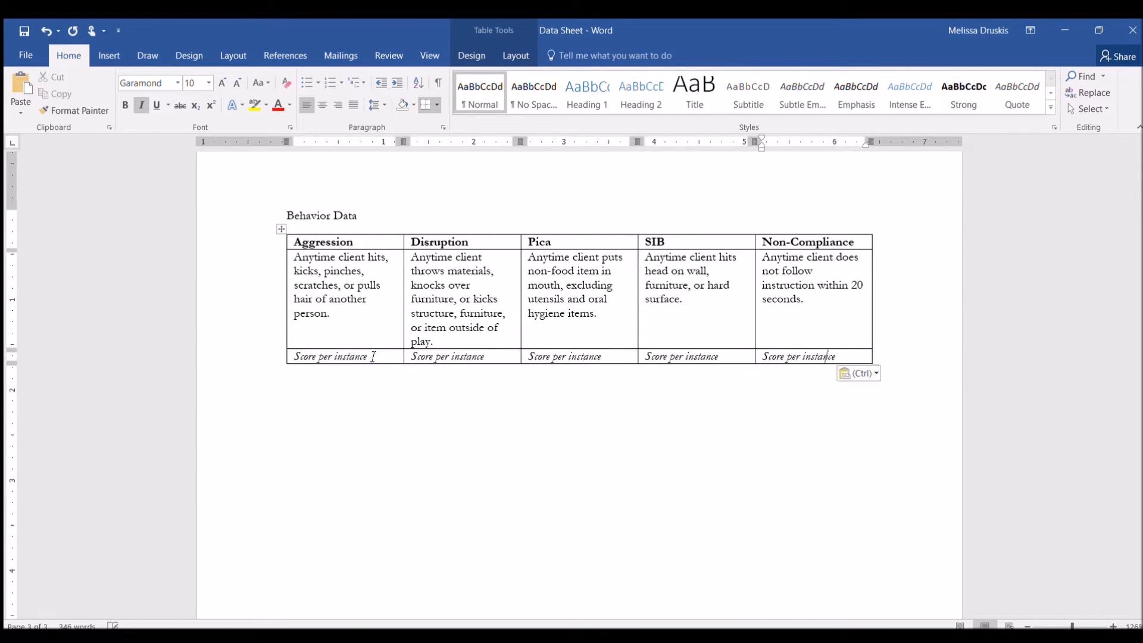
click(802, 357)
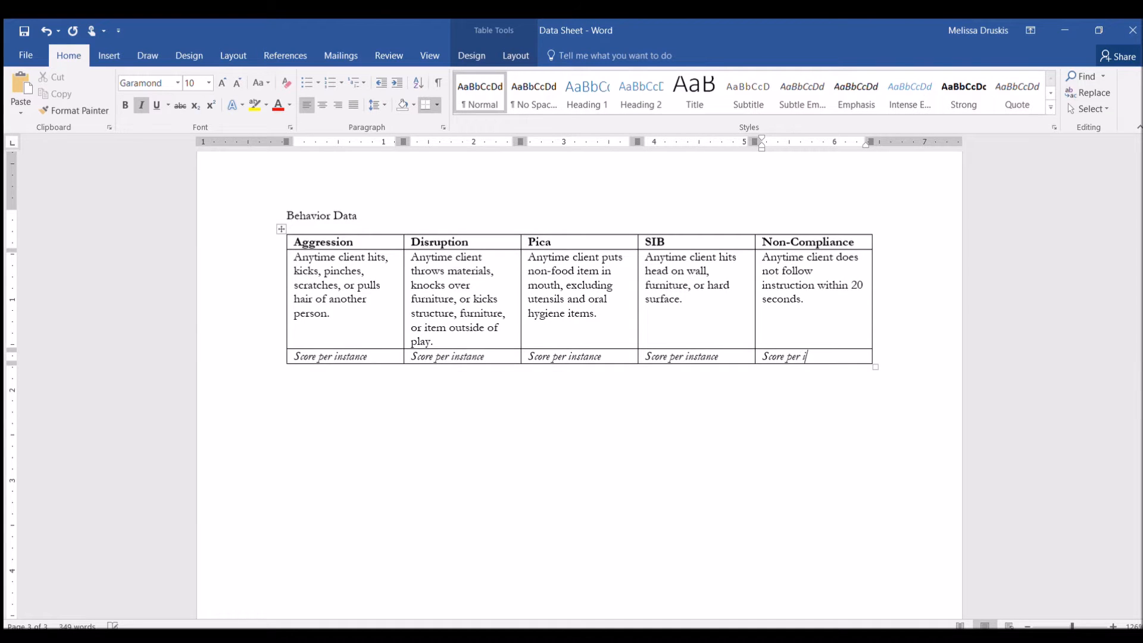
key(Backspace)
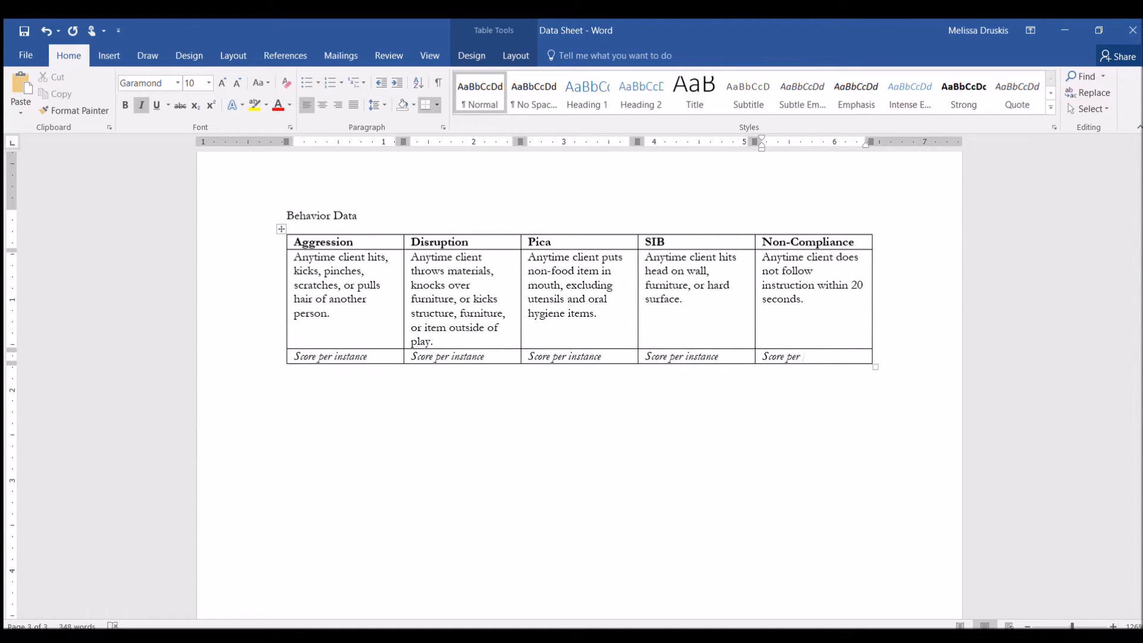
text(total tim)
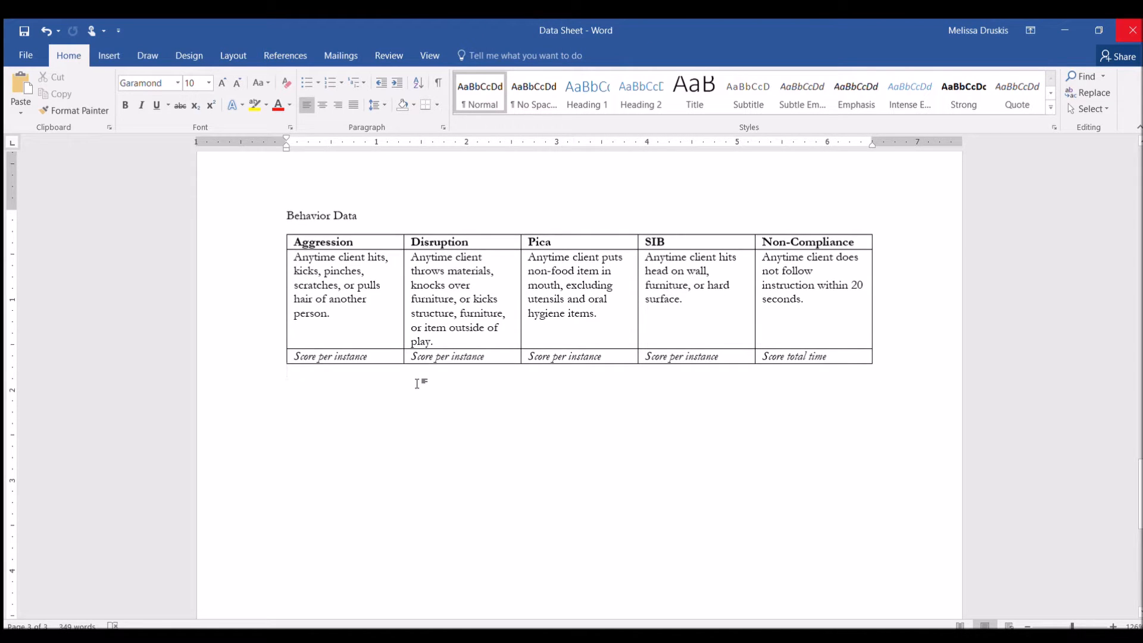
- Insert a 6x2 table below the first table and type 'Date:' in its first cell
click(287, 396)
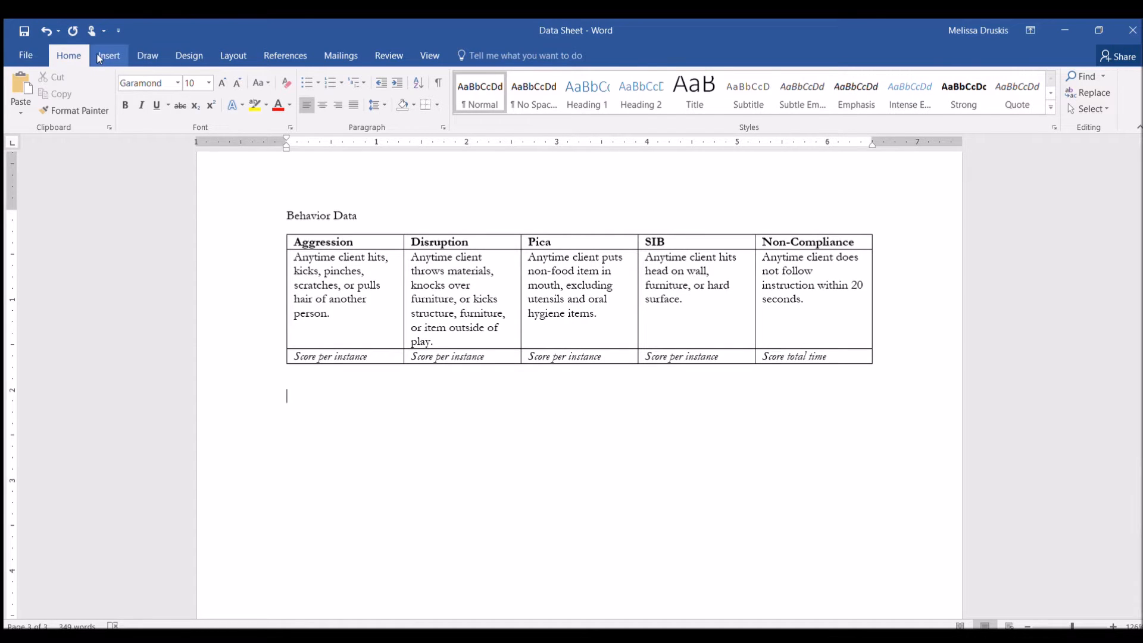
click(107, 55)
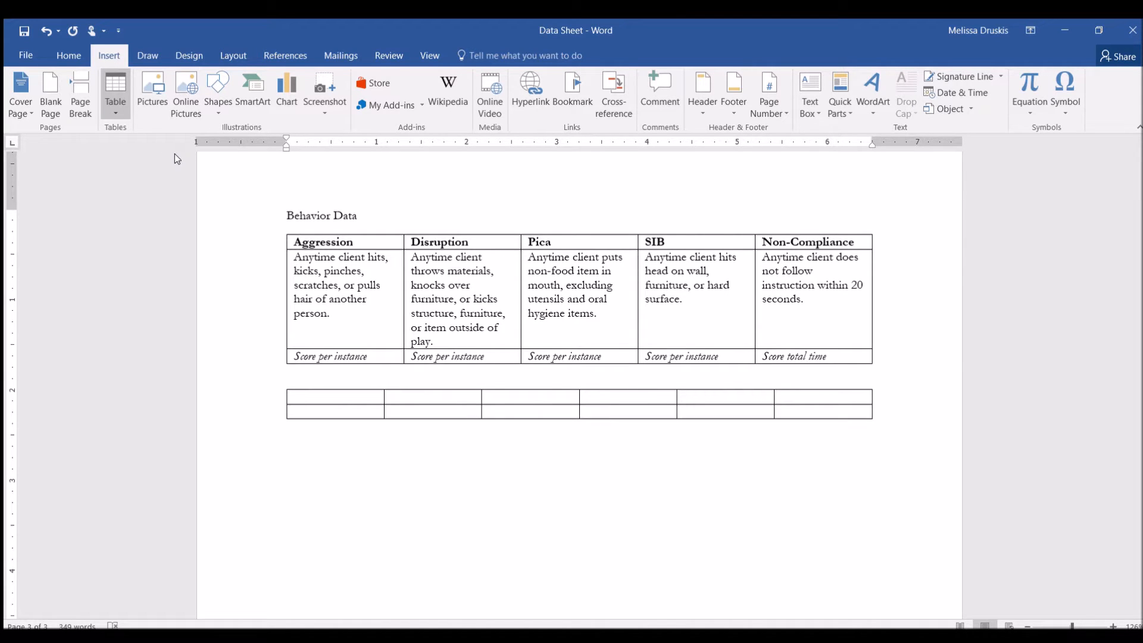
click(335, 397)
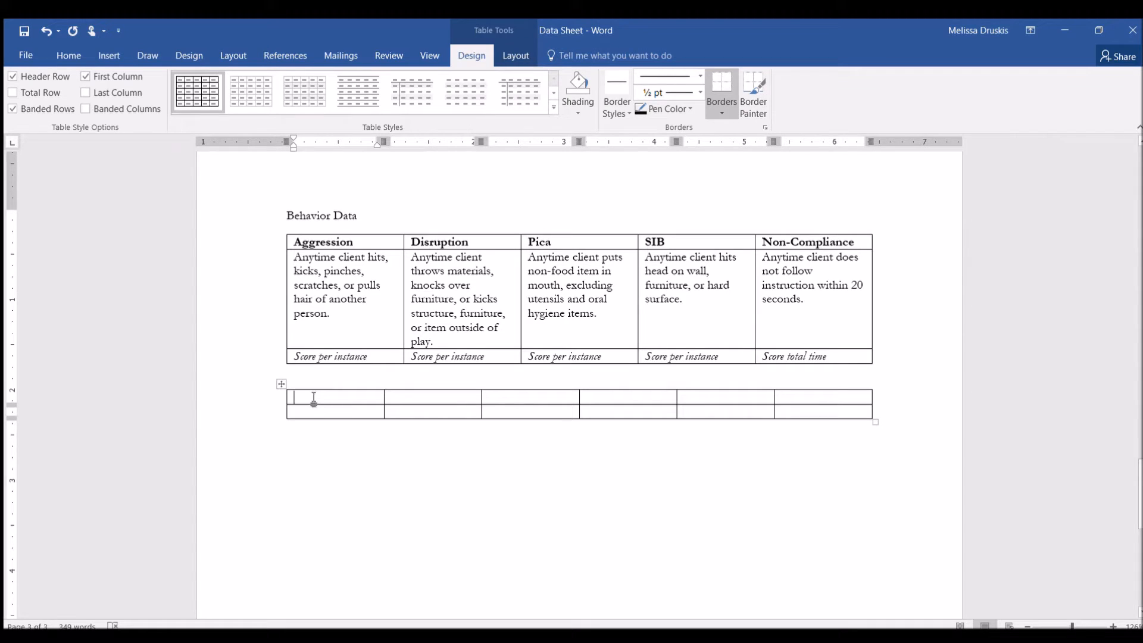
text(Date)
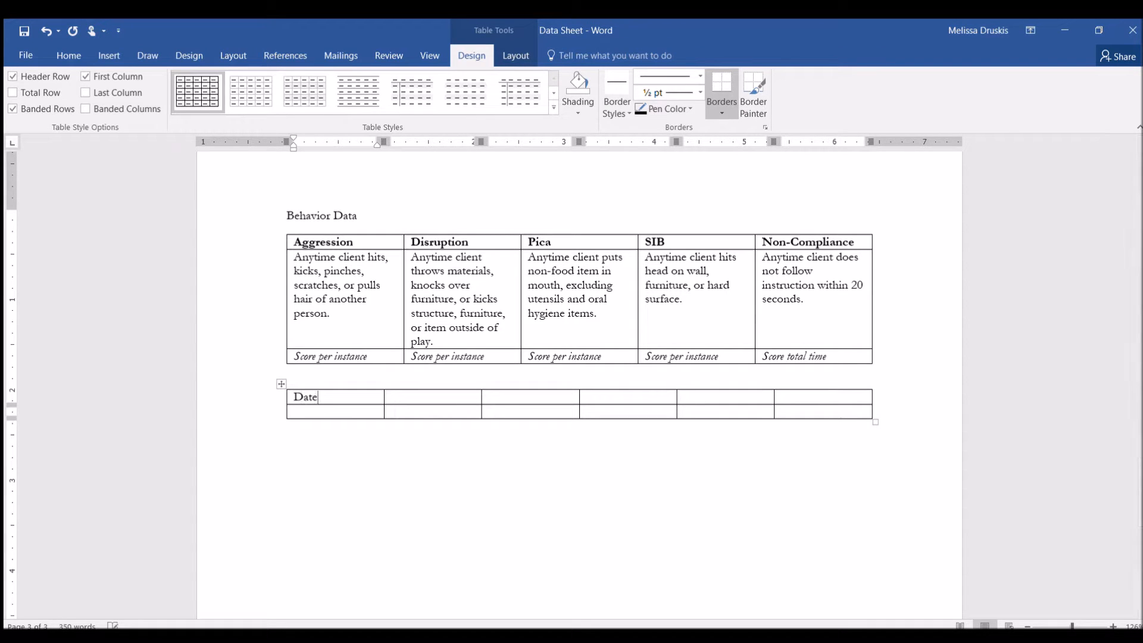
text(:)
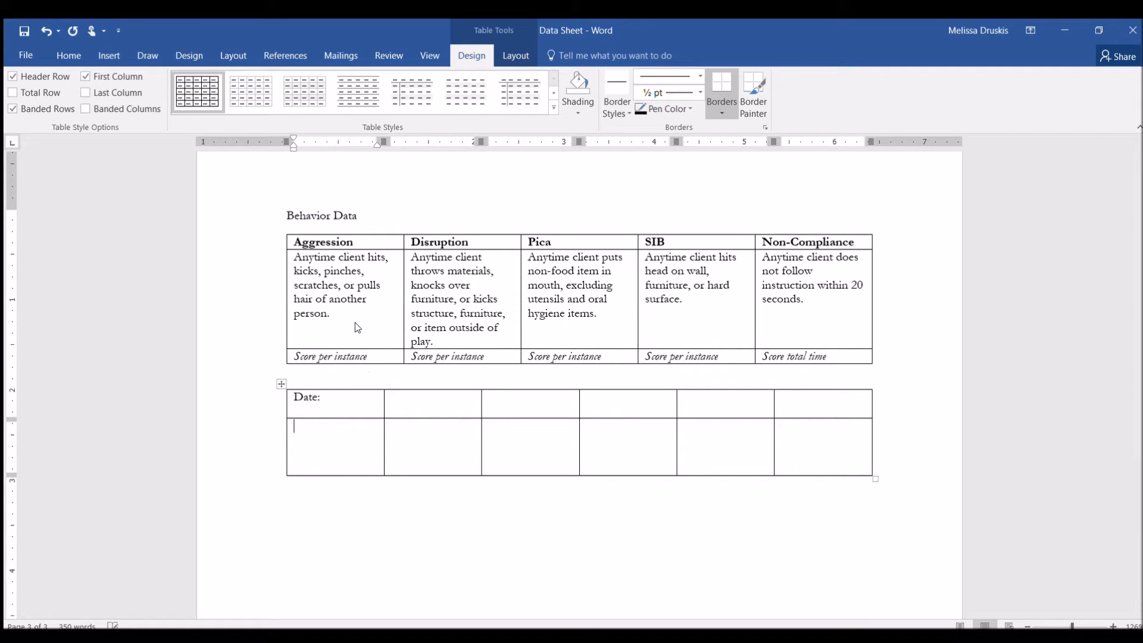
mouse_move(331, 446)
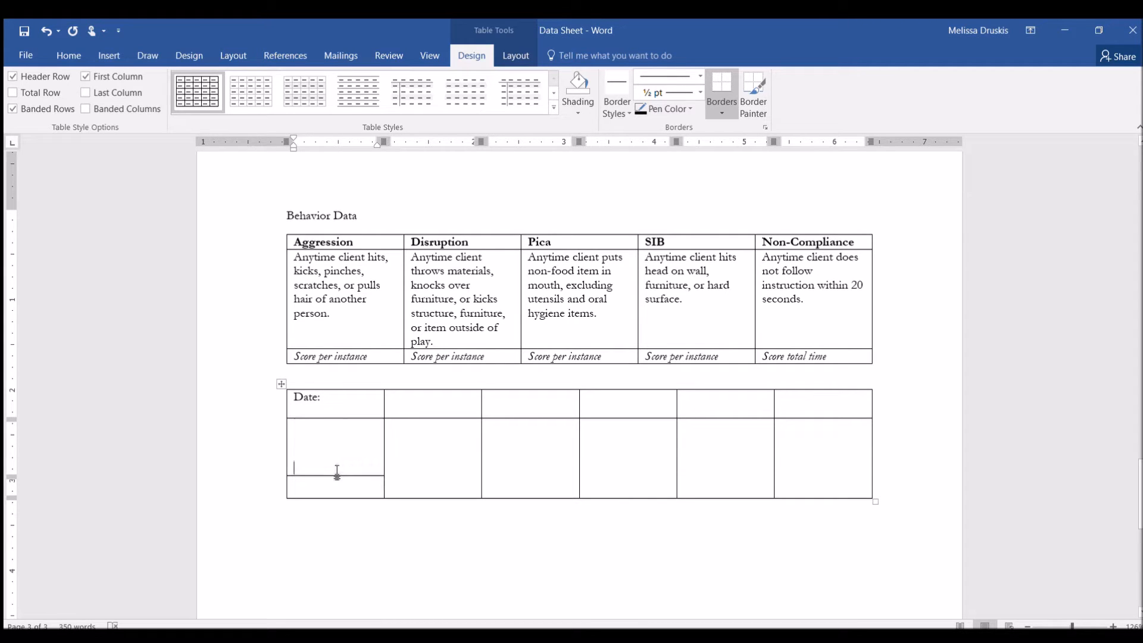
- Split the second row's first cell into two and type 'Aggression' in the upper cell
text(A)
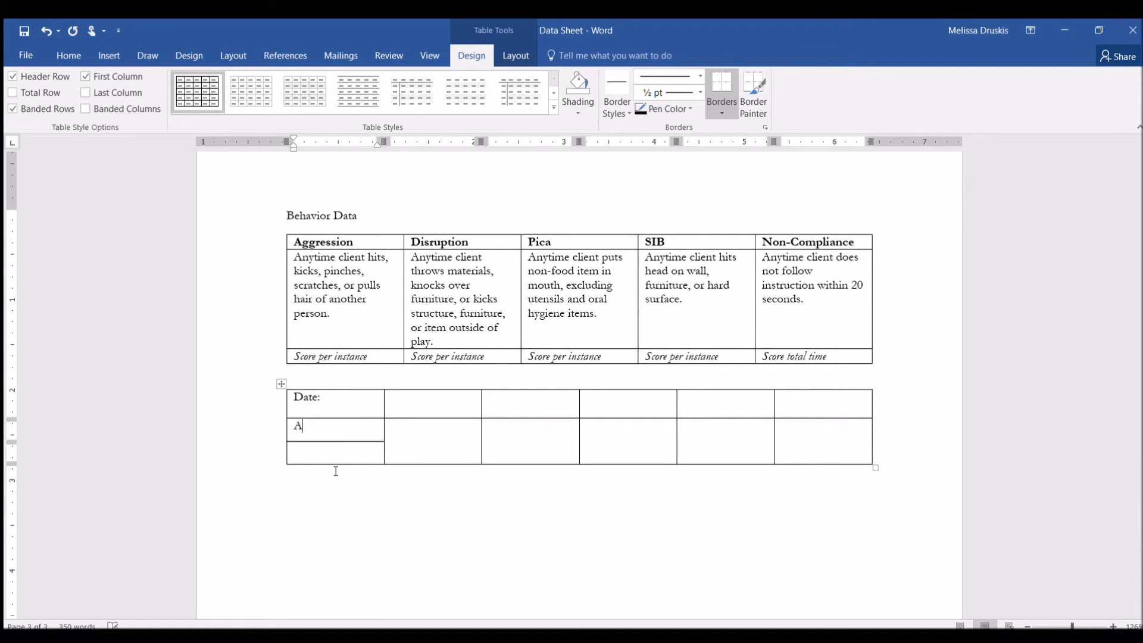
text(ggr)
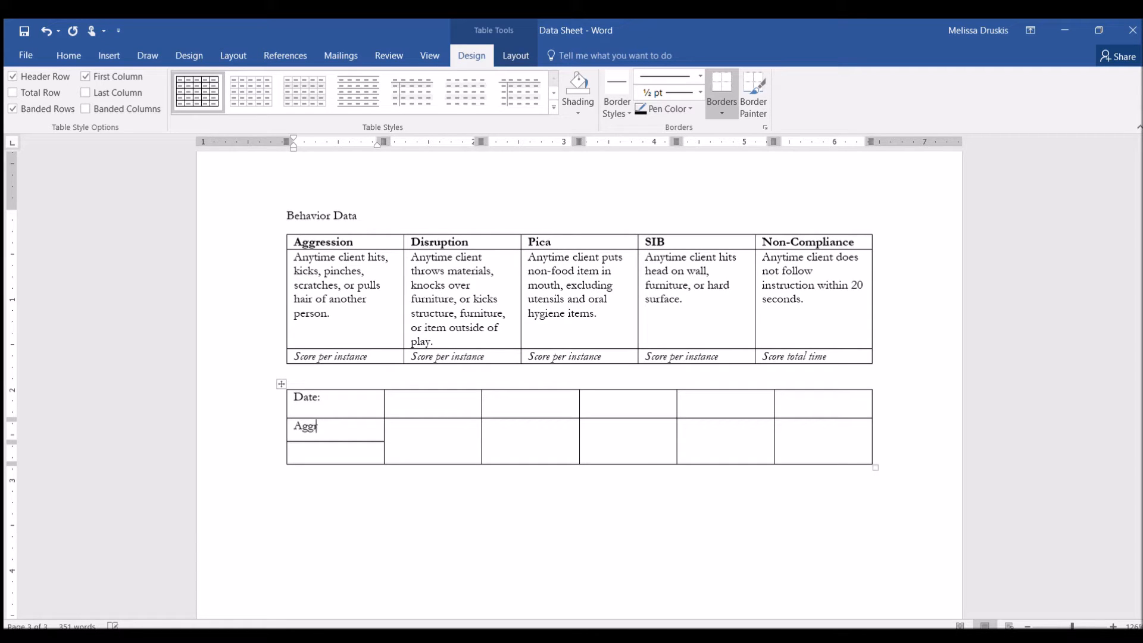
text(ession)
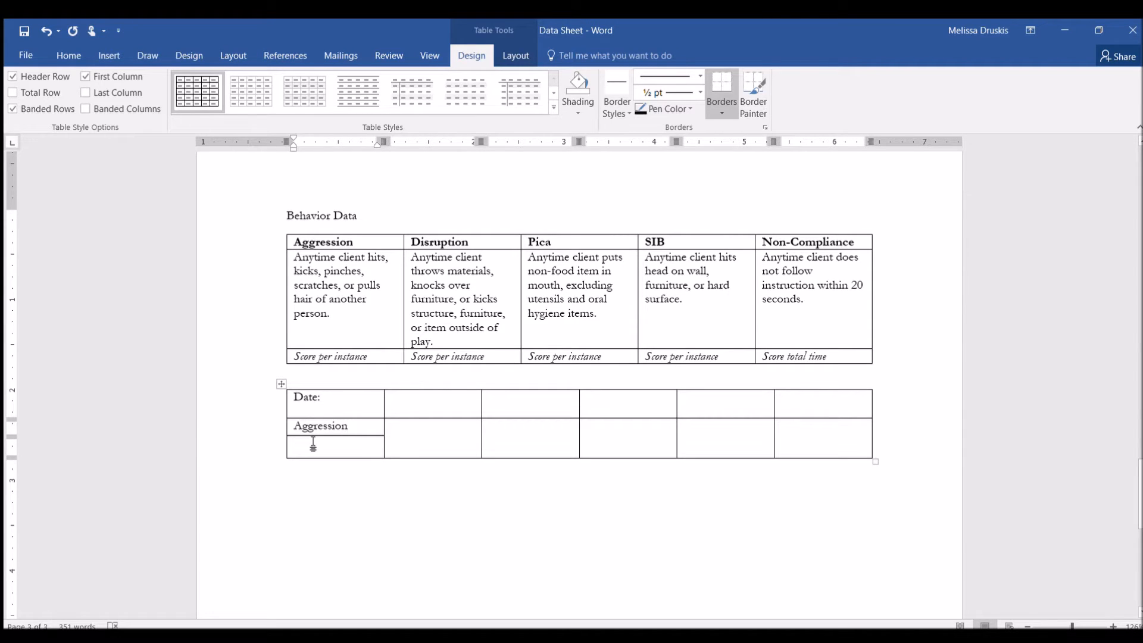
- Type 'Rate per hour' in small italic font in the cell beneath Aggression
text(/)
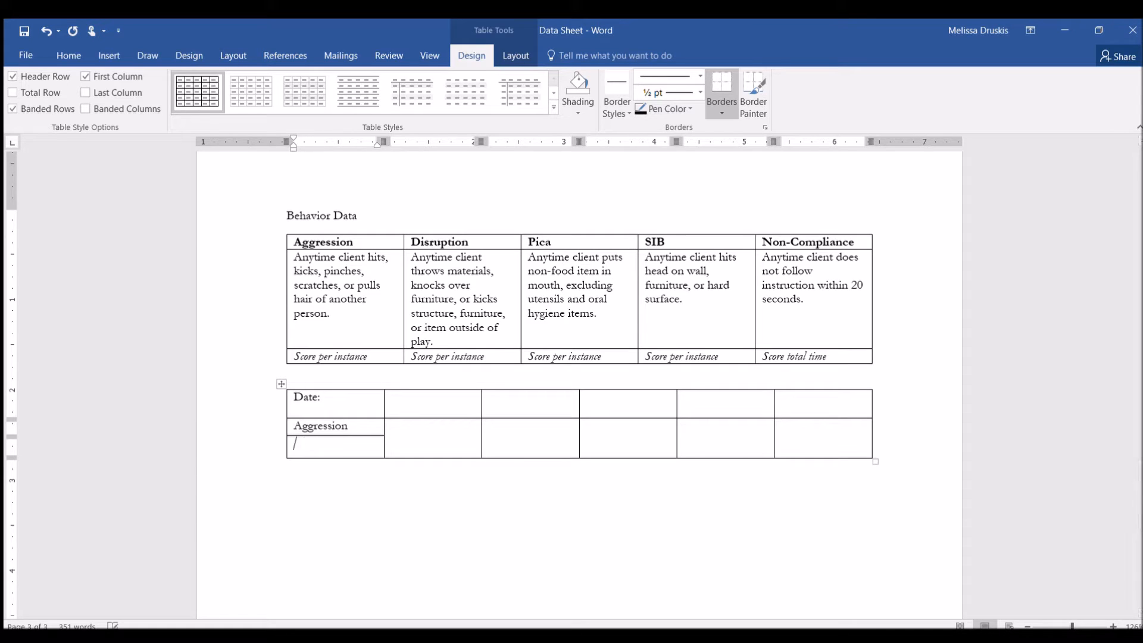
click(68, 56)
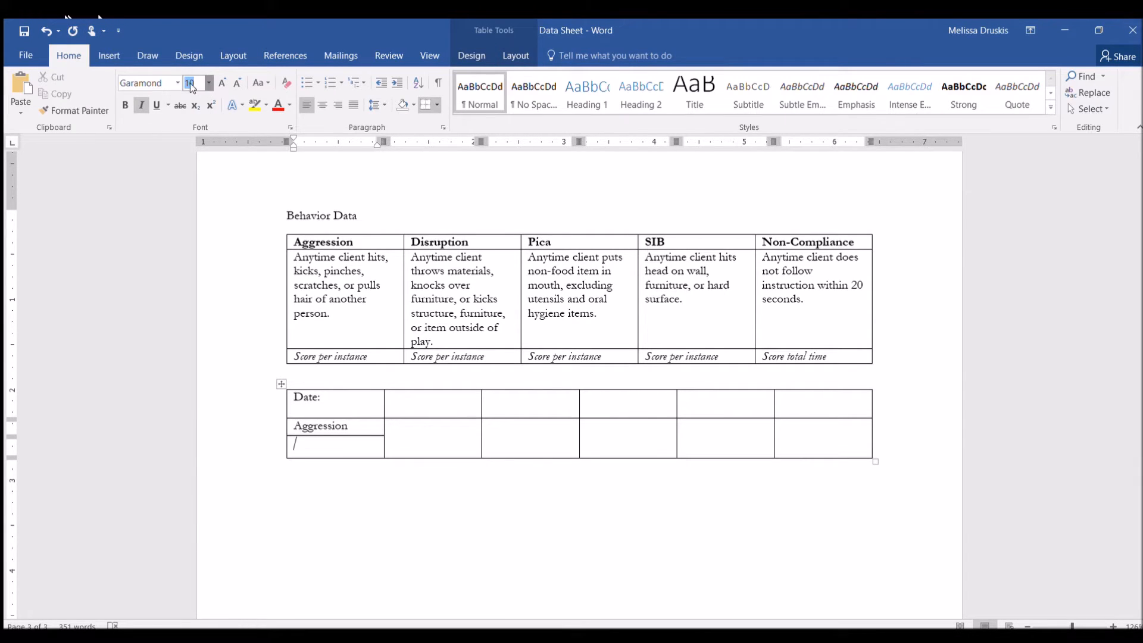
text(R)
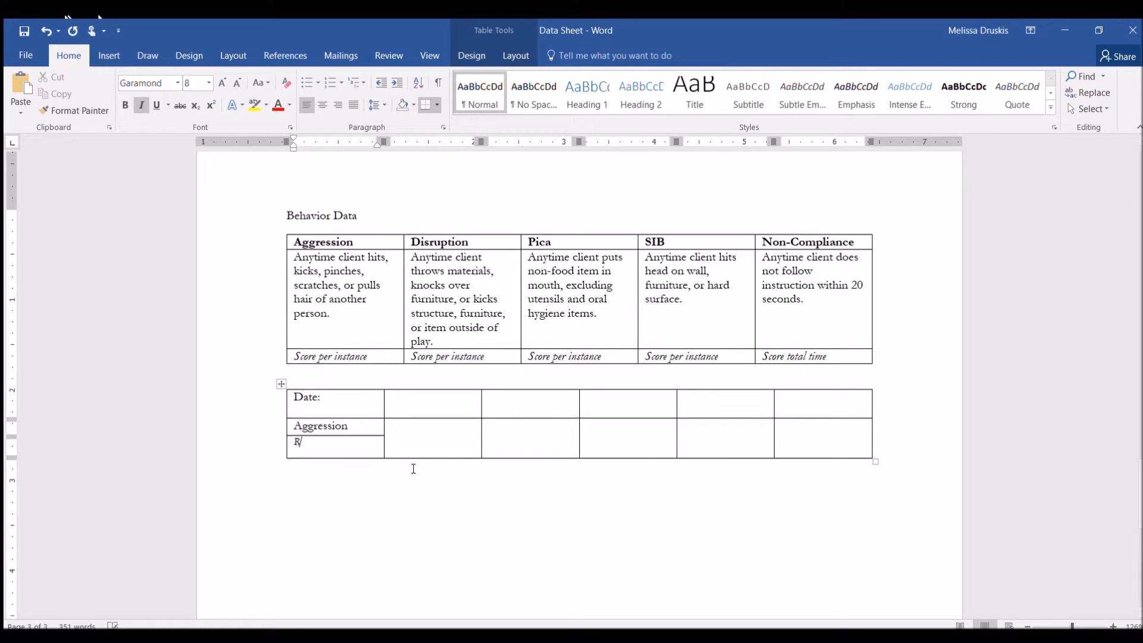
text(ate per)
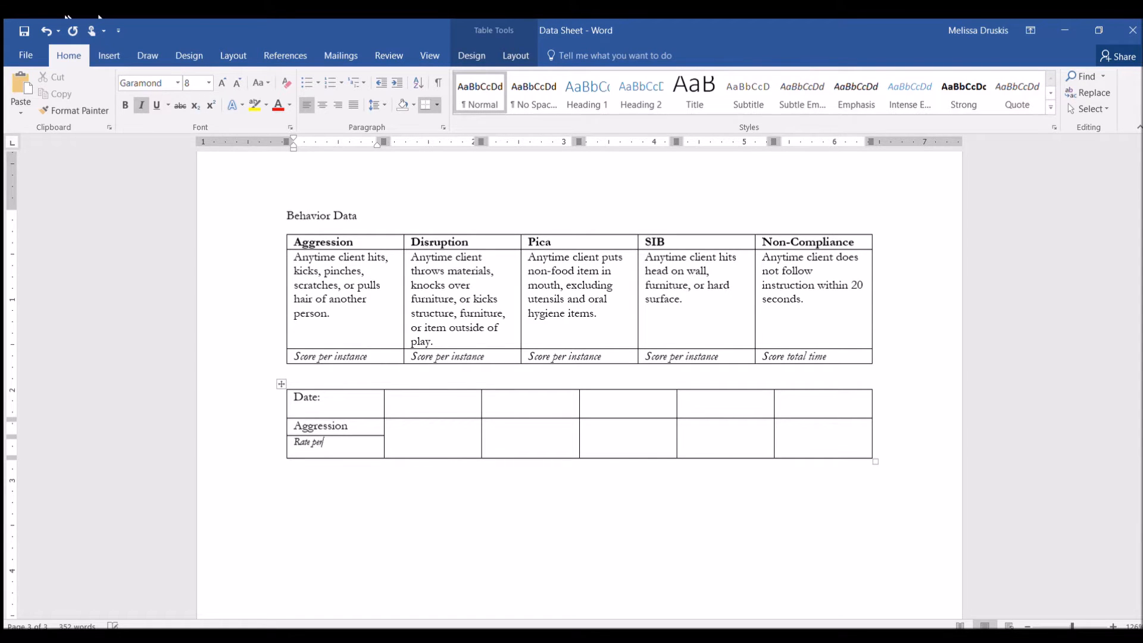
text(hour)
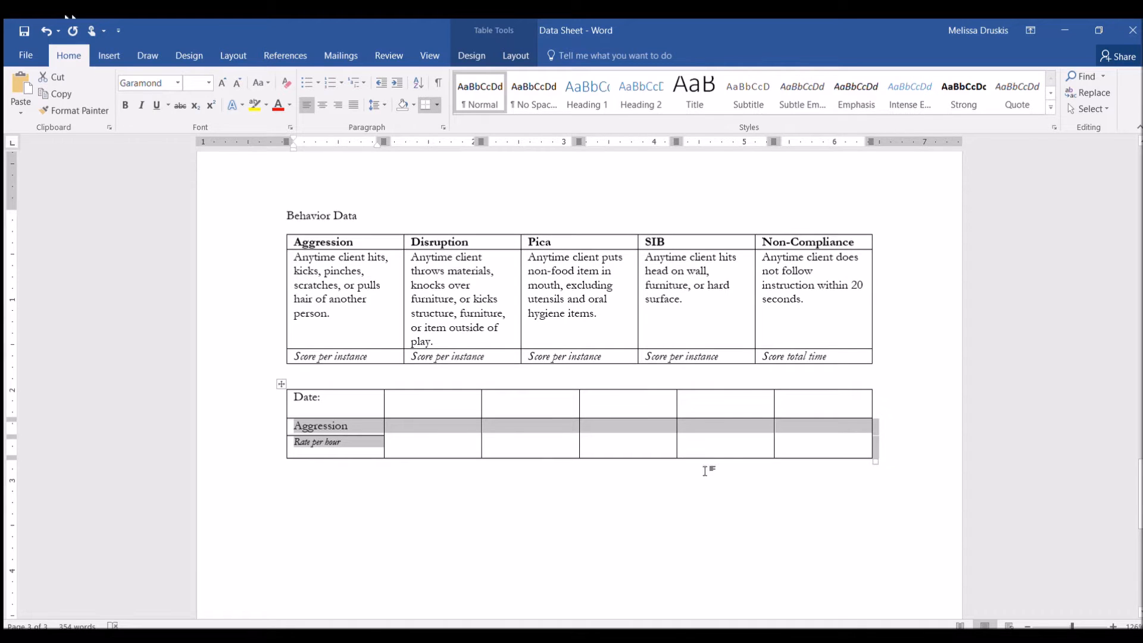
- Paste copies of the Aggression row and rename them Disruption, Pice, SIB and Non-Compliance
key(ctrl+v)
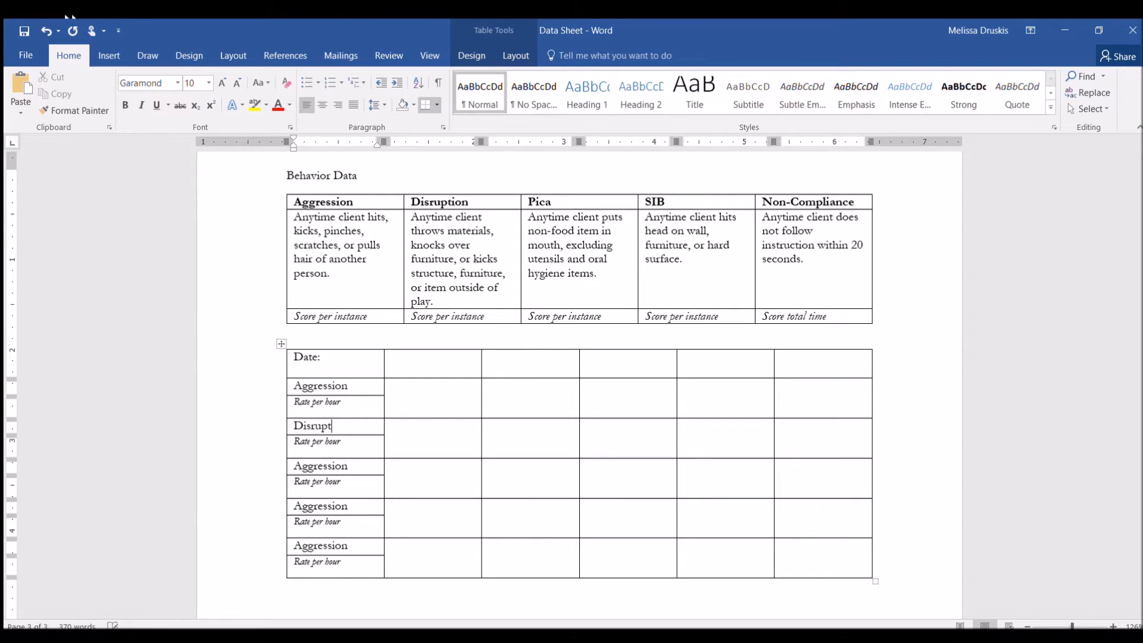
text(ion)
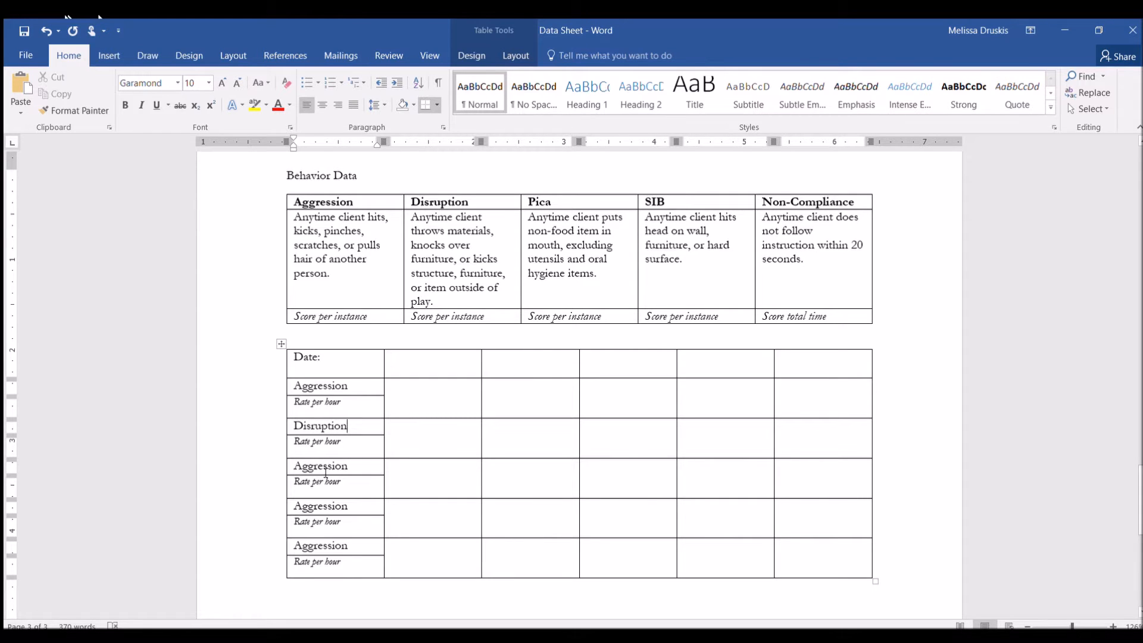
text(Pic)
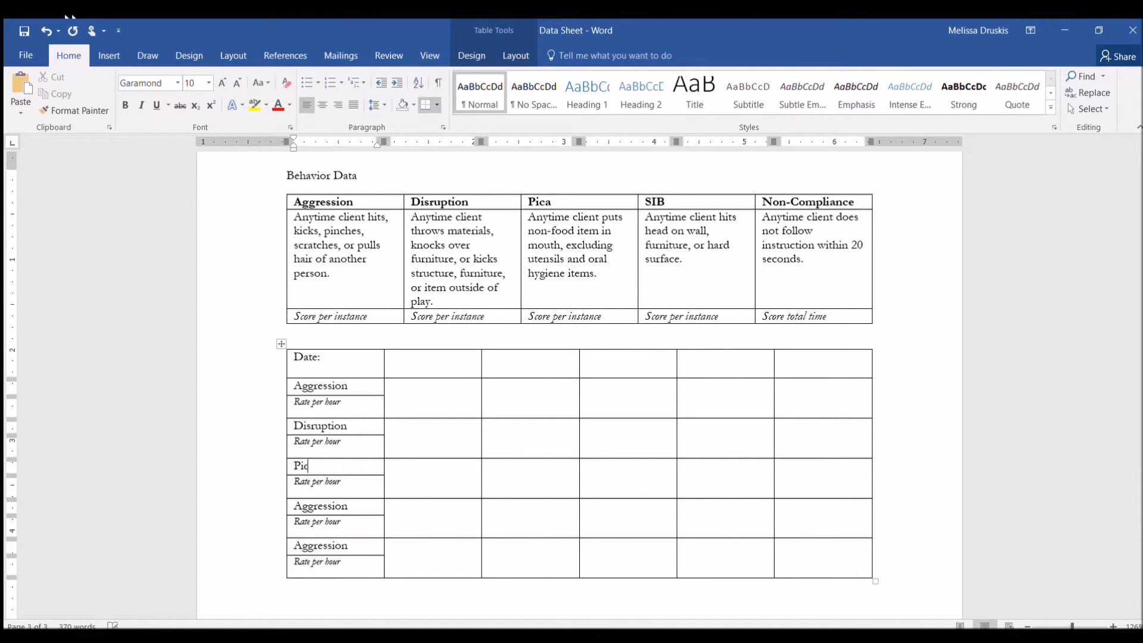
double_click(319, 505)
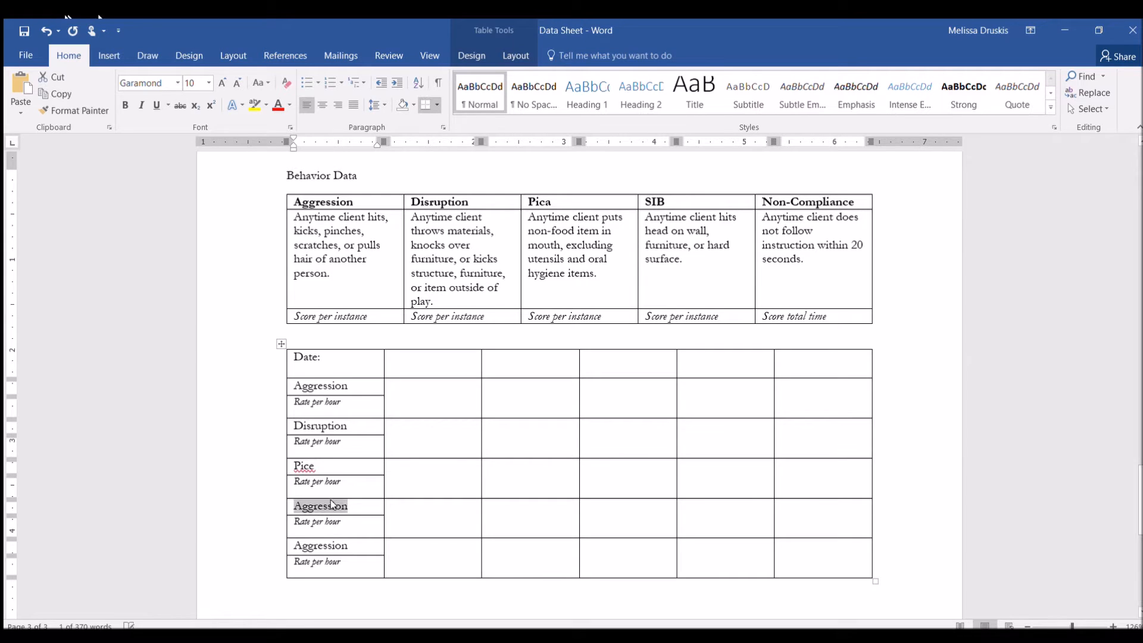
text(SIB)
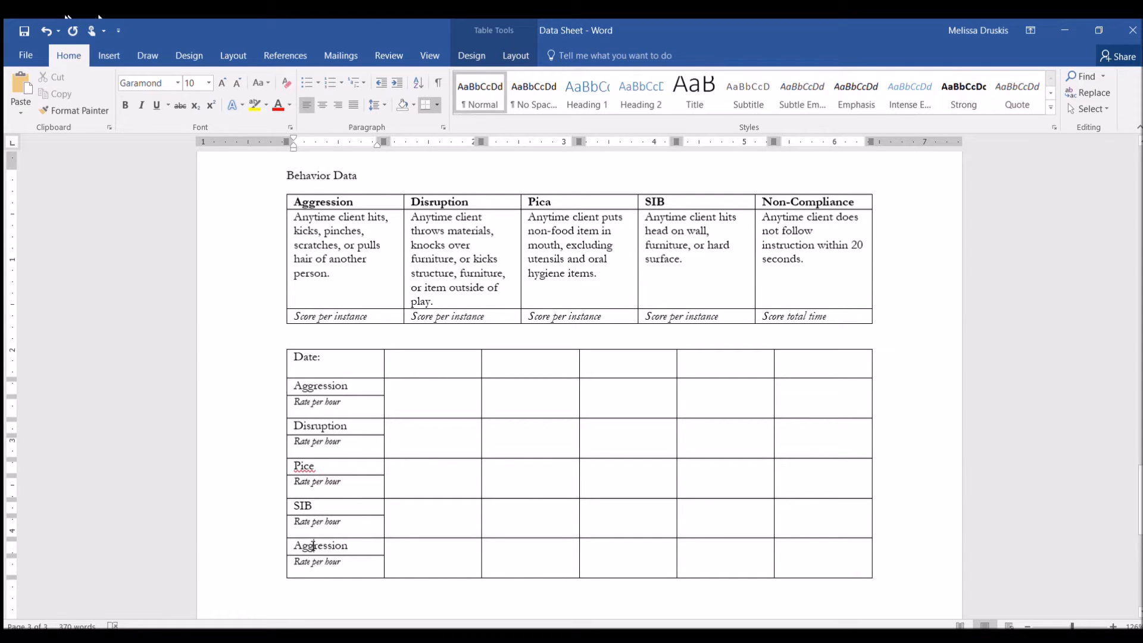
text(N)
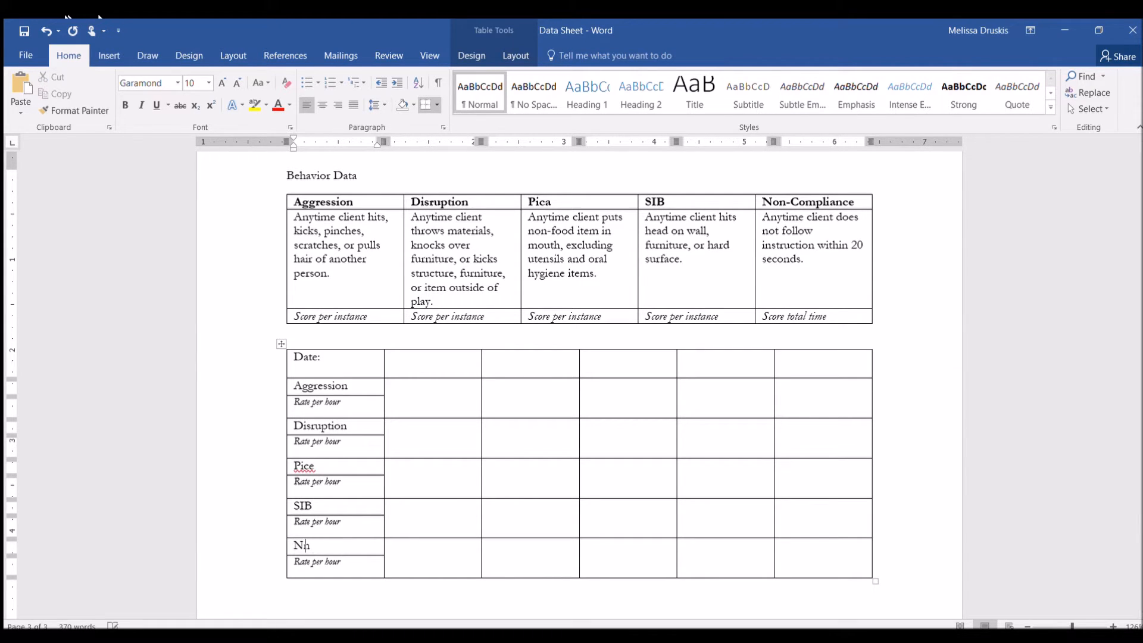
text(o)
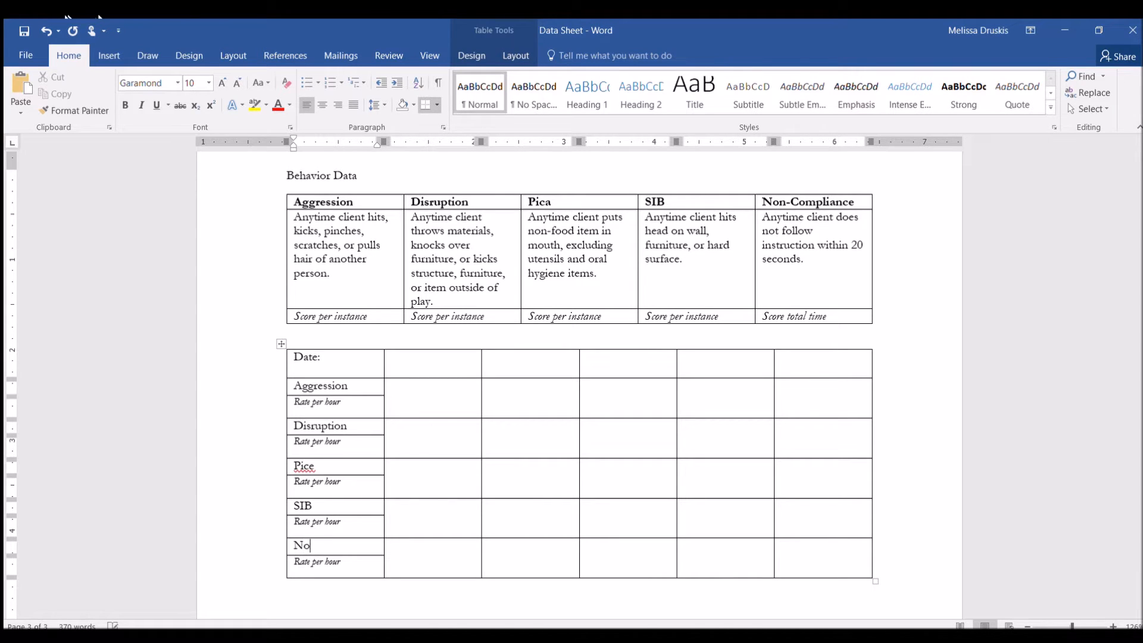
text(n-Compl)
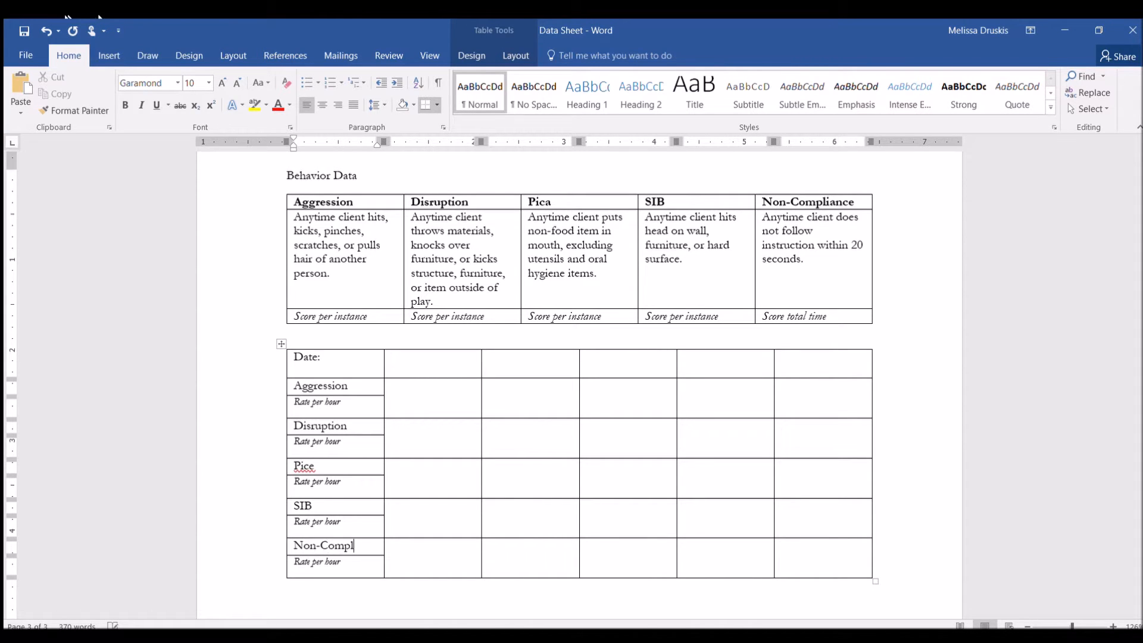
text(iance)
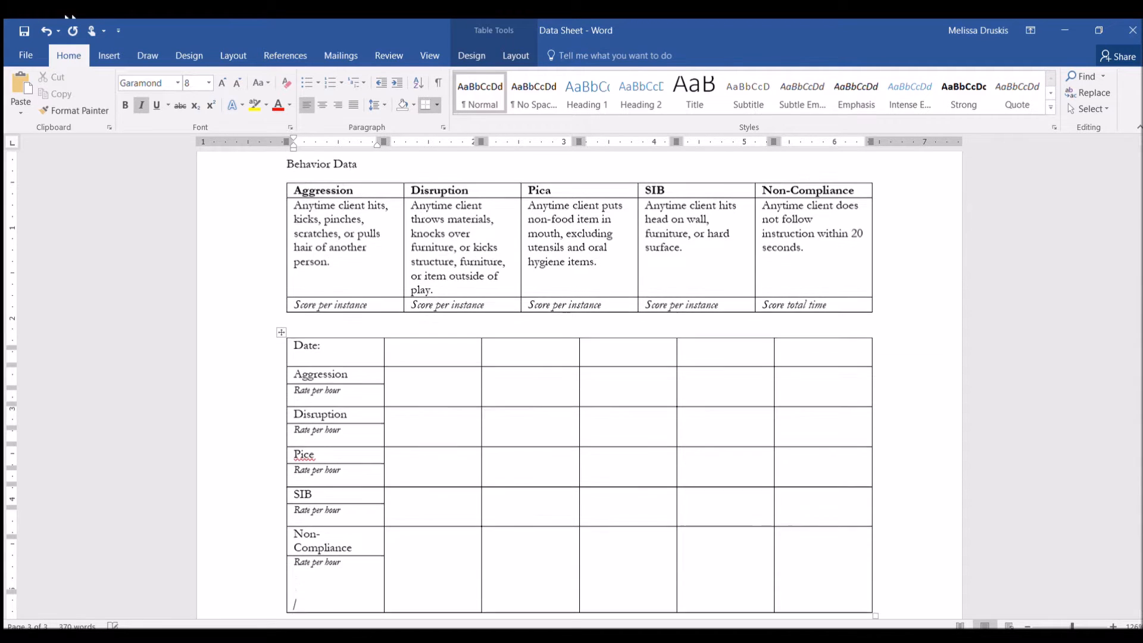
- Replace the Non-Compliance row's 'Rate per hour' label with 'Minutes/hr'
scroll(down, 3)
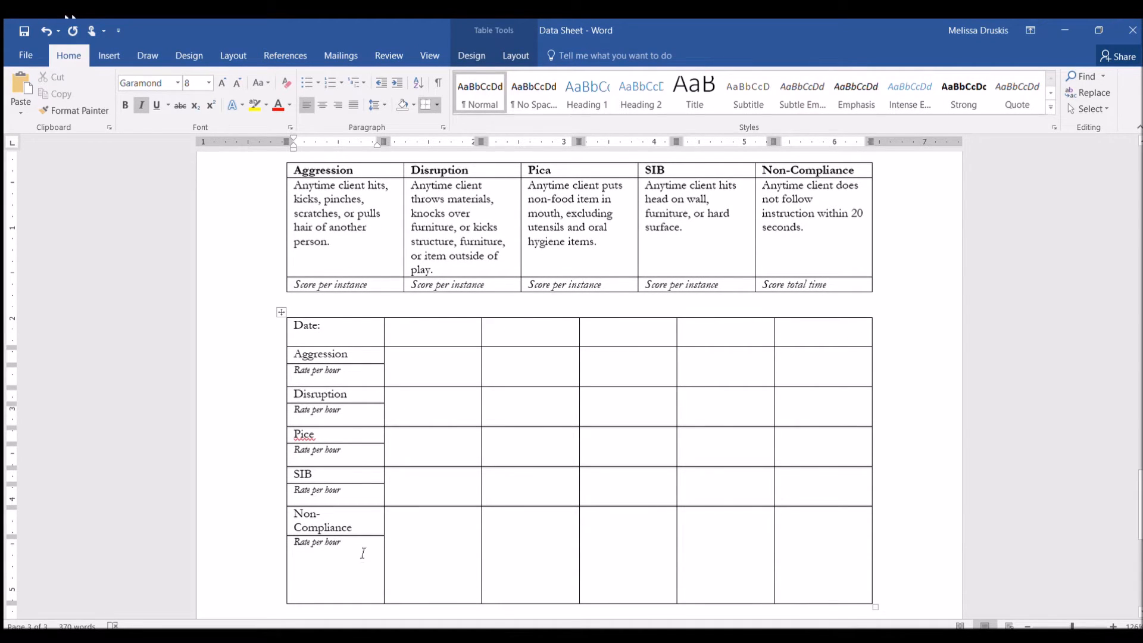
double_click(316, 542)
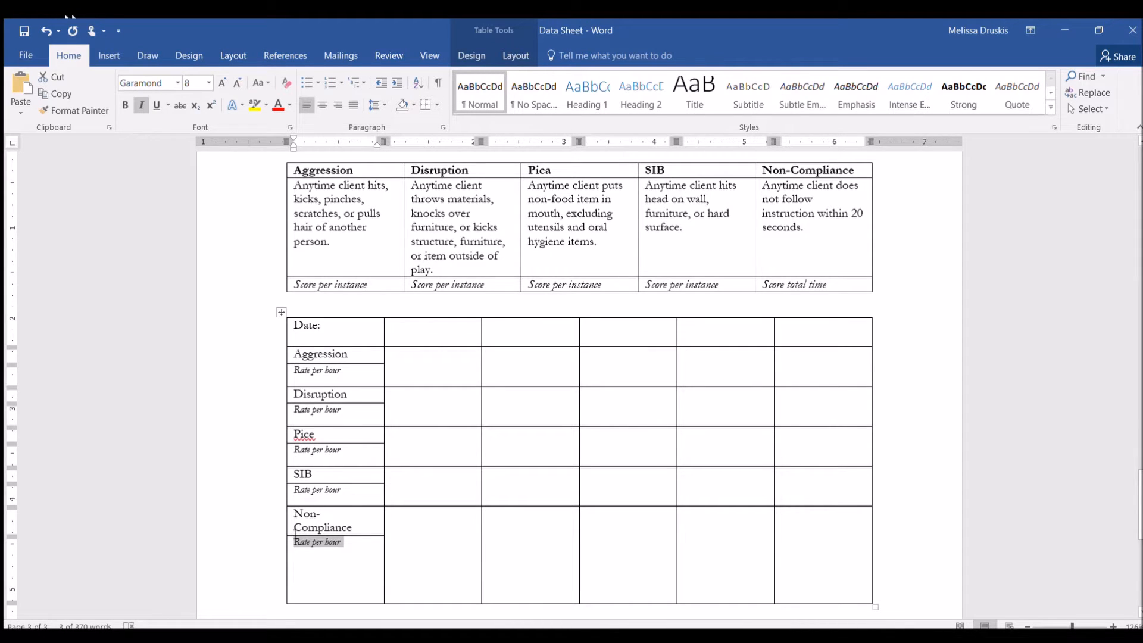
text(Minute)
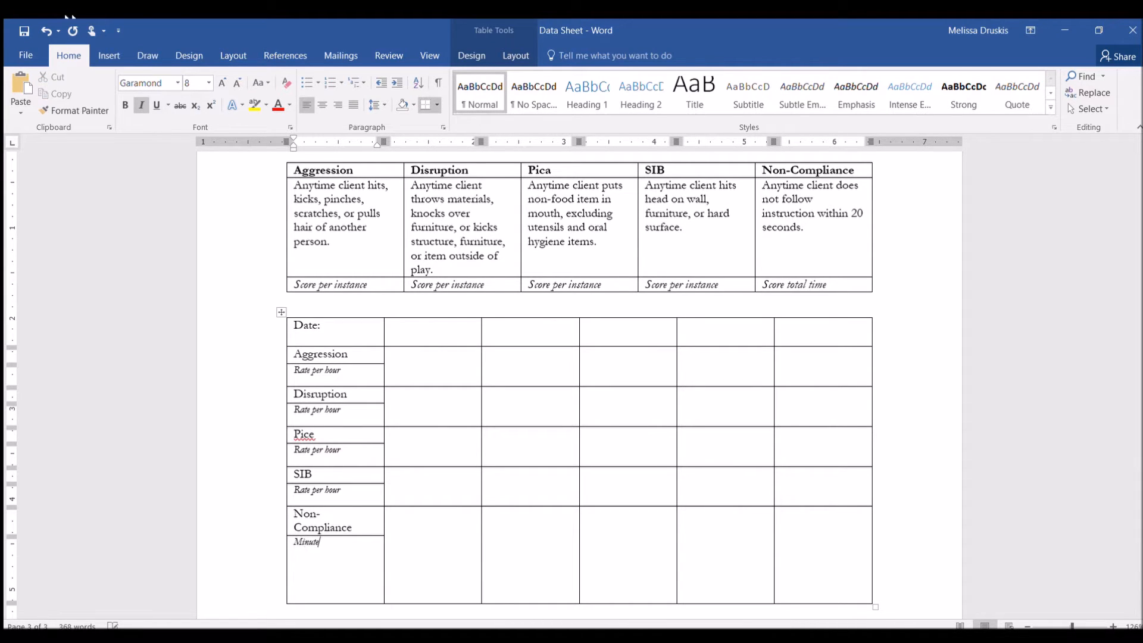
text(s//)
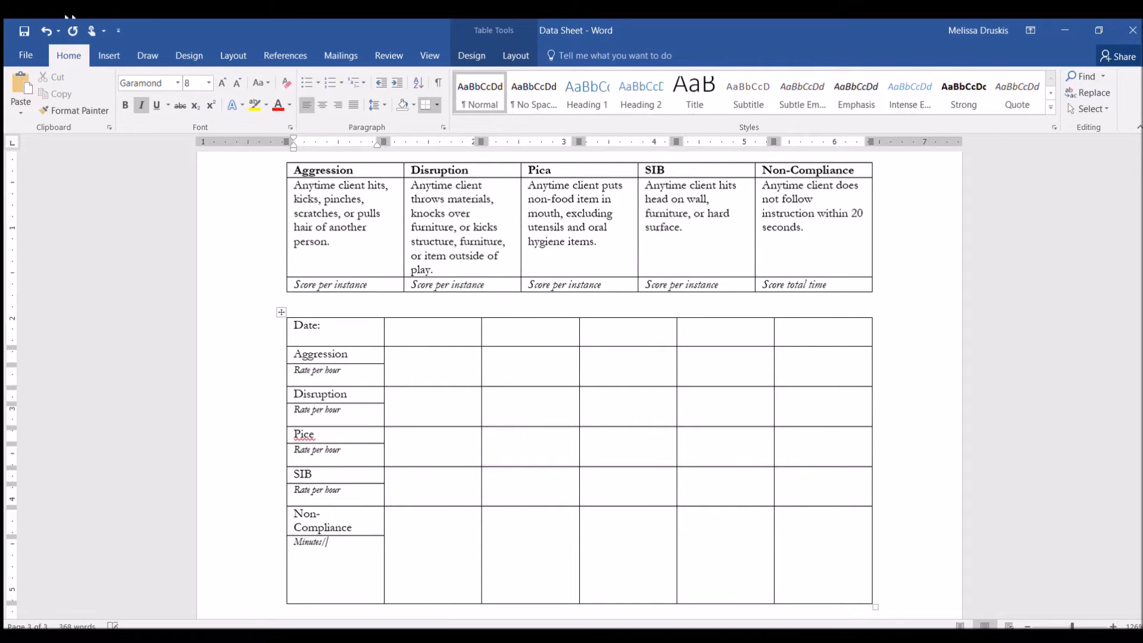
text(hr)
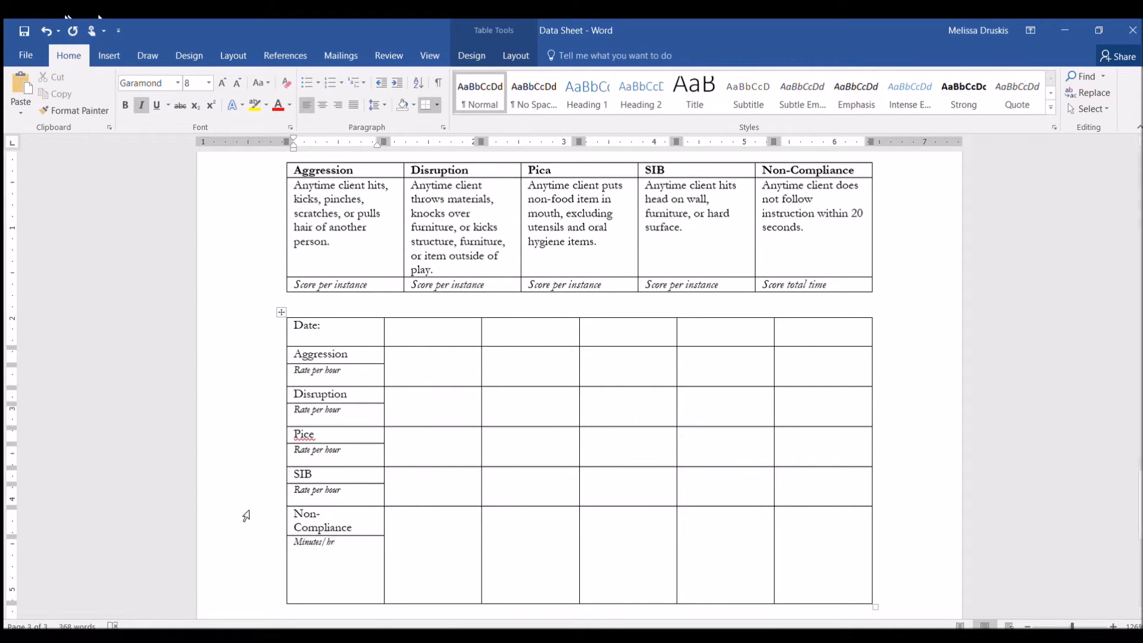
scroll(down, 3)
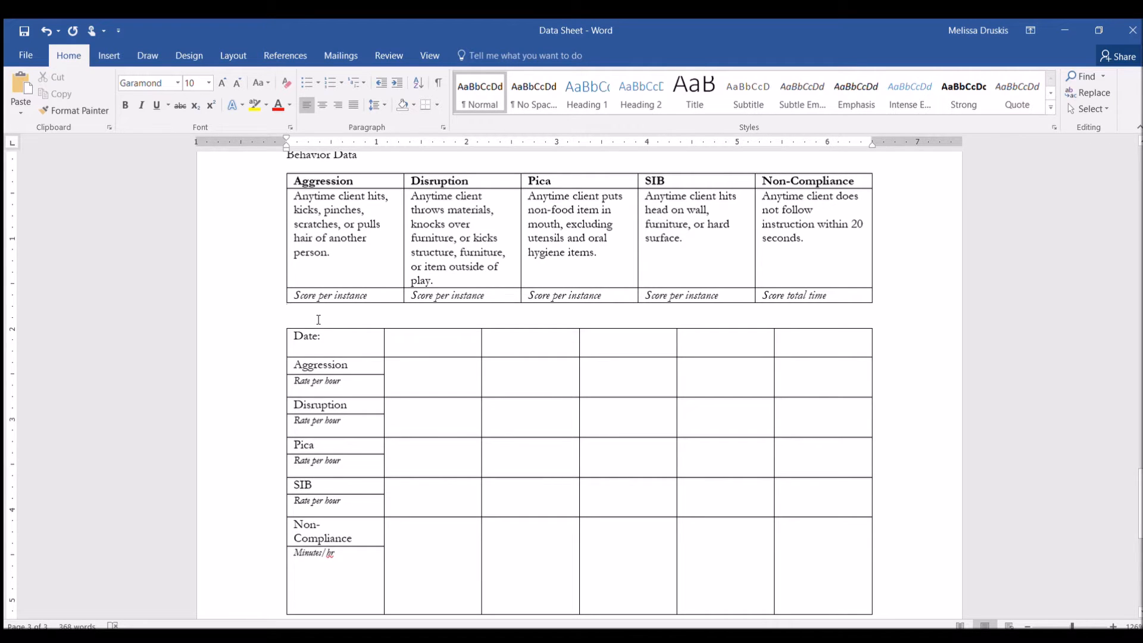
- Delete the old behaviour grid and insert a blank ten-column, five-row table in its place
click(287, 311)
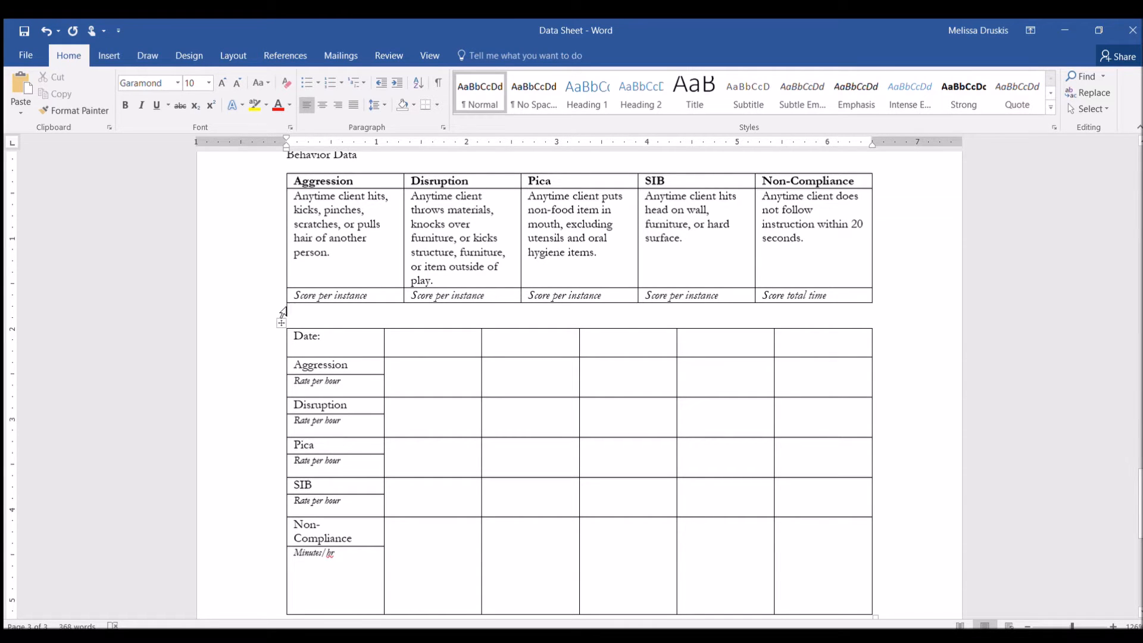
click(282, 324)
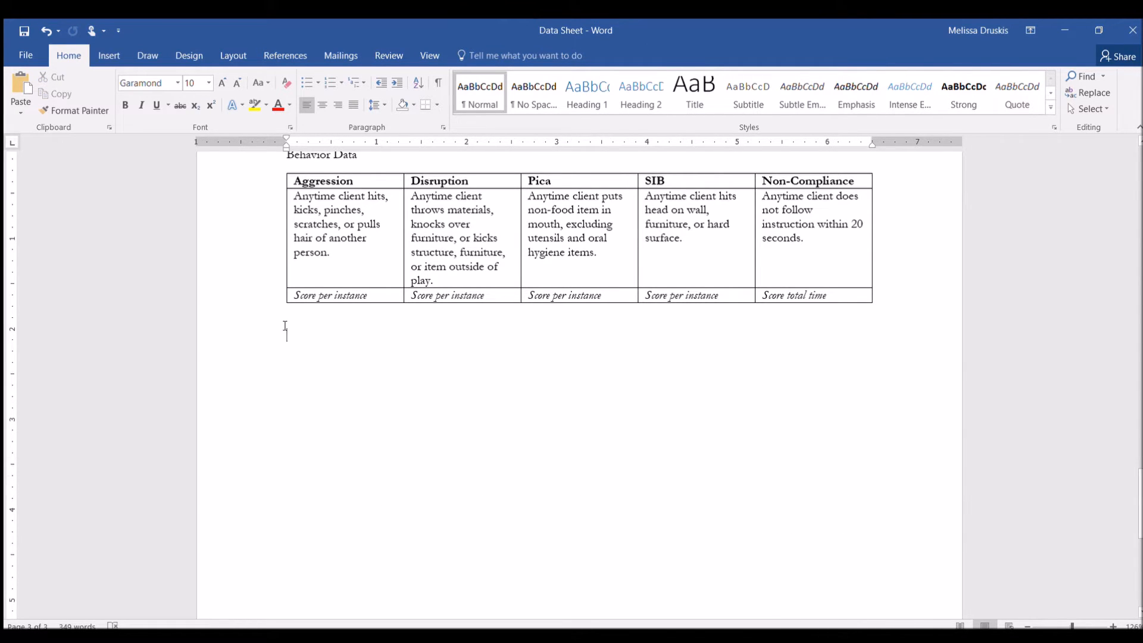
click(107, 55)
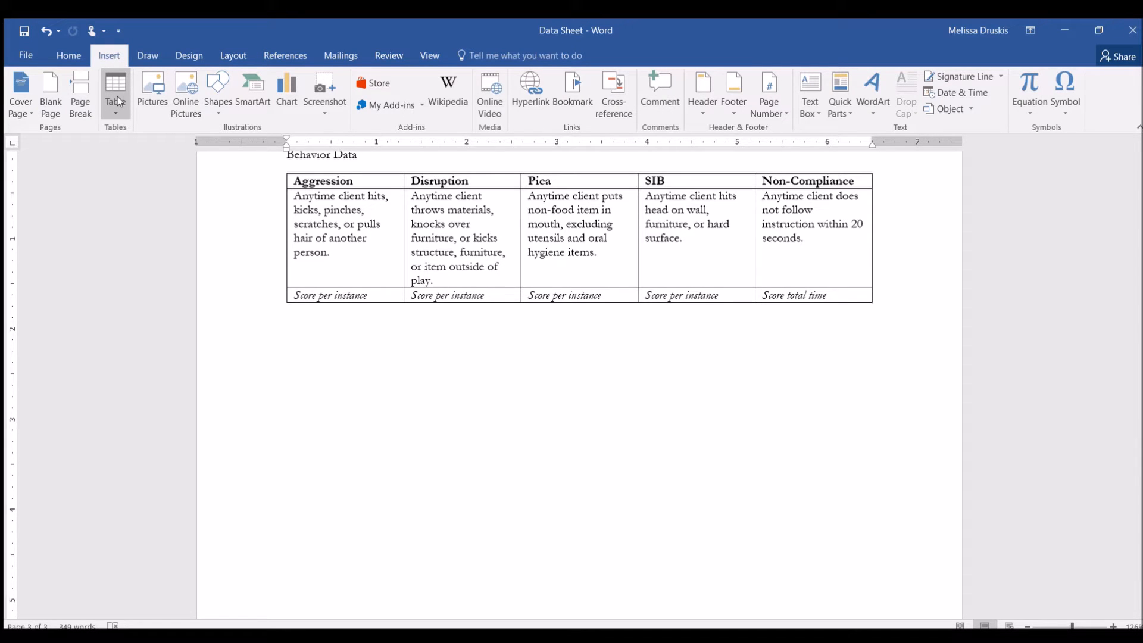
click(115, 87)
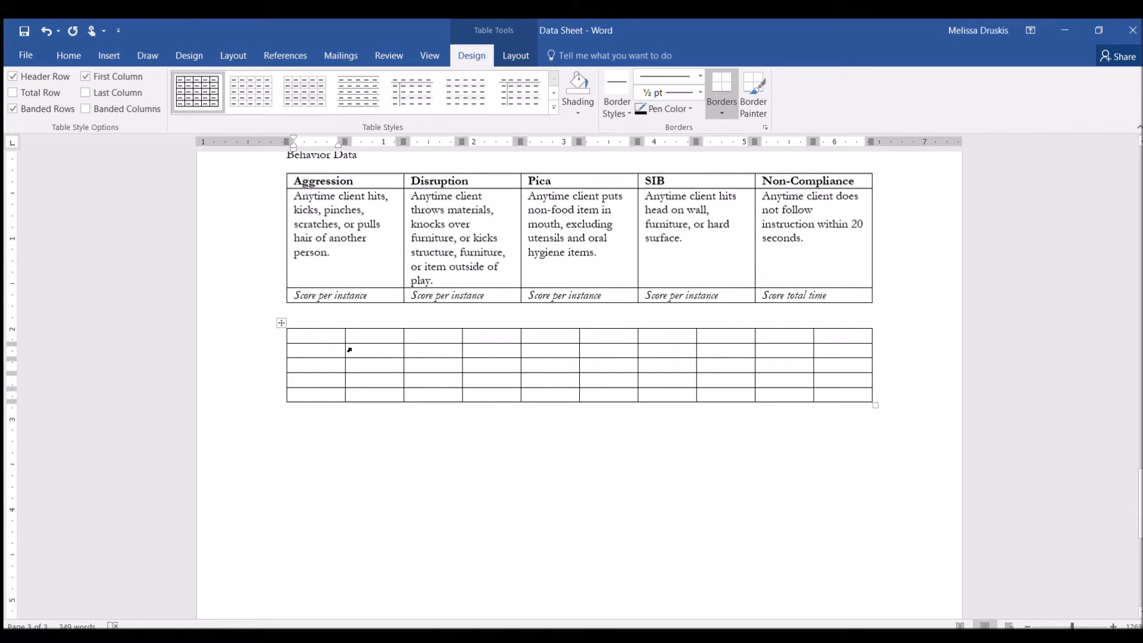
click(351, 335)
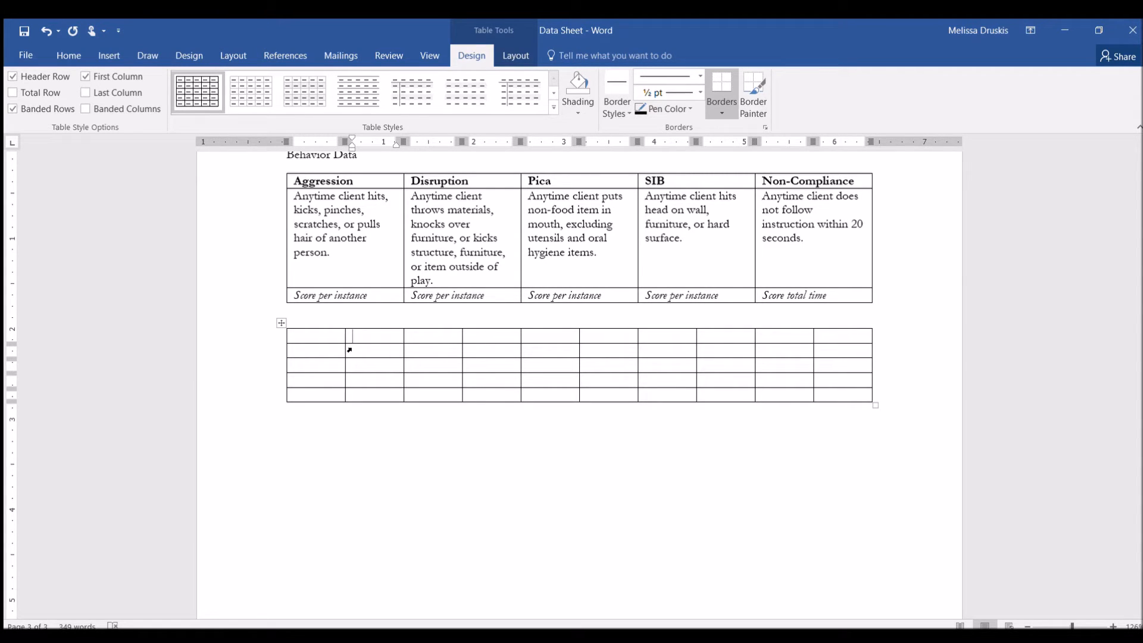
- Fill the top row with intervals 0-5, 5-10 through 40-45, leaving the first cell blank
text(0)
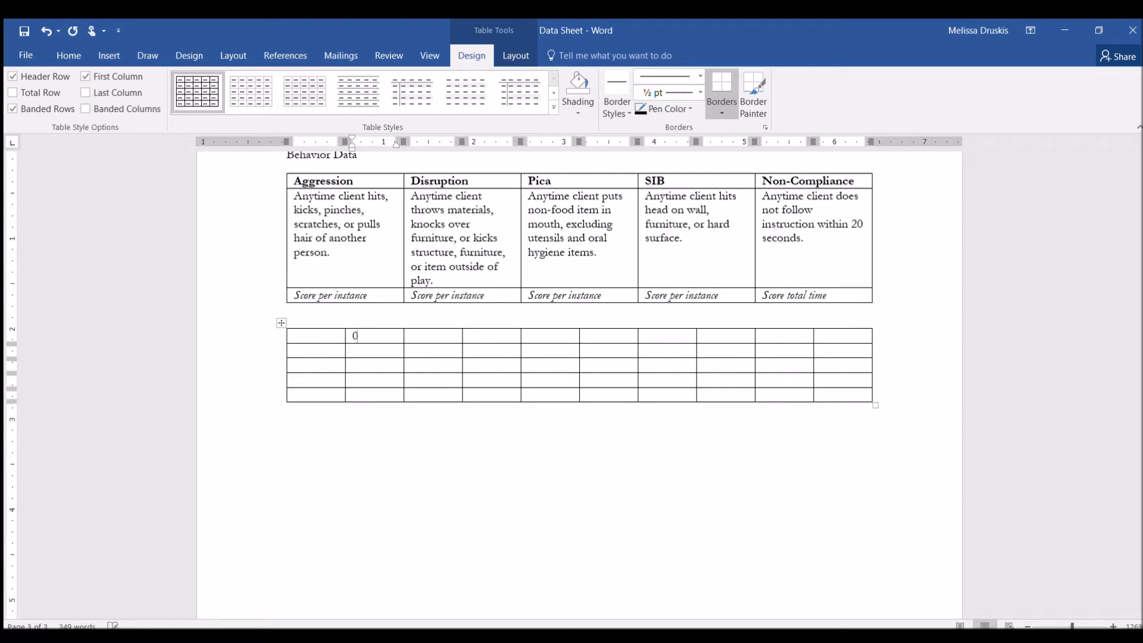
text(-5)
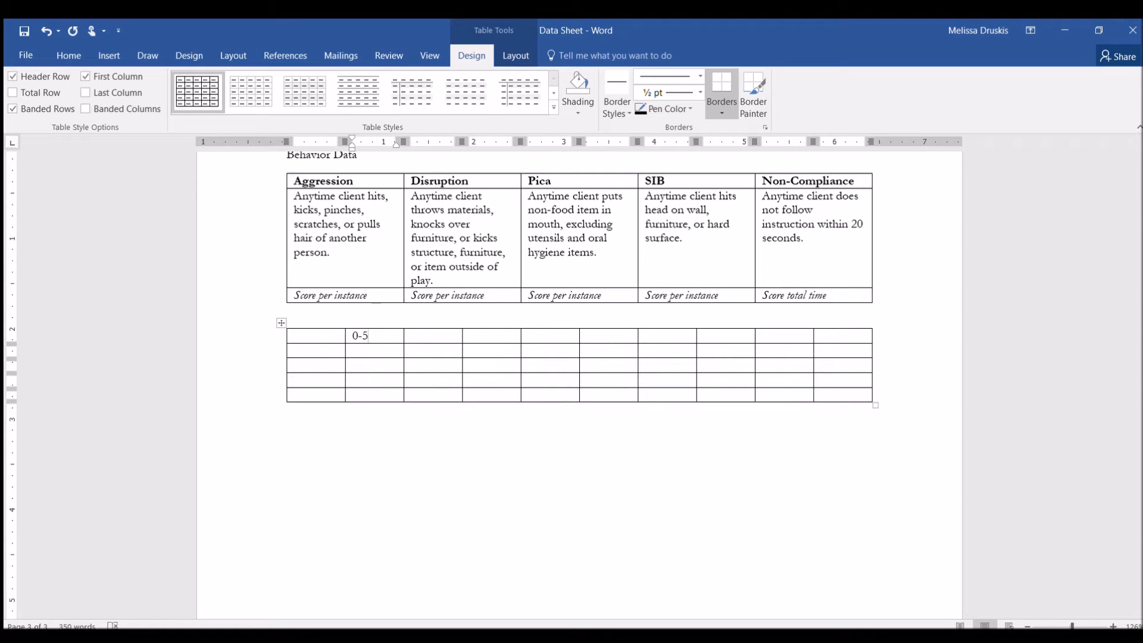
text(5-)
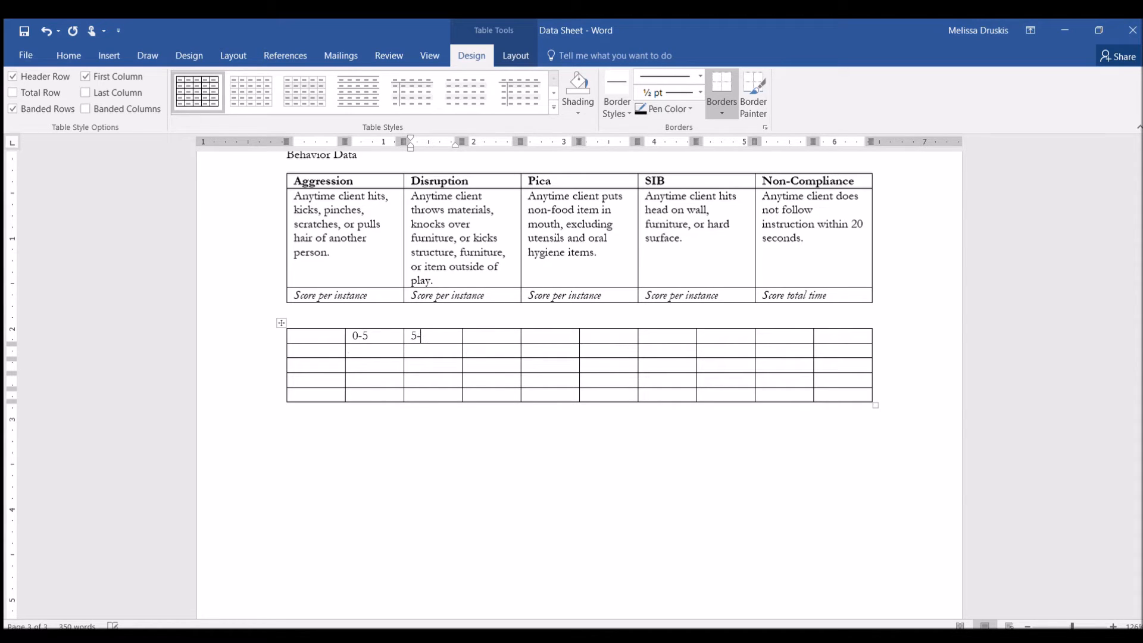
text(10)
click(551, 336)
text(1)
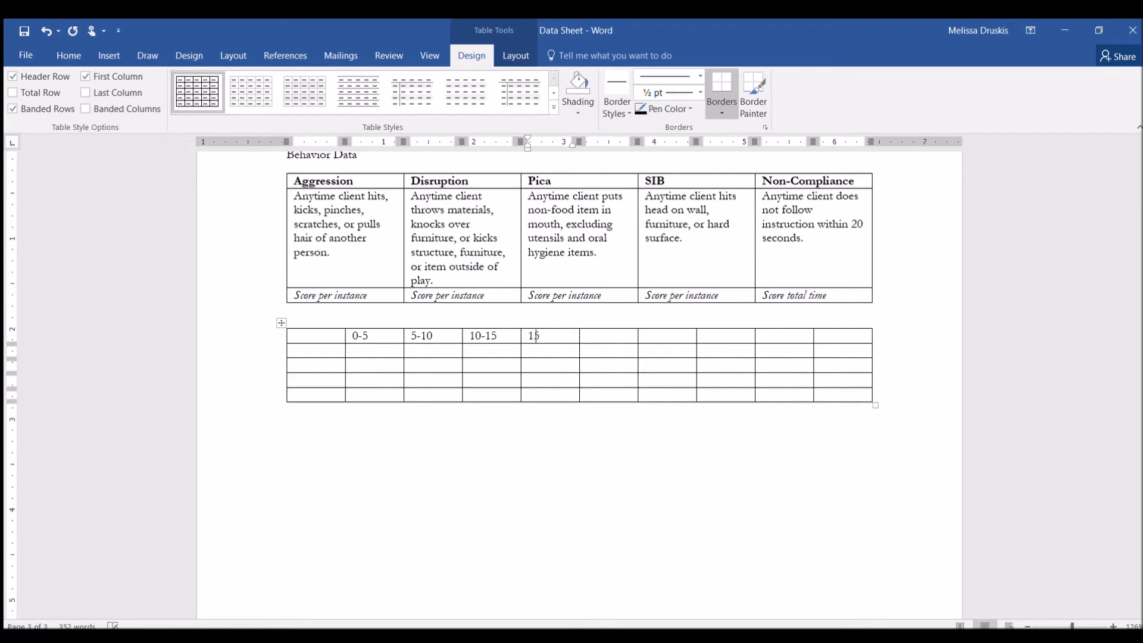
text(5-20)
click(609, 336)
text(20-)
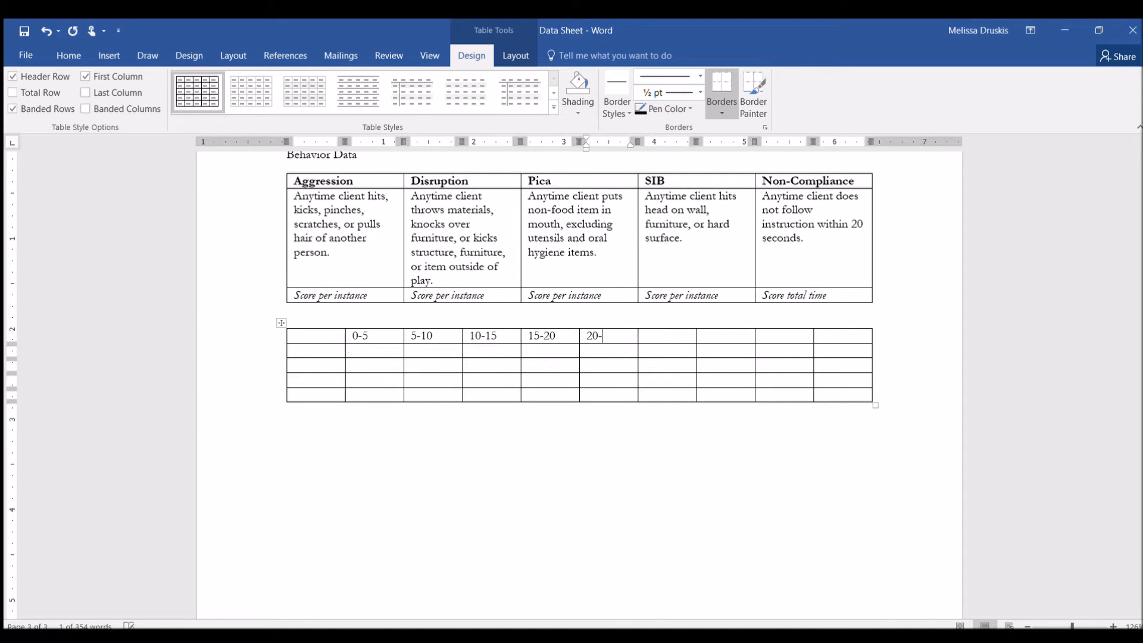
text(25)
click(726, 336)
text(3-35)
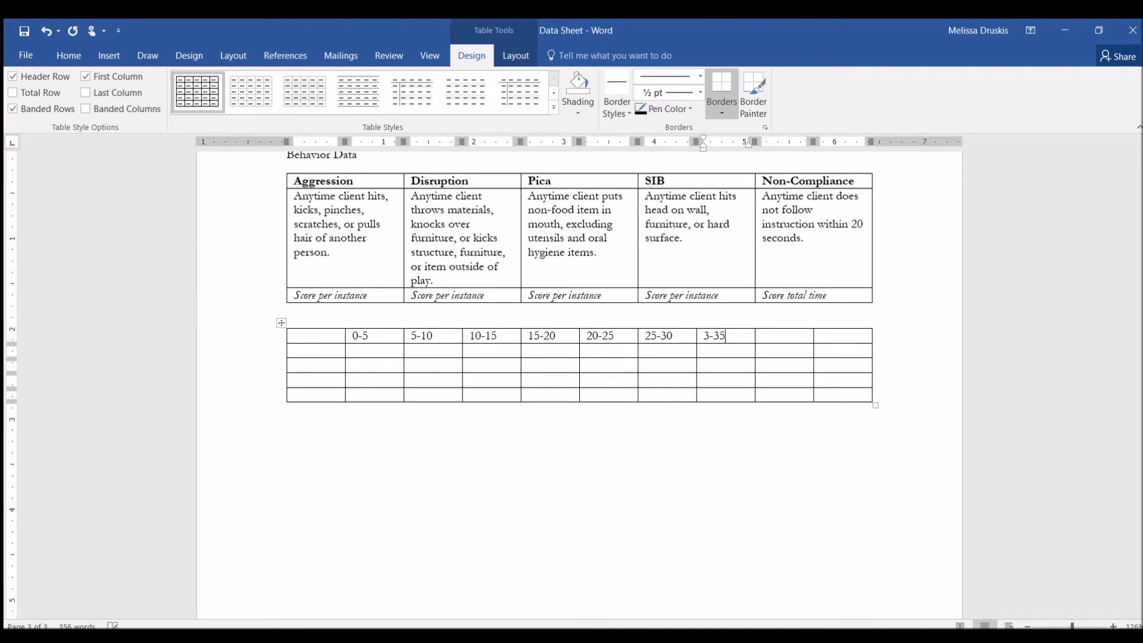
text(30-)
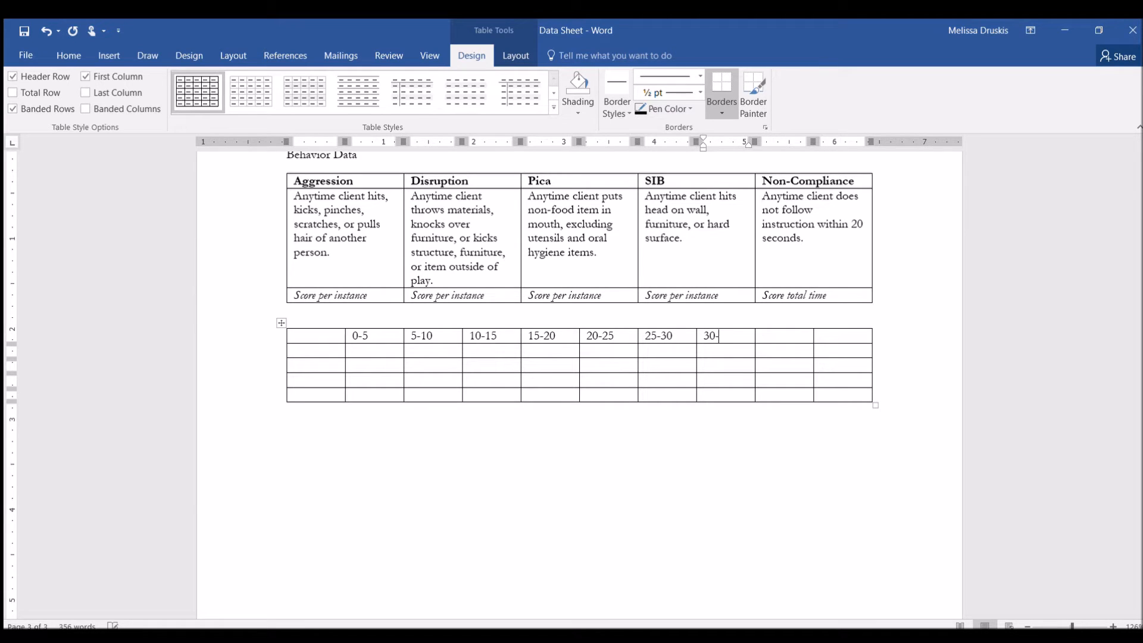
text(35)
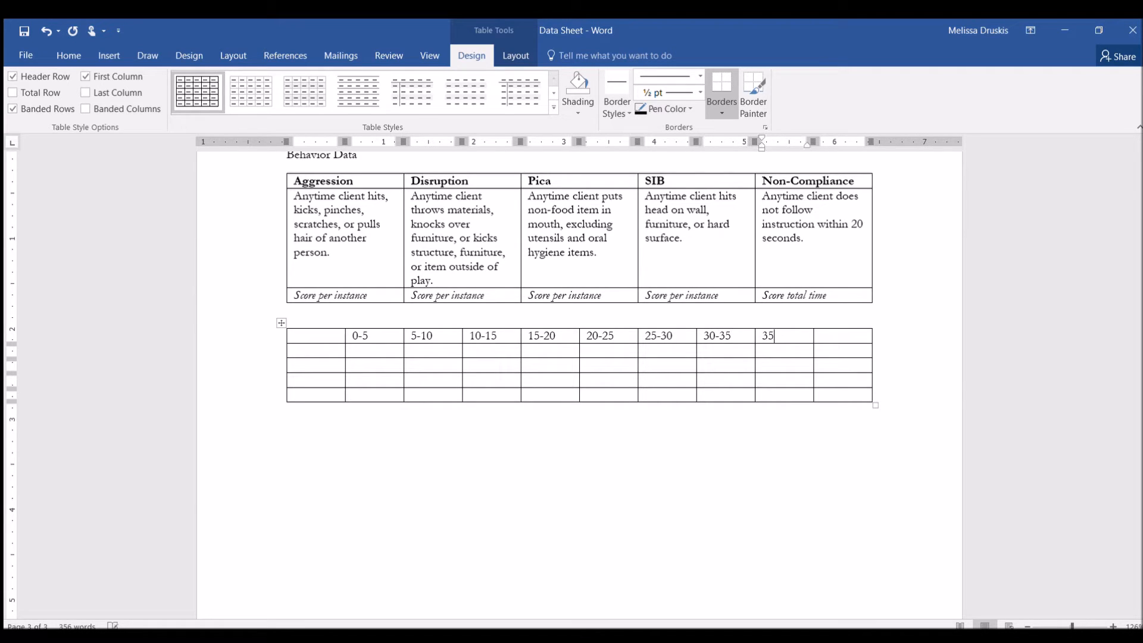
text(-40	40-)
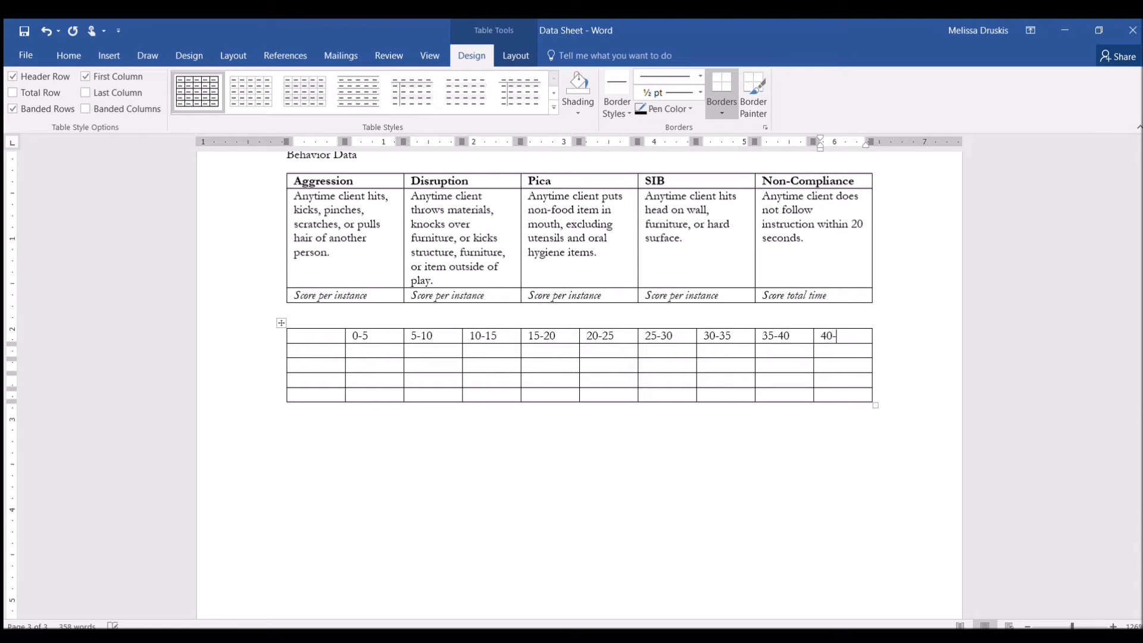
text(45)
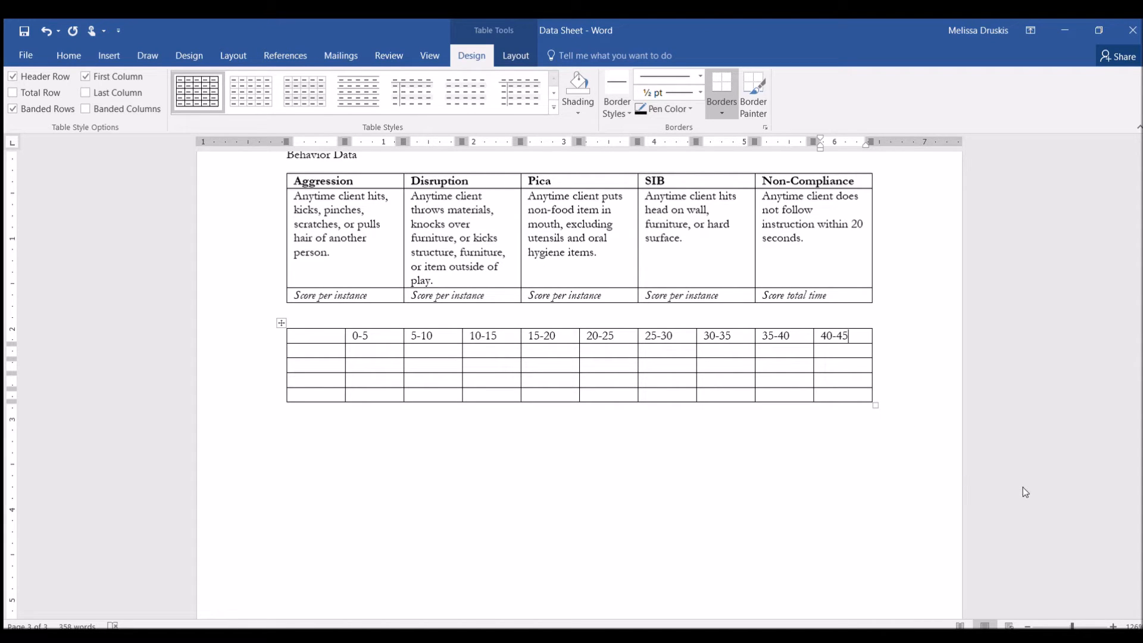
mouse_move(1035, 498)
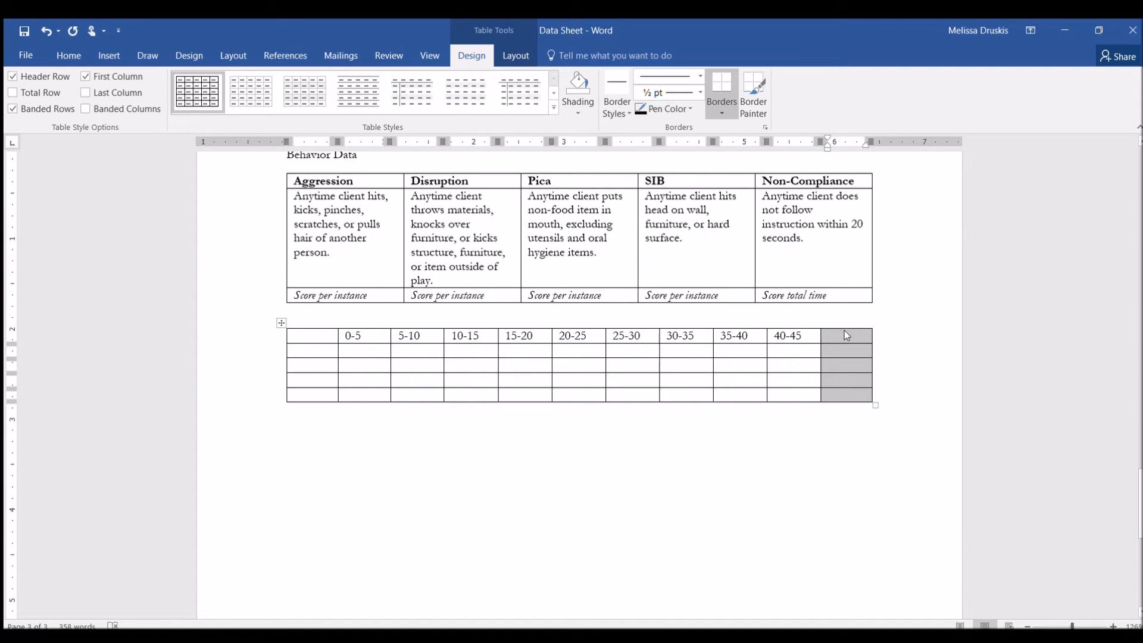
- Add two columns to the right and label them 45-50, 50-55 and 55-60
text(45-50)
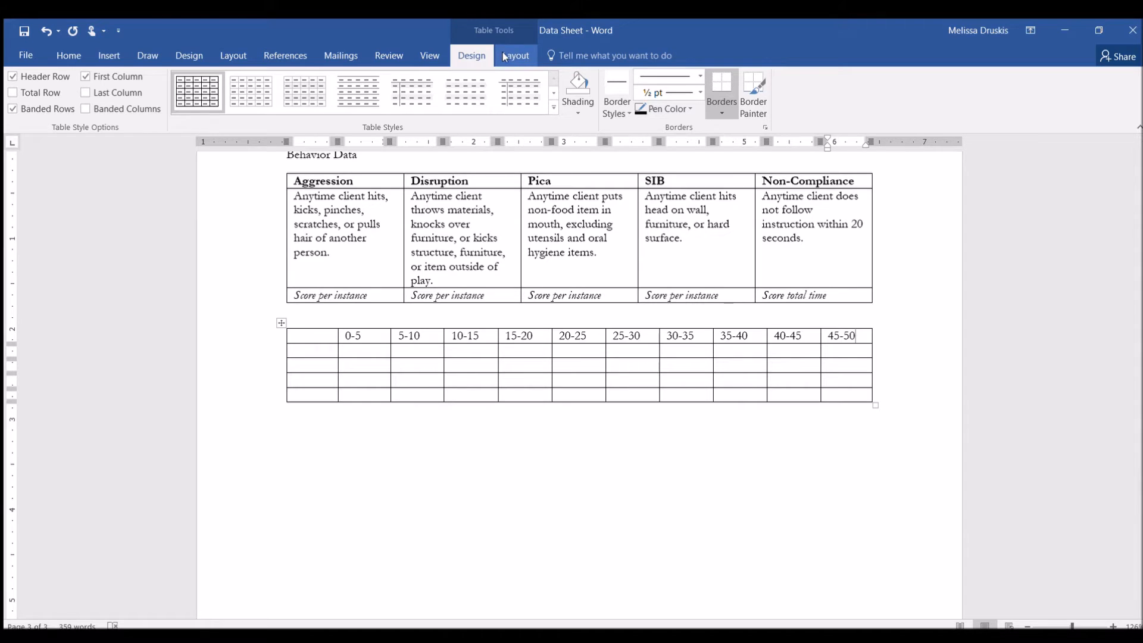
click(516, 55)
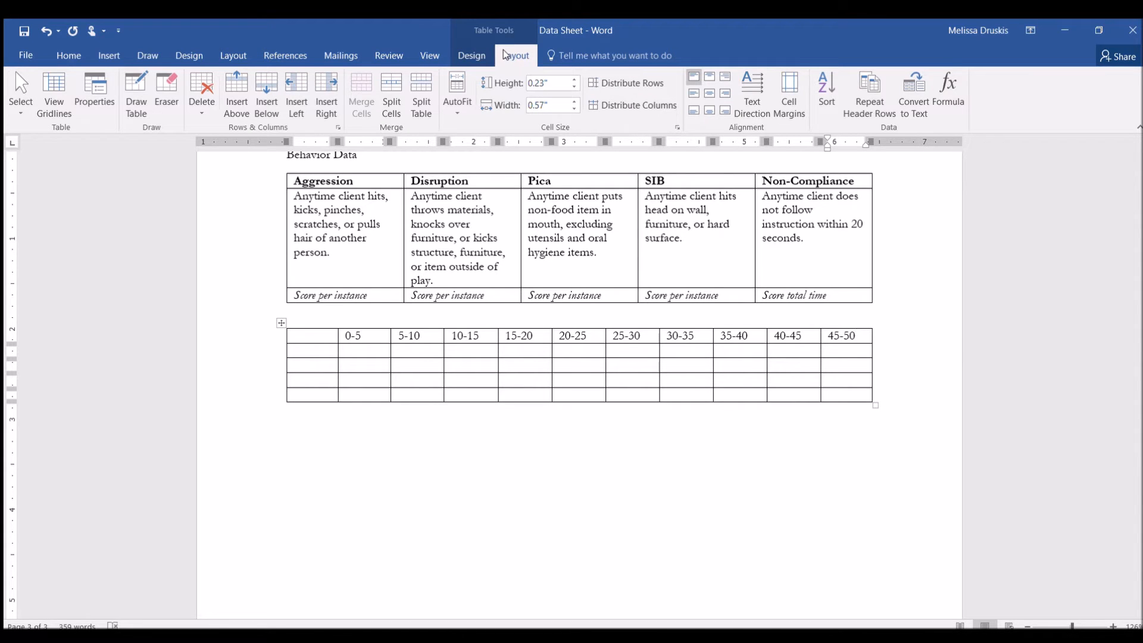
mouse_move(326, 94)
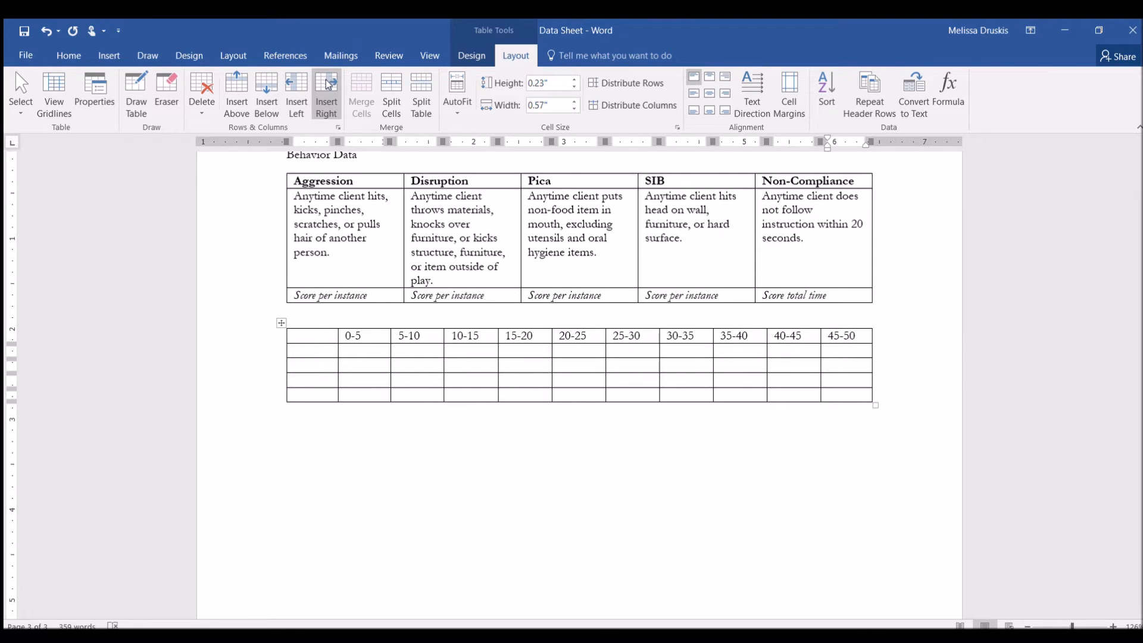
click(326, 94)
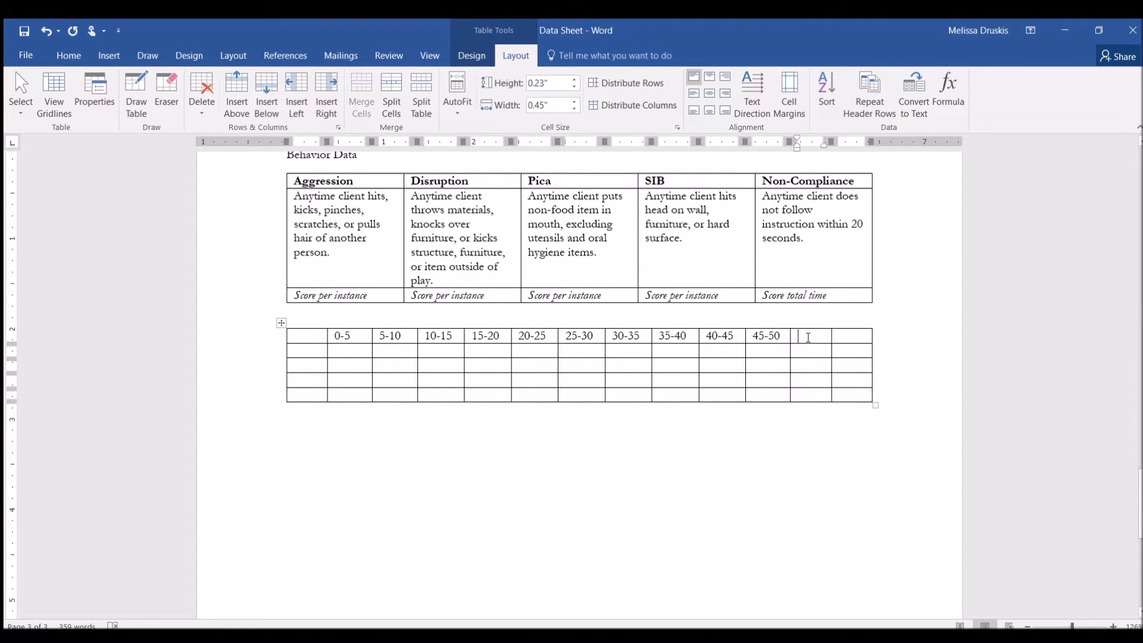
text(50-55)
click(851, 336)
text(55-)
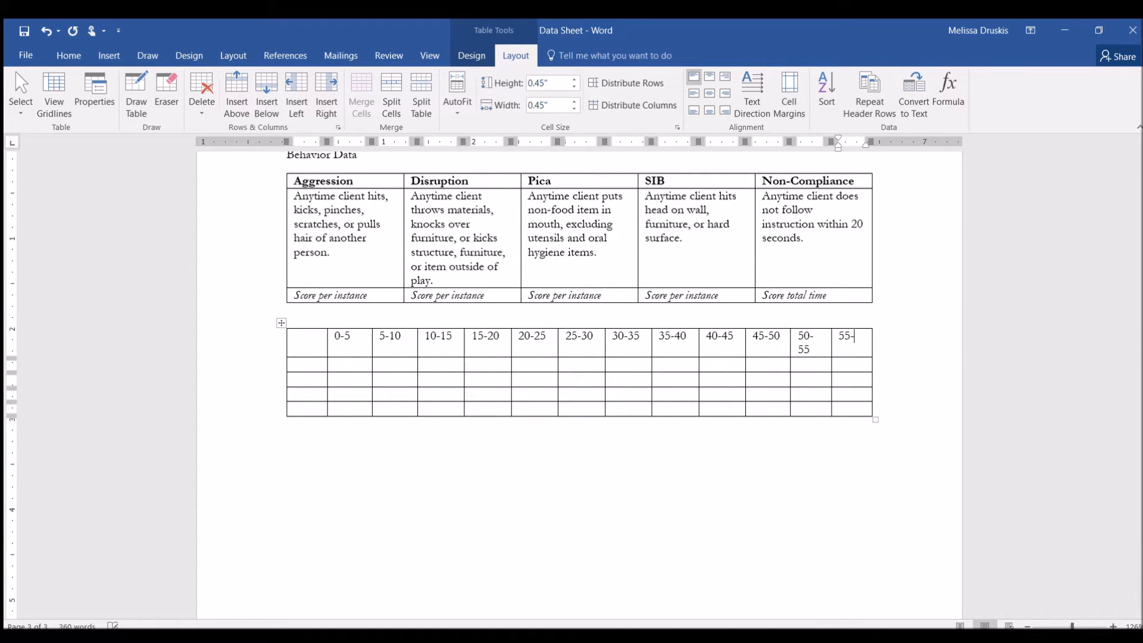
text(60)
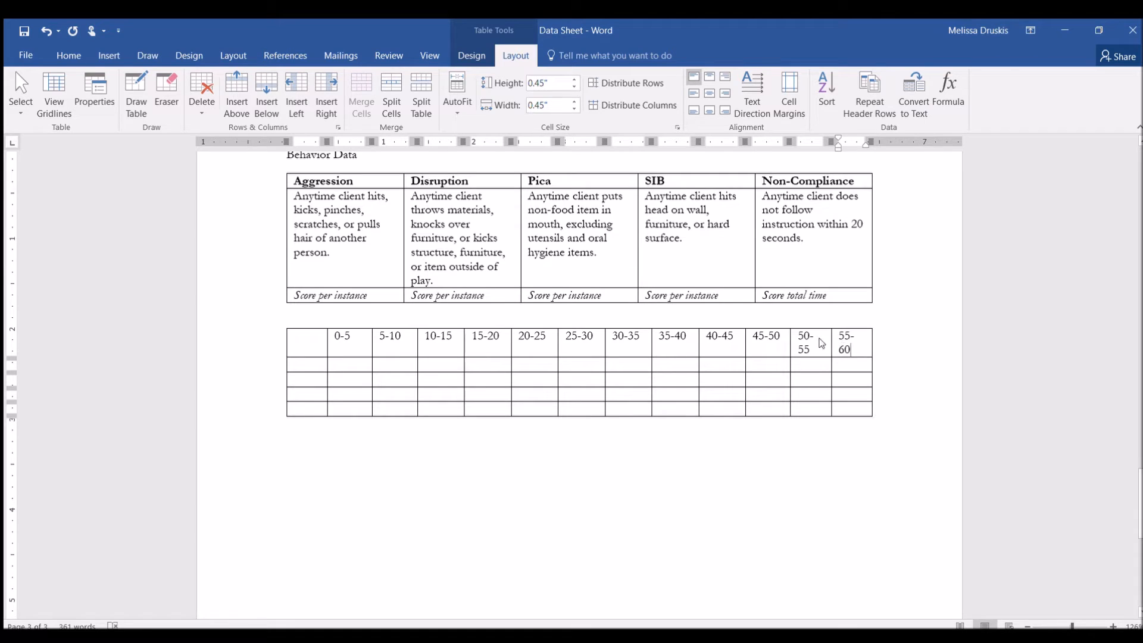
- Reduce the font size of the interval header row so it fits on one line
click(315, 339)
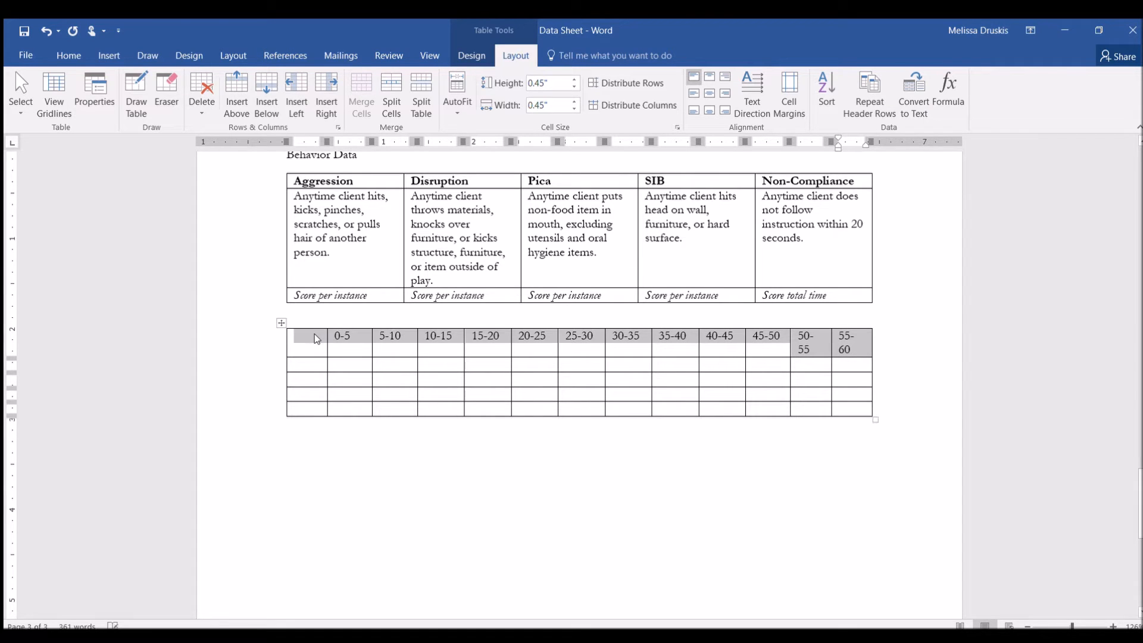
click(68, 55)
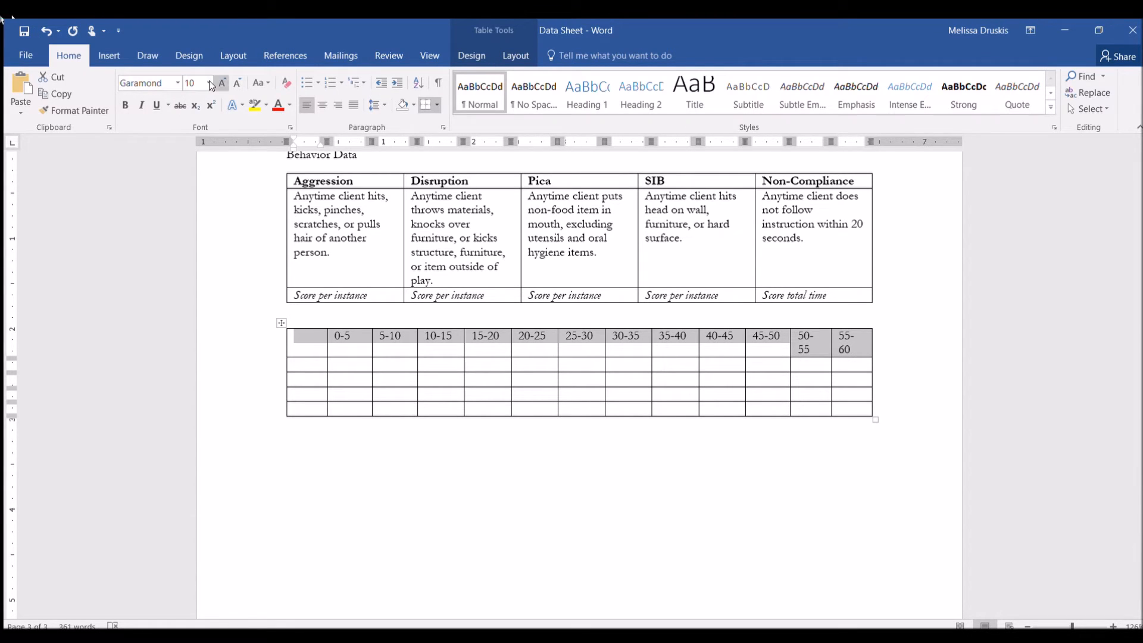
click(236, 82)
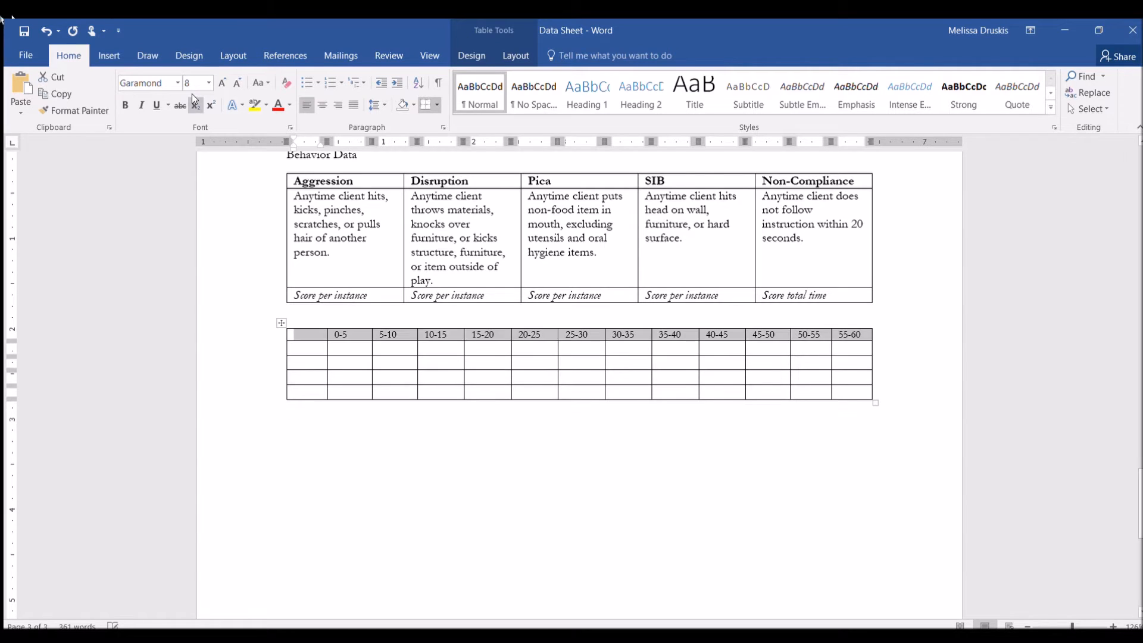
click(306, 346)
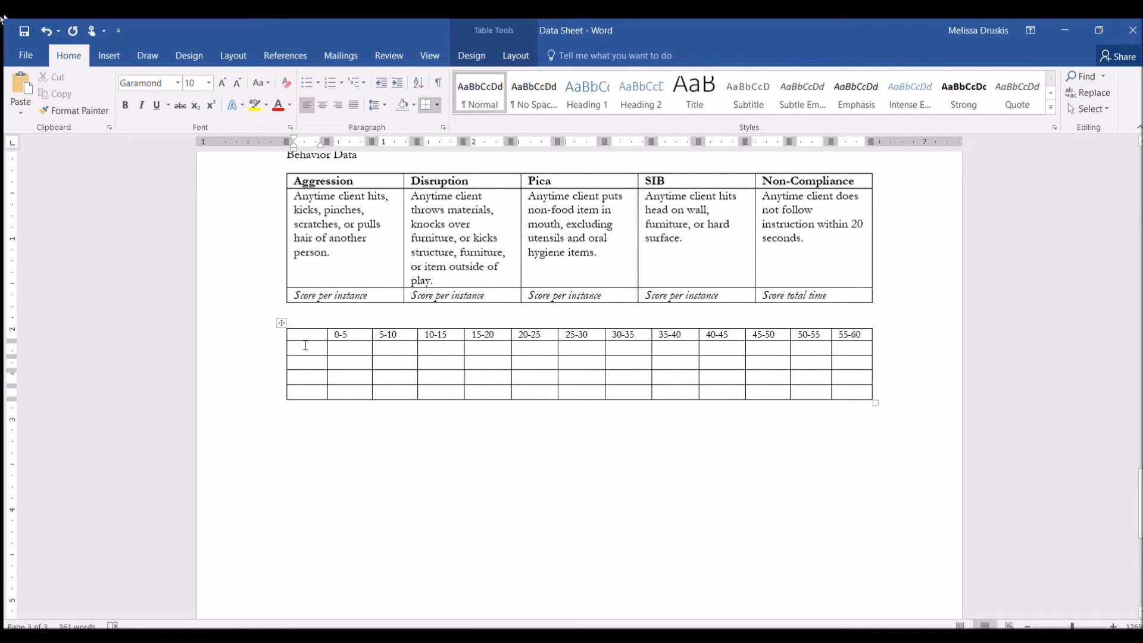
- Label the grid's first column with hours 3:00, 4:00, 5:00 and 6:00
text(3:00)
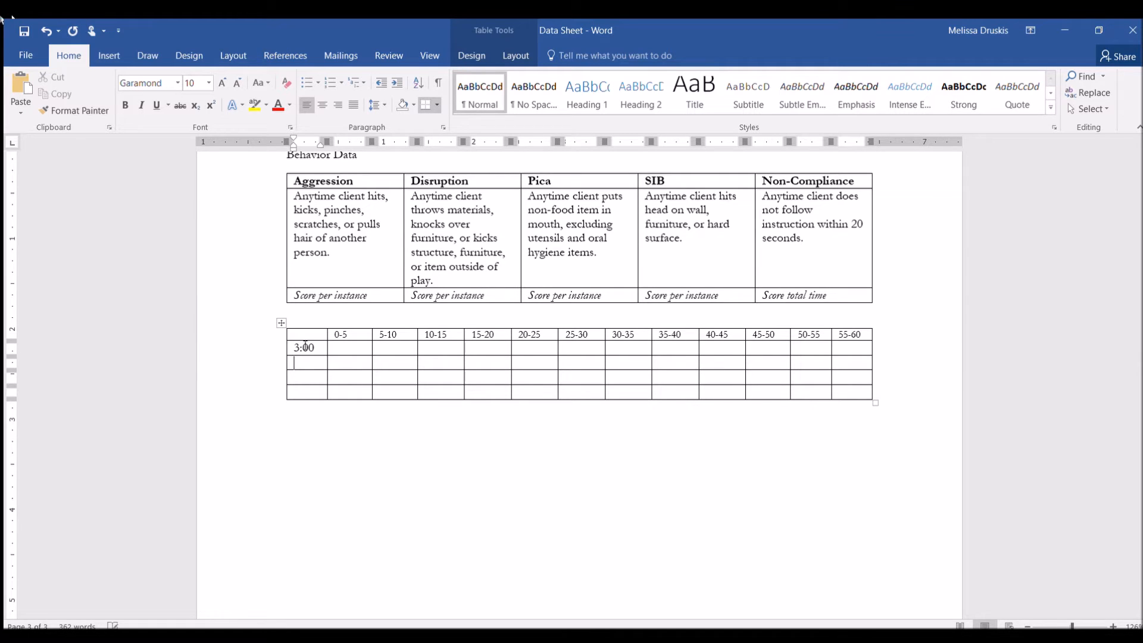
text(4:00)
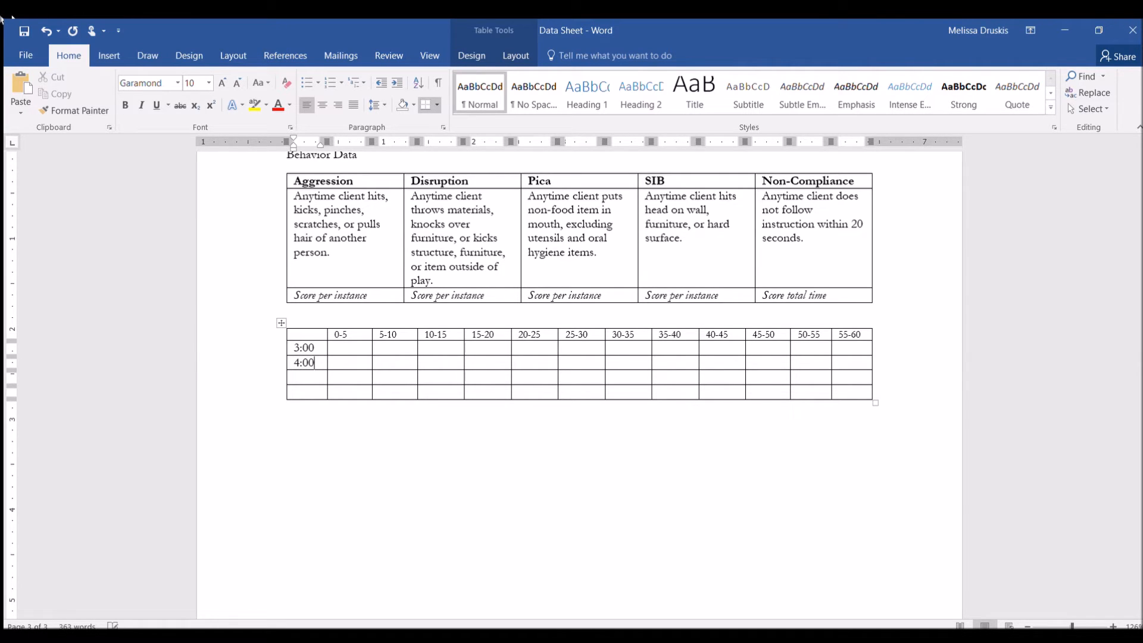
text(5:00)
click(307, 392)
text(6:00)
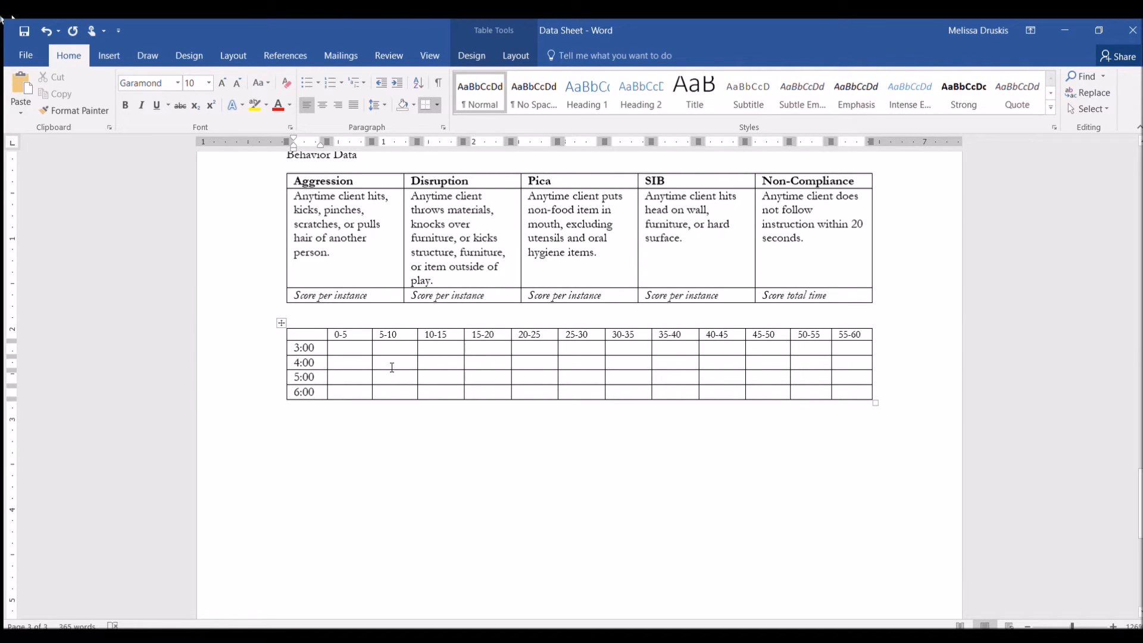
- Shade cells 0-5 to 25-30 of 3:00 and 30-35 to 55-60 of 6:00 grey
click(338, 348)
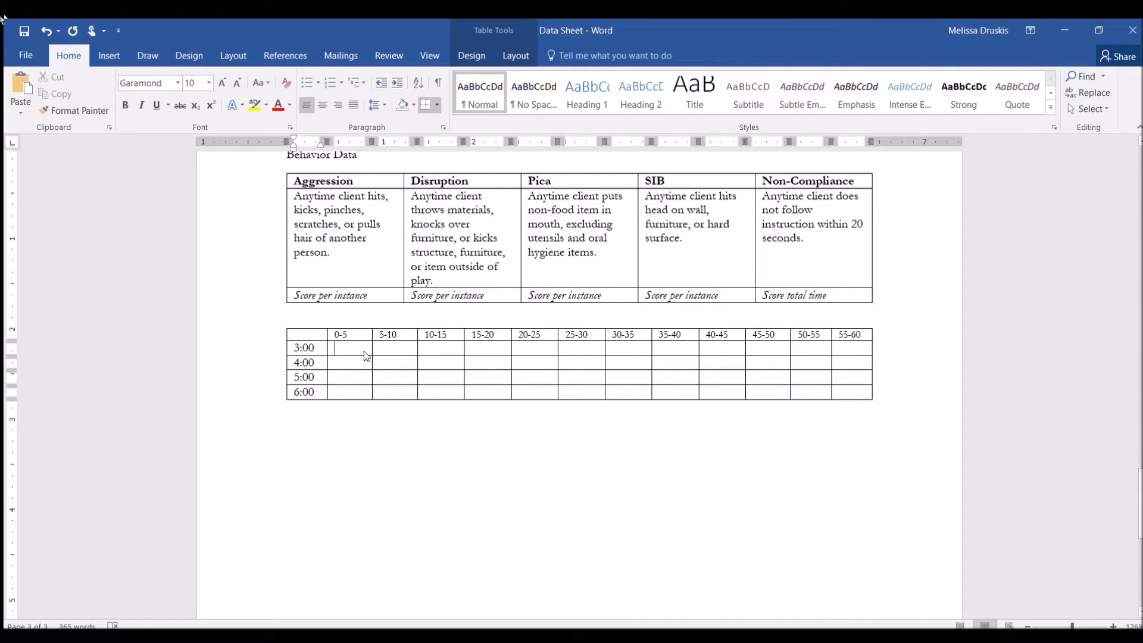
drag(335, 348, 575, 348)
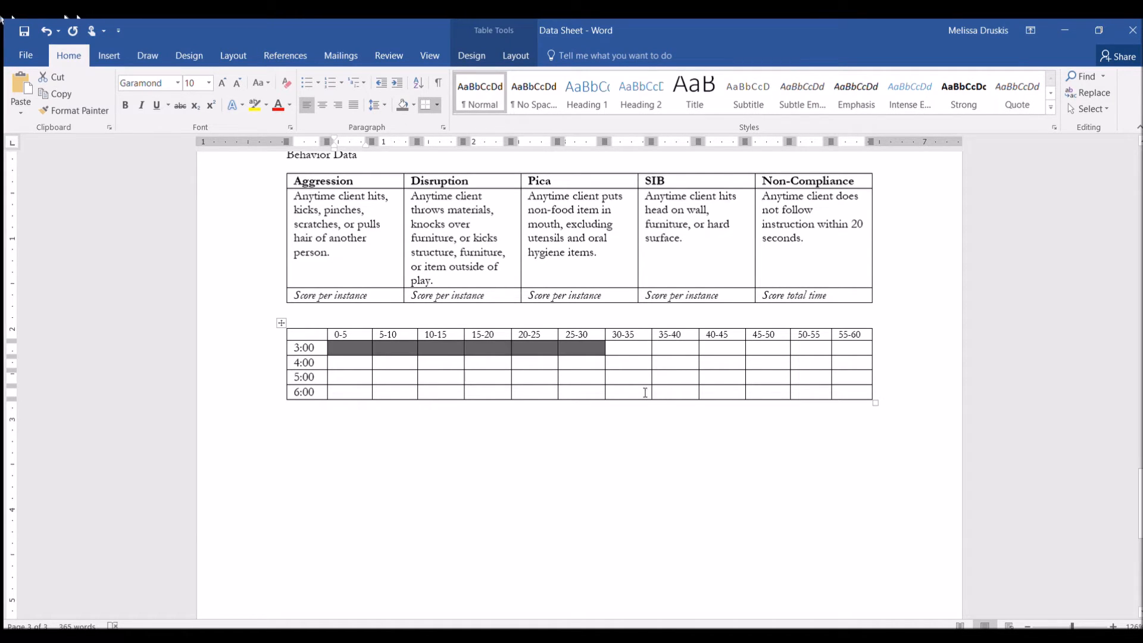
drag(627, 392, 850, 392)
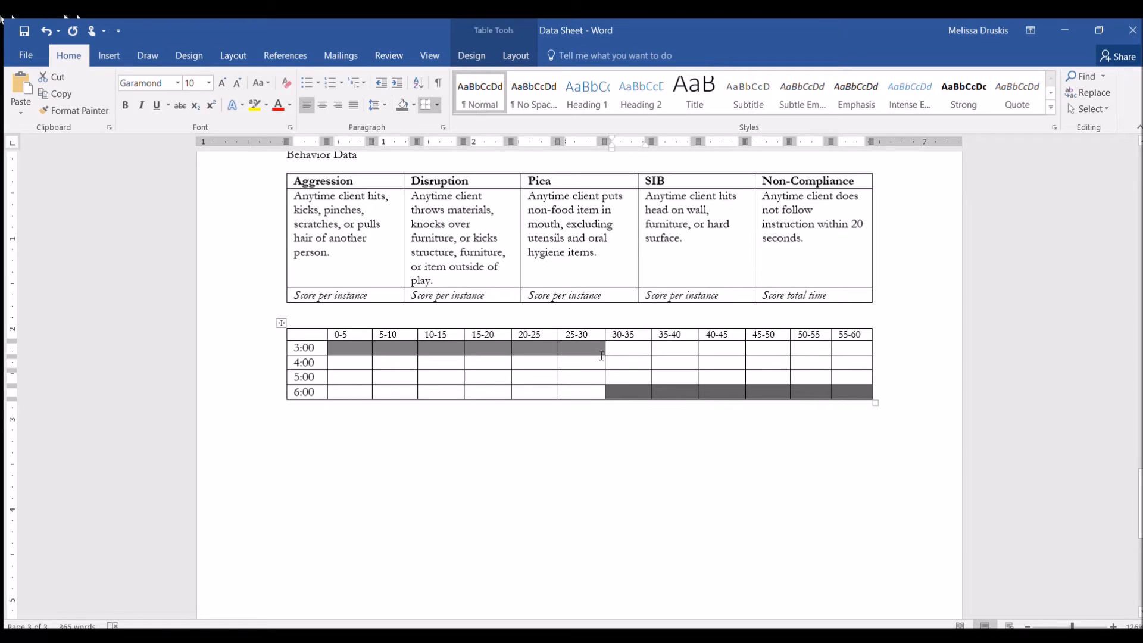
mouse_move(613, 363)
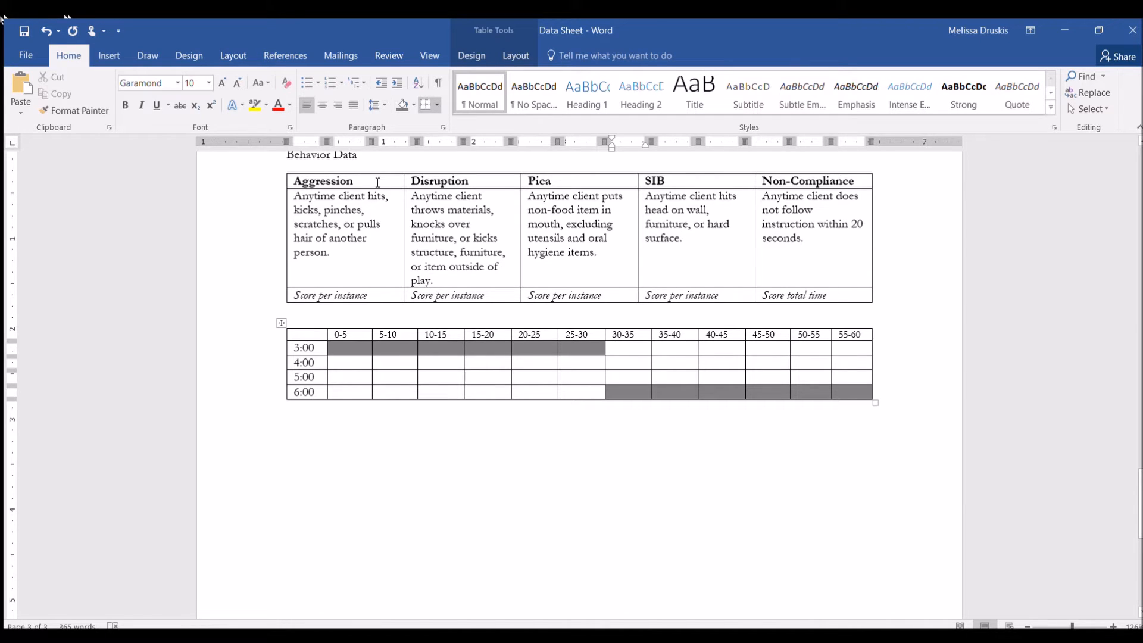
- Append codes (A), (D), (P), (S), (N) to Aggression, Disruption, Pica, SIB, Non-Compliance headers
text(()
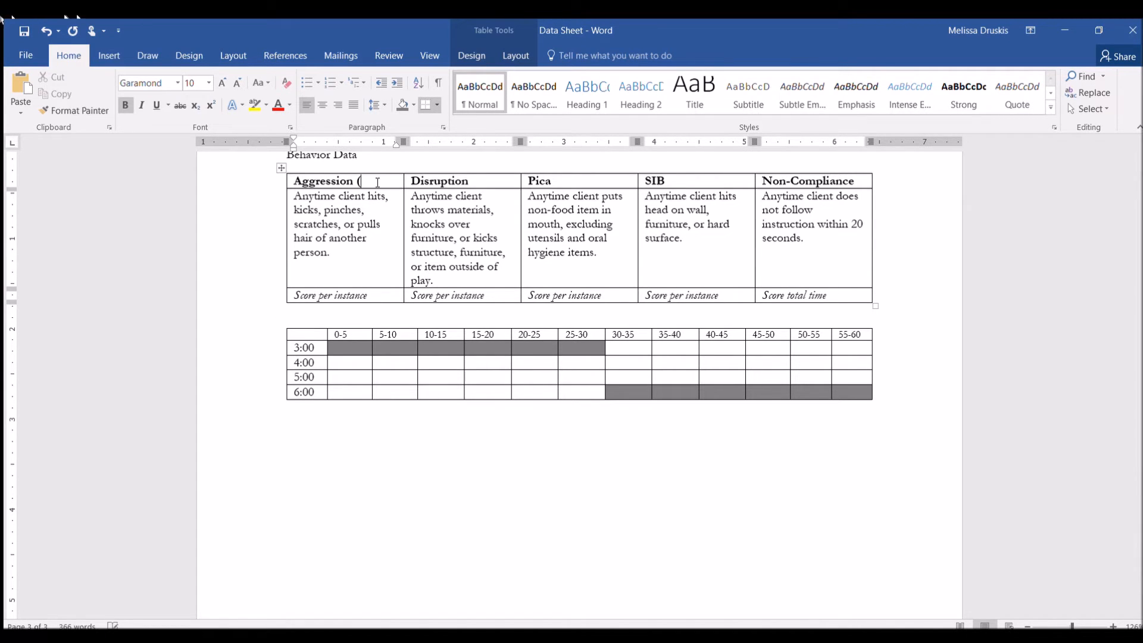
text(A))
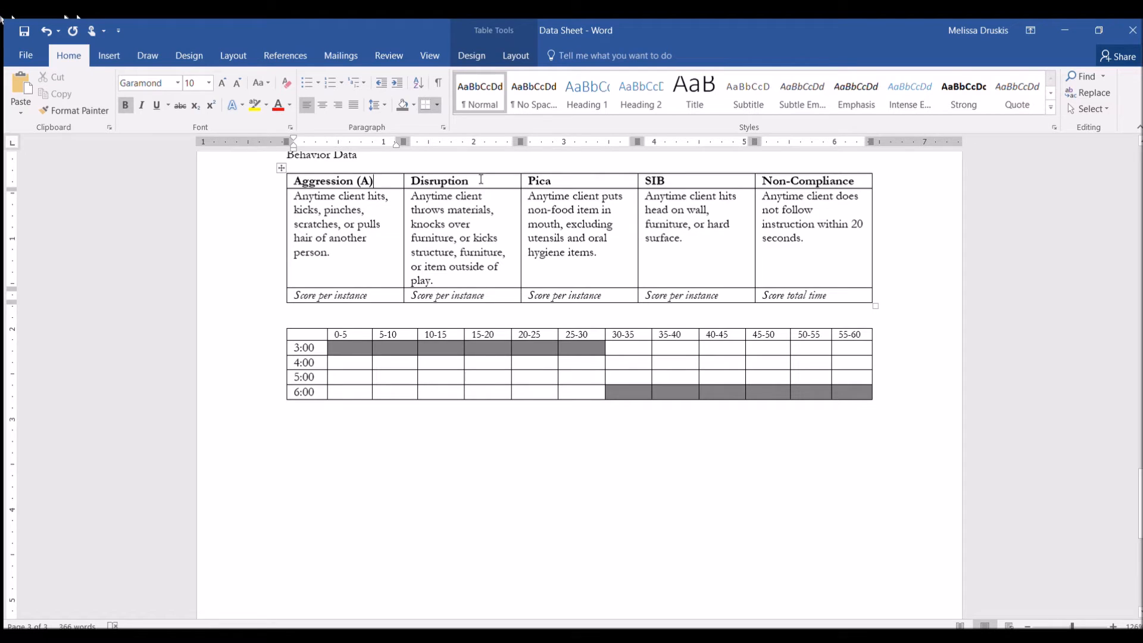
text((D))
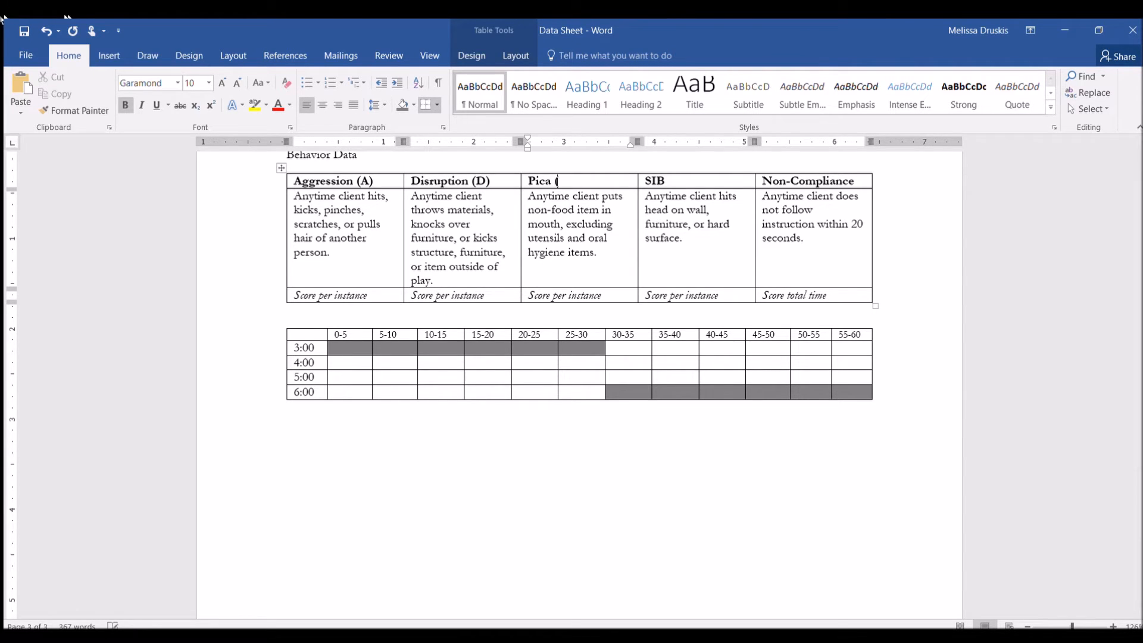
text(P))
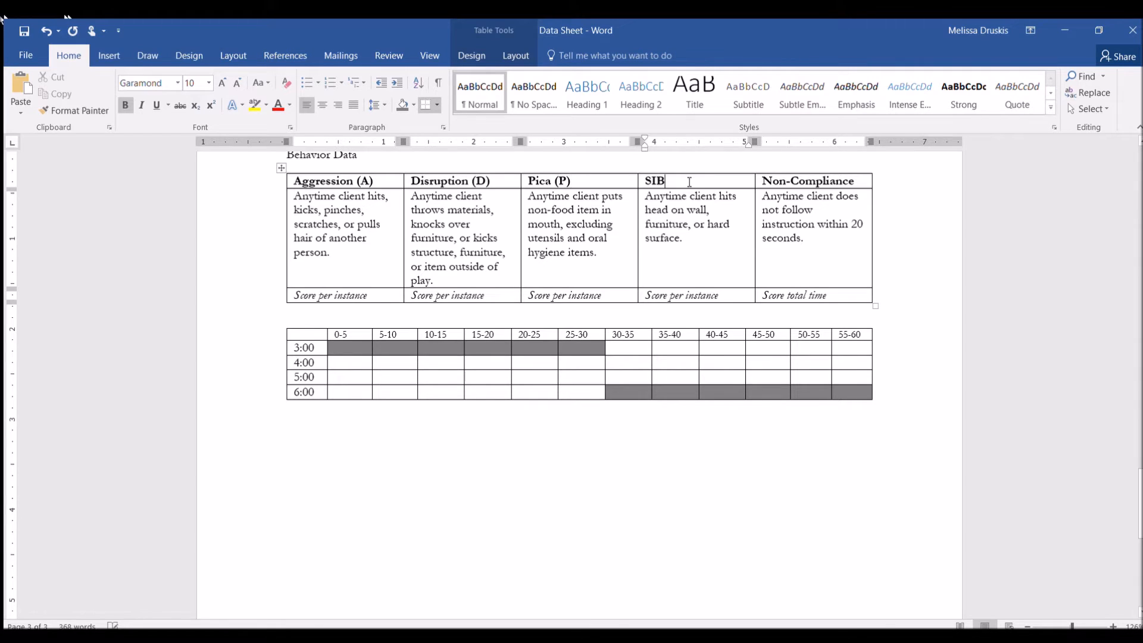
text((S))
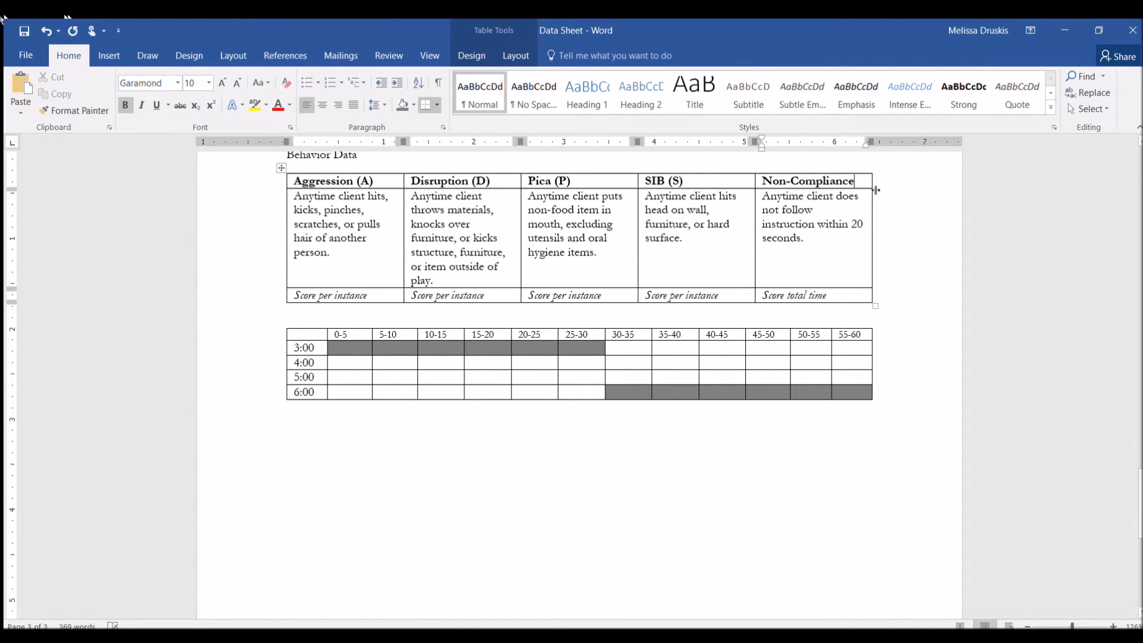
text((N))
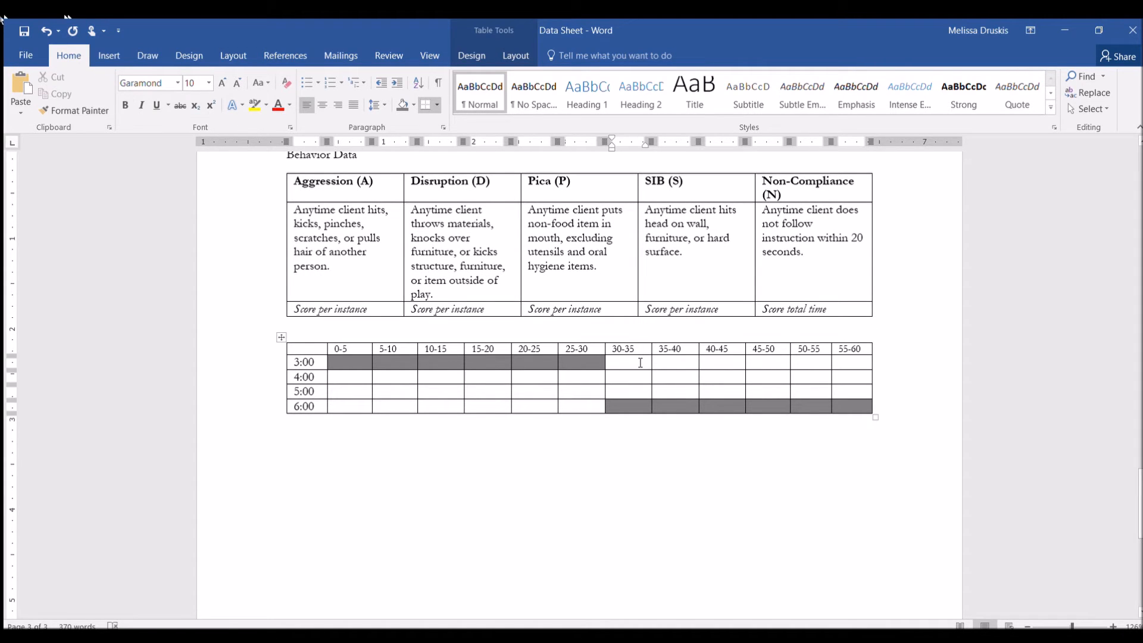
mouse_move(618, 363)
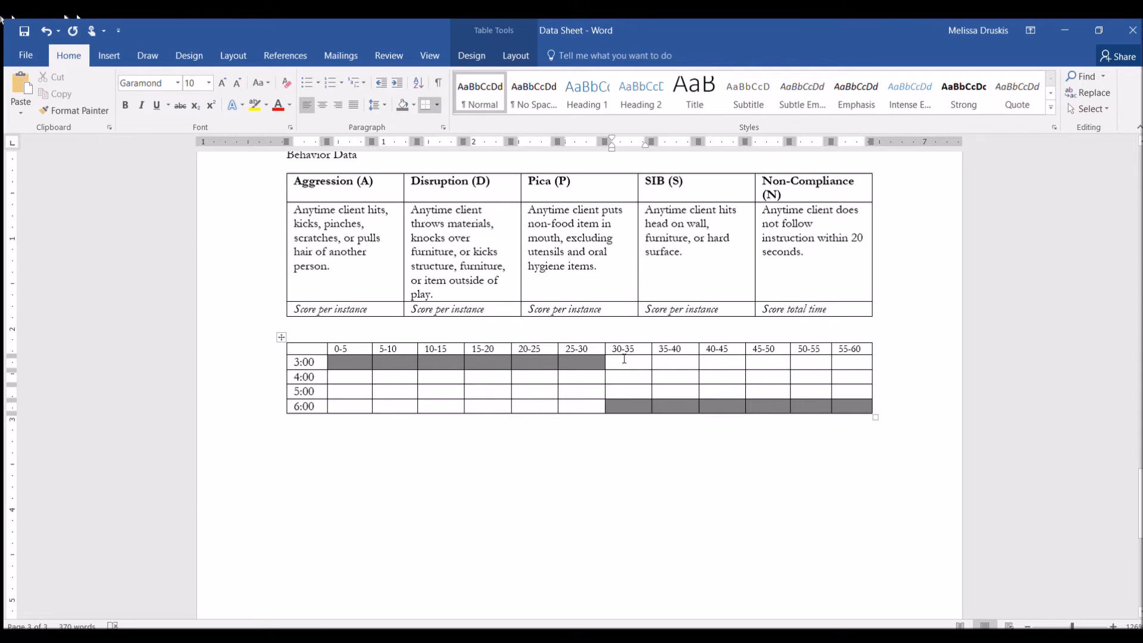
text(A)
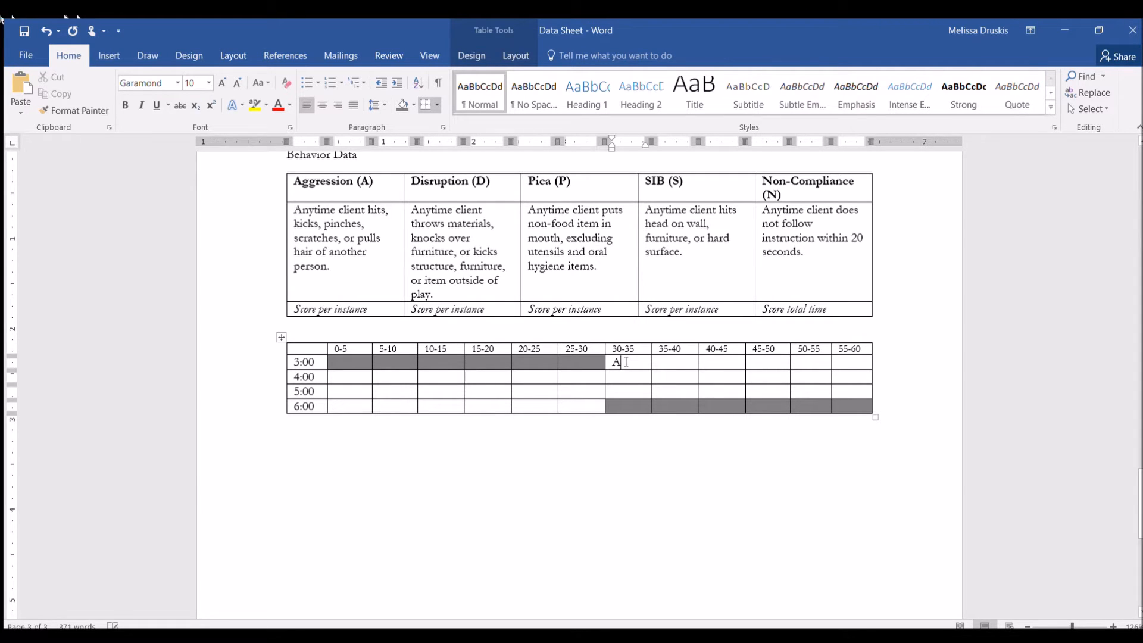
text(P)
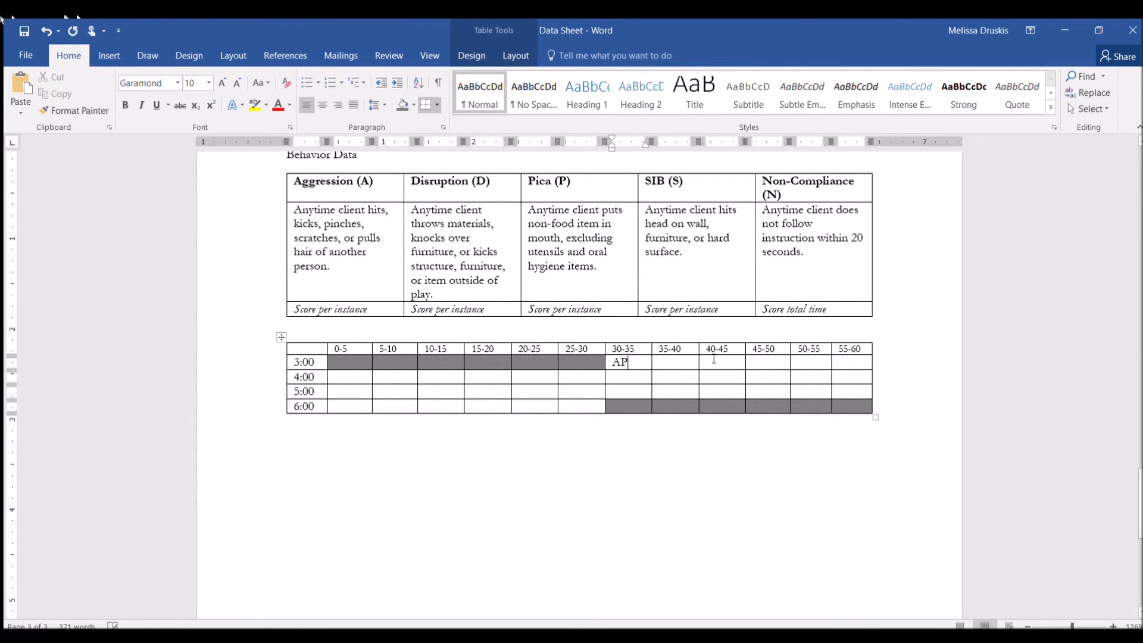
text(N)
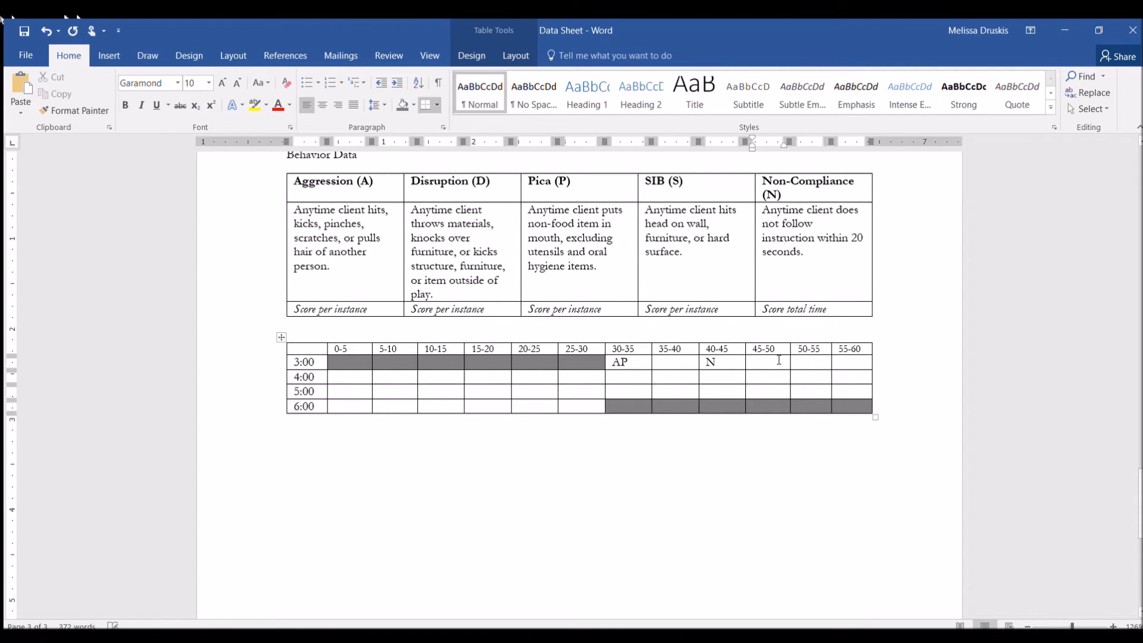
text(N)
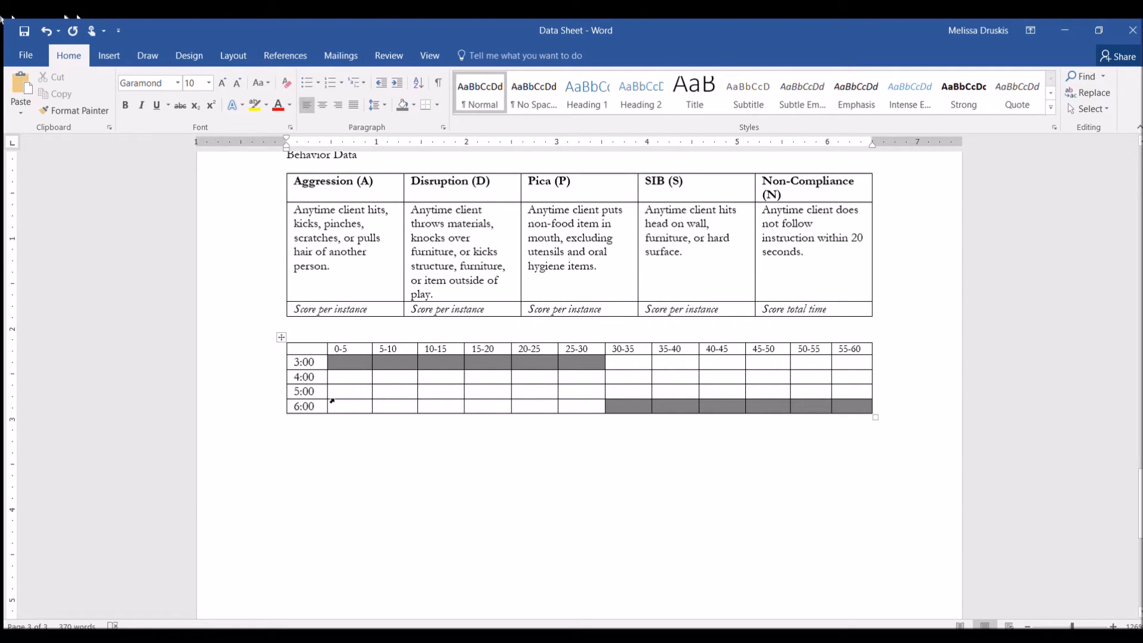
- Type 'Non-Compliance:' followed by an underscore blank beneath the time grid
text(Non)
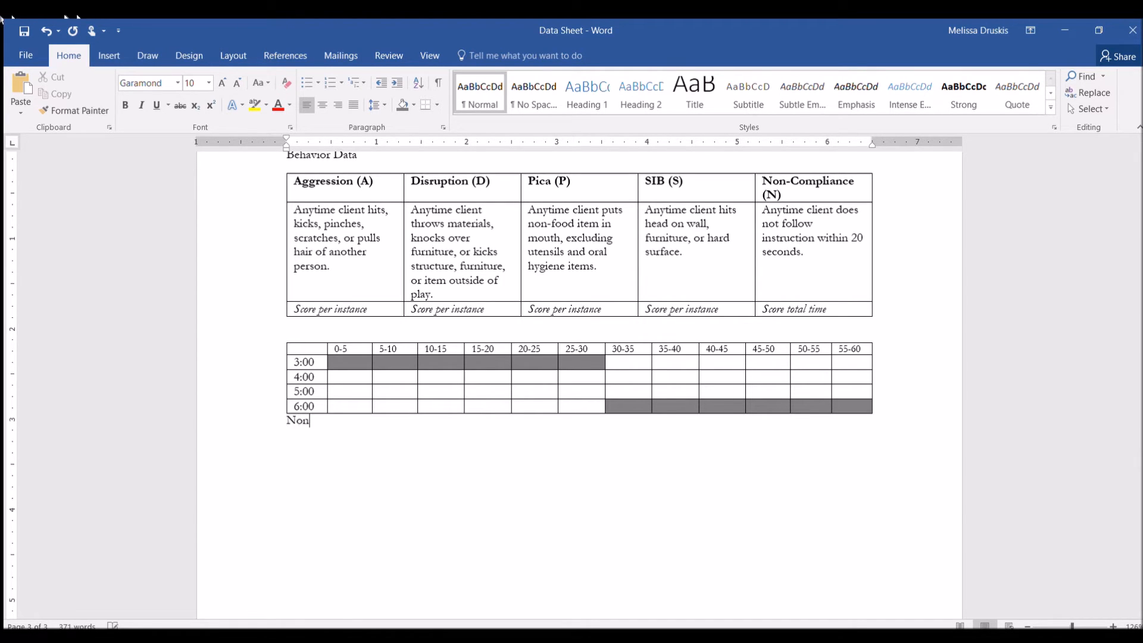
text(-Compli)
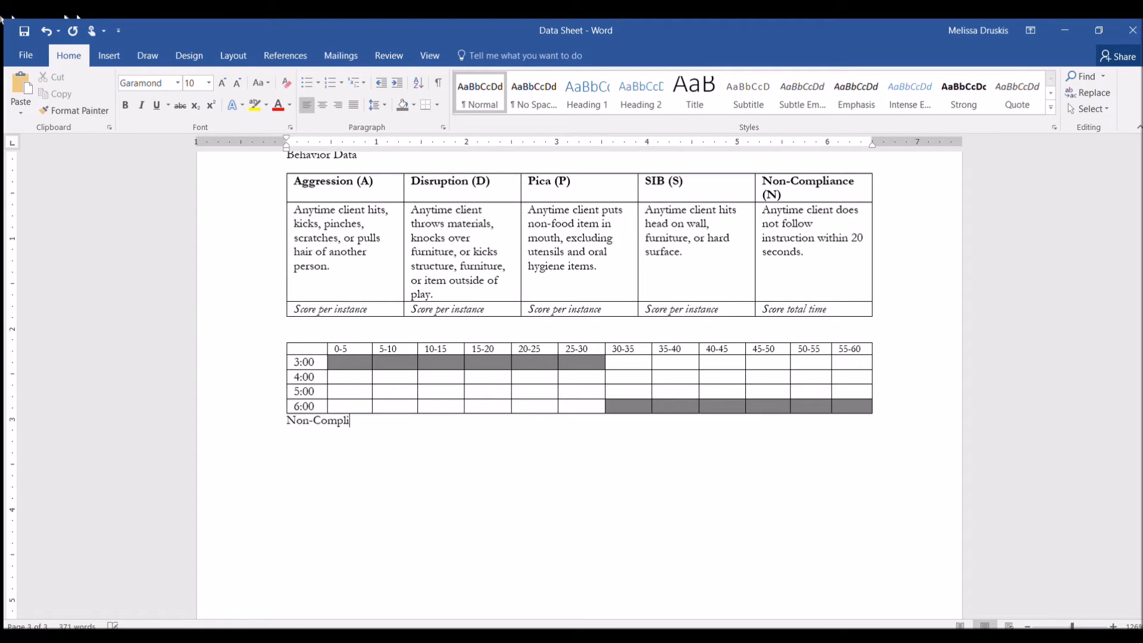
text(ance:)
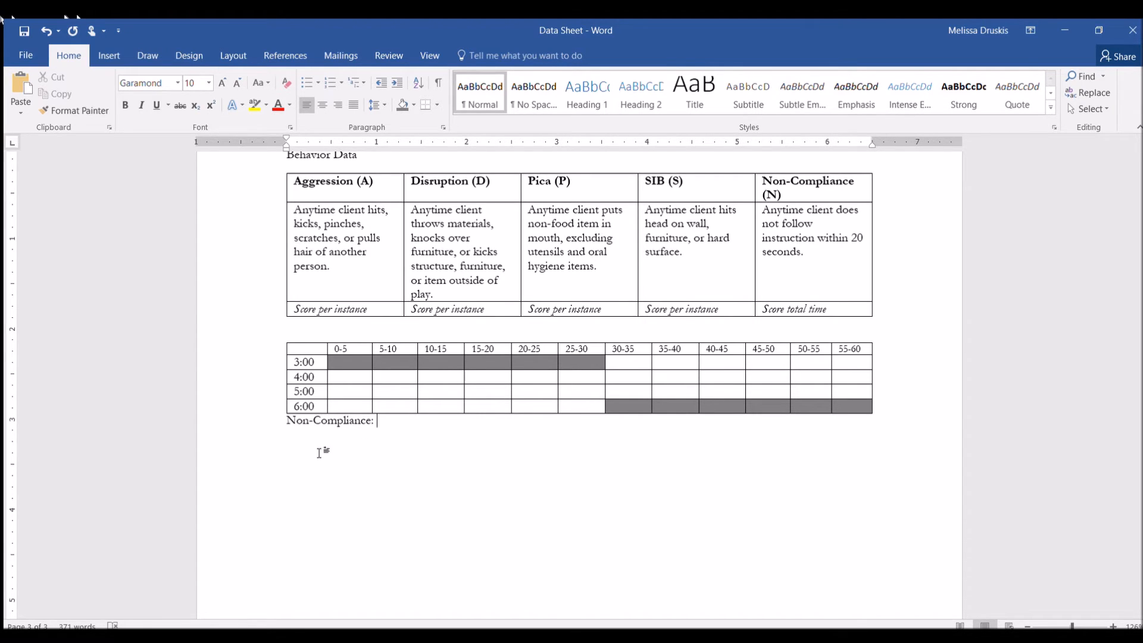
text(__________)
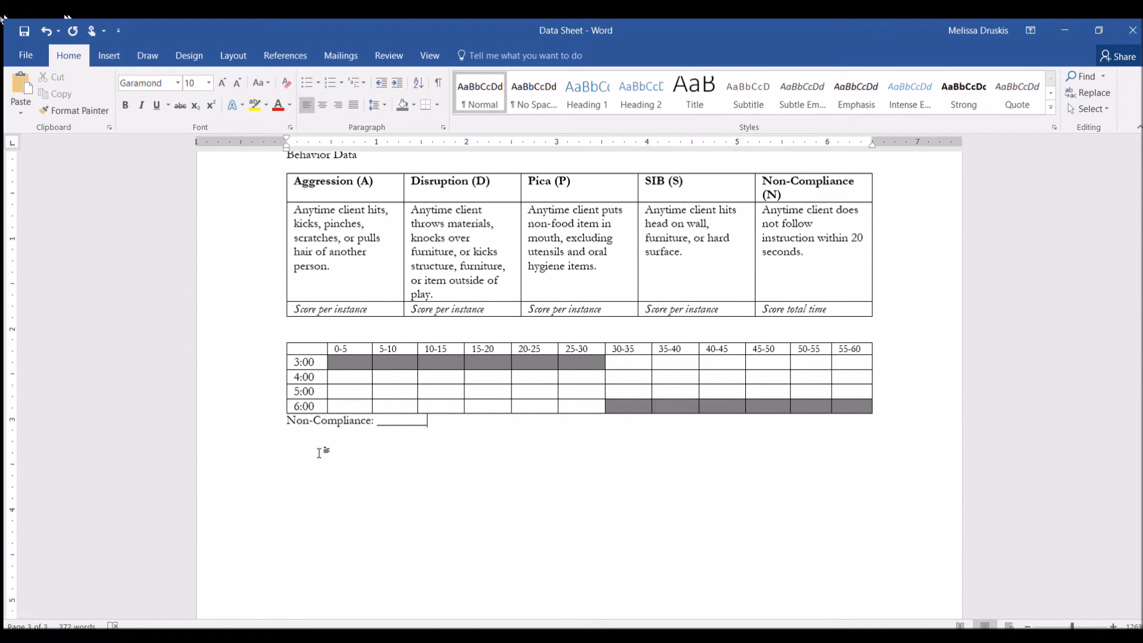
- Copy the underscore blank and paste it repeatedly across two lines
click(436, 419)
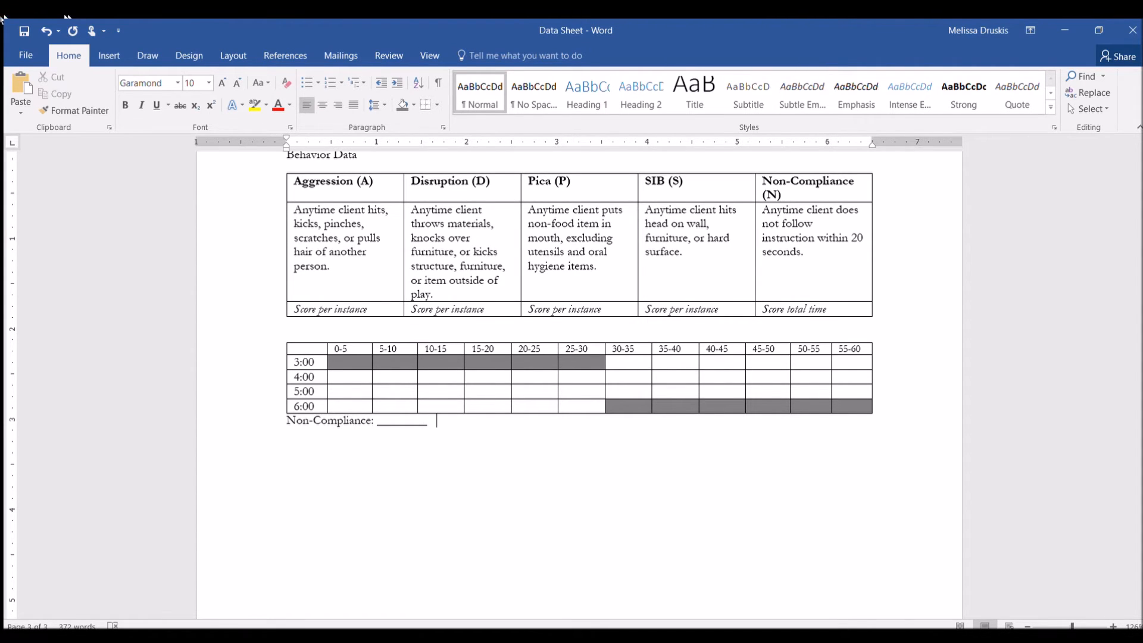
double_click(401, 421)
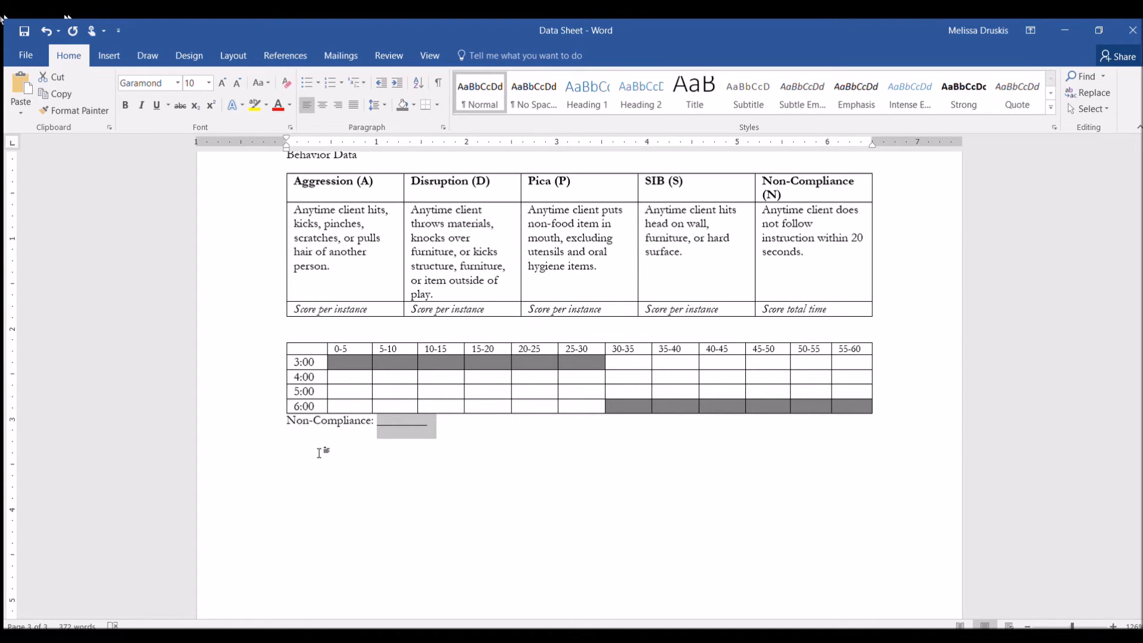
key(ctrl+v)
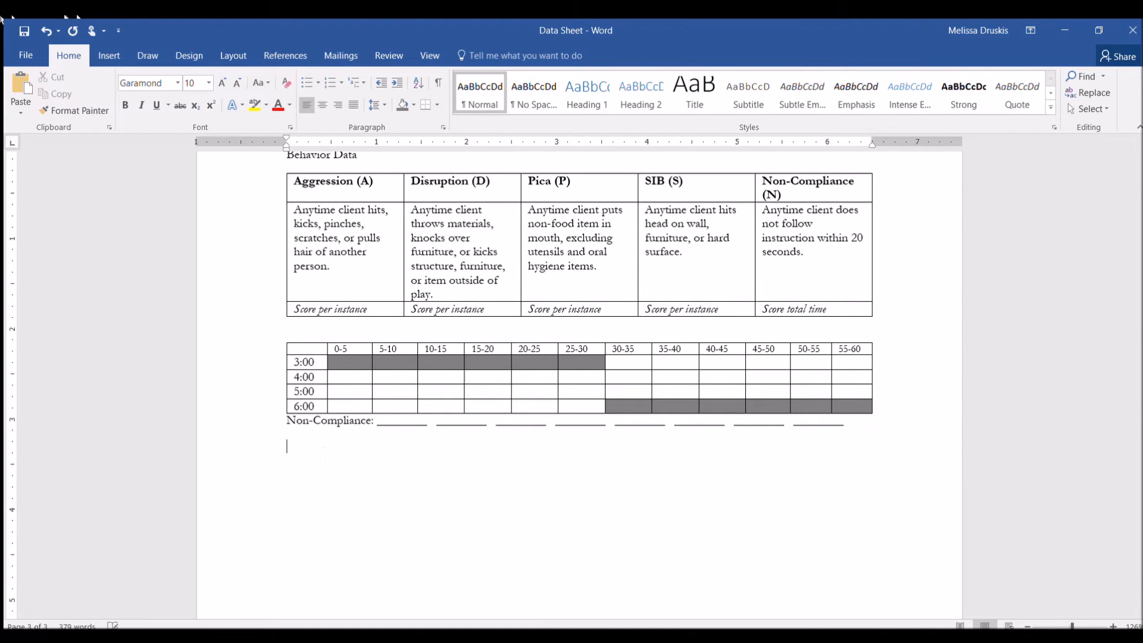
key(ctrl+v)
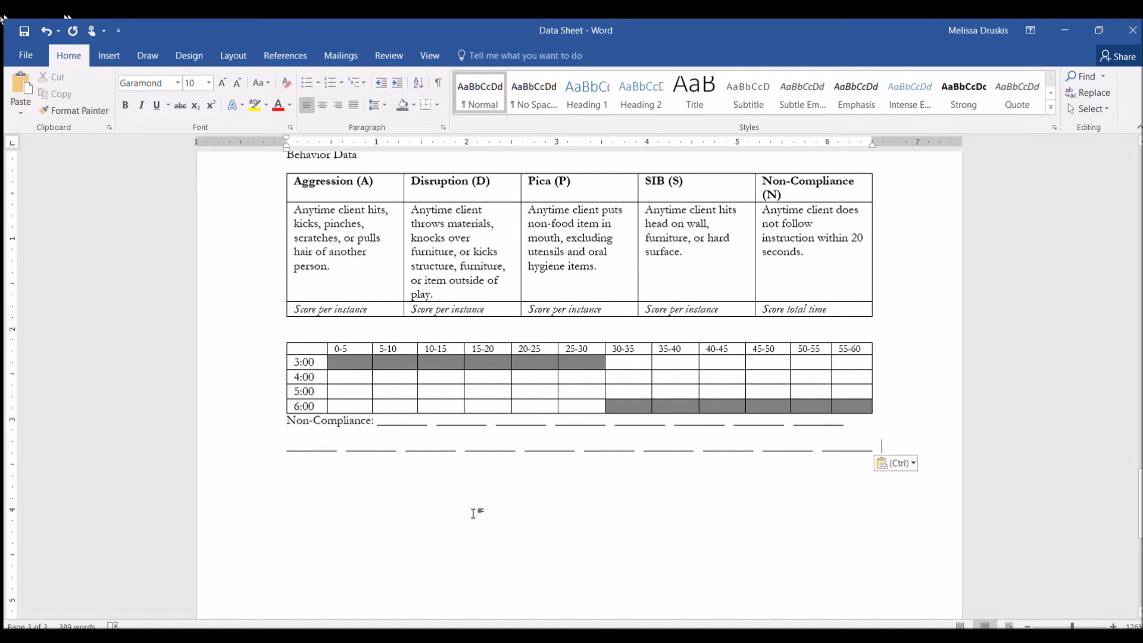
mouse_move(555, 493)
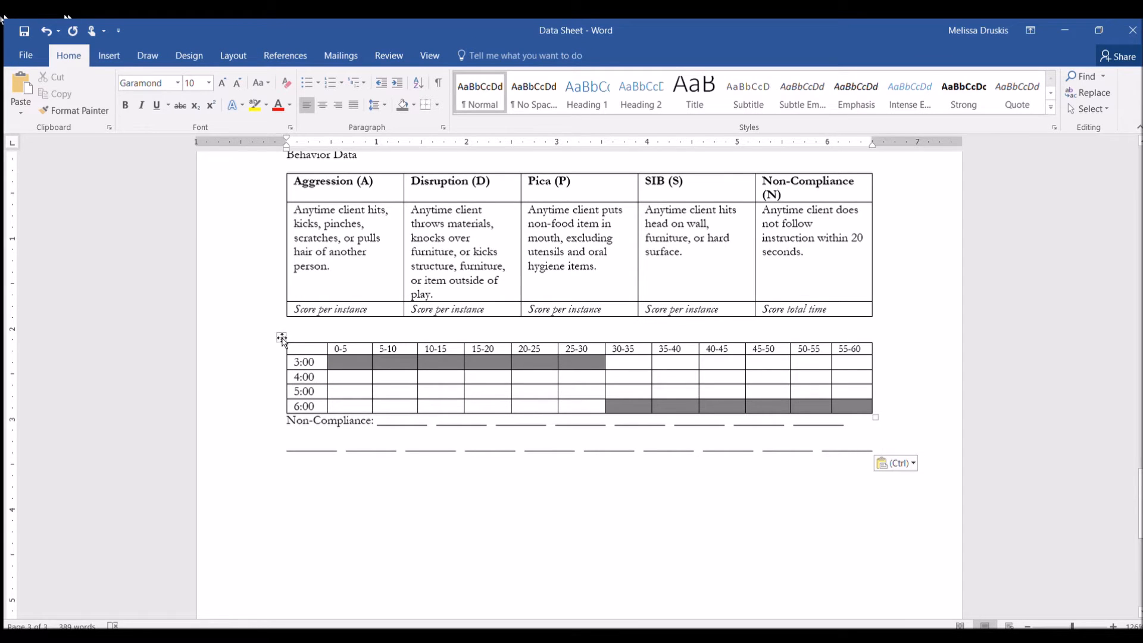
- Duplicate the time grid with its Non-Compliance blanks down the pages and scroll to check
click(303, 362)
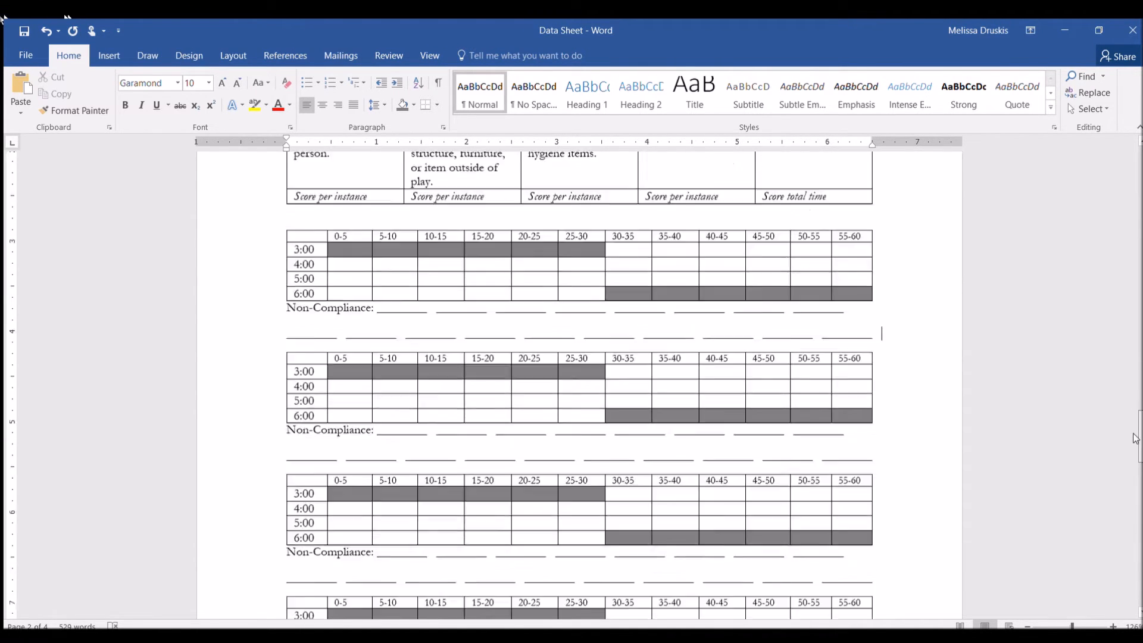
scroll(down, 3)
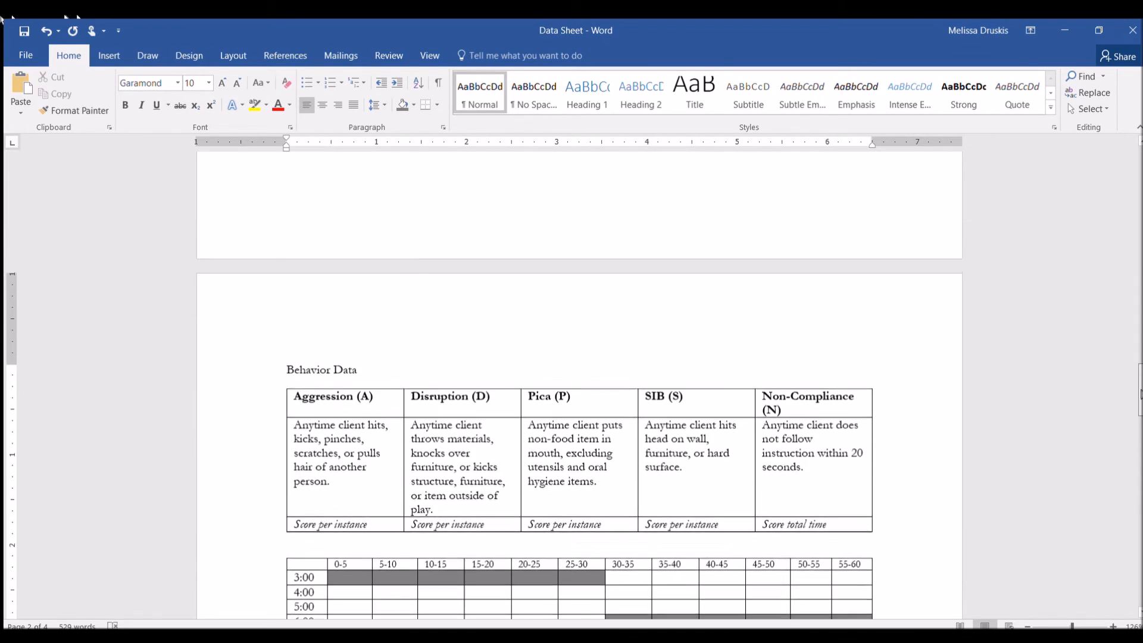
scroll(down, 3)
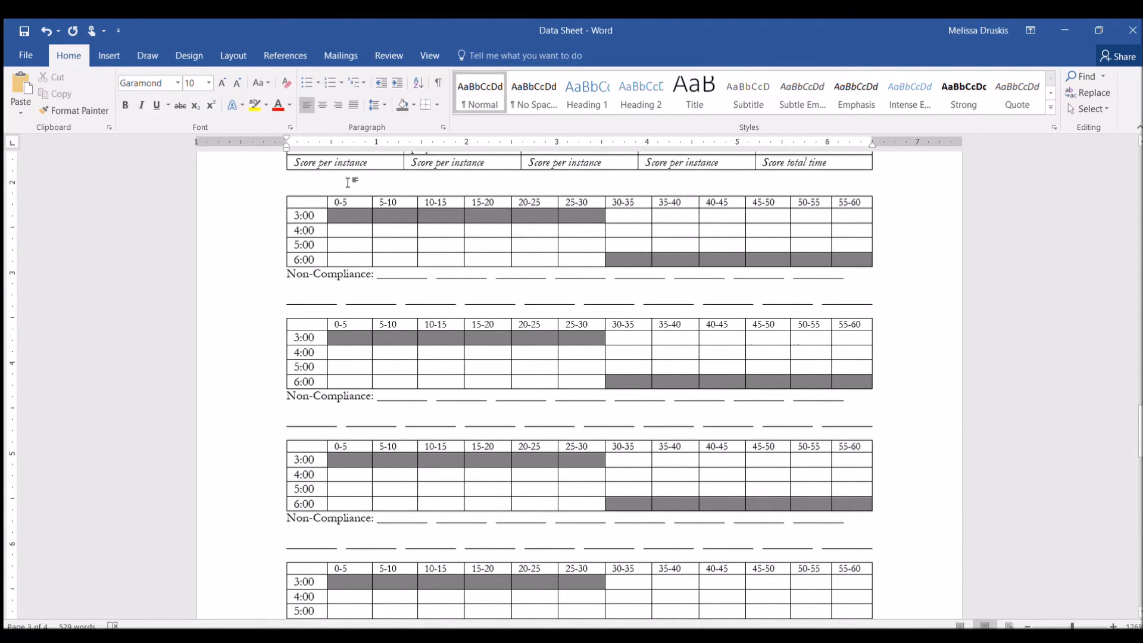
scroll(down, 3)
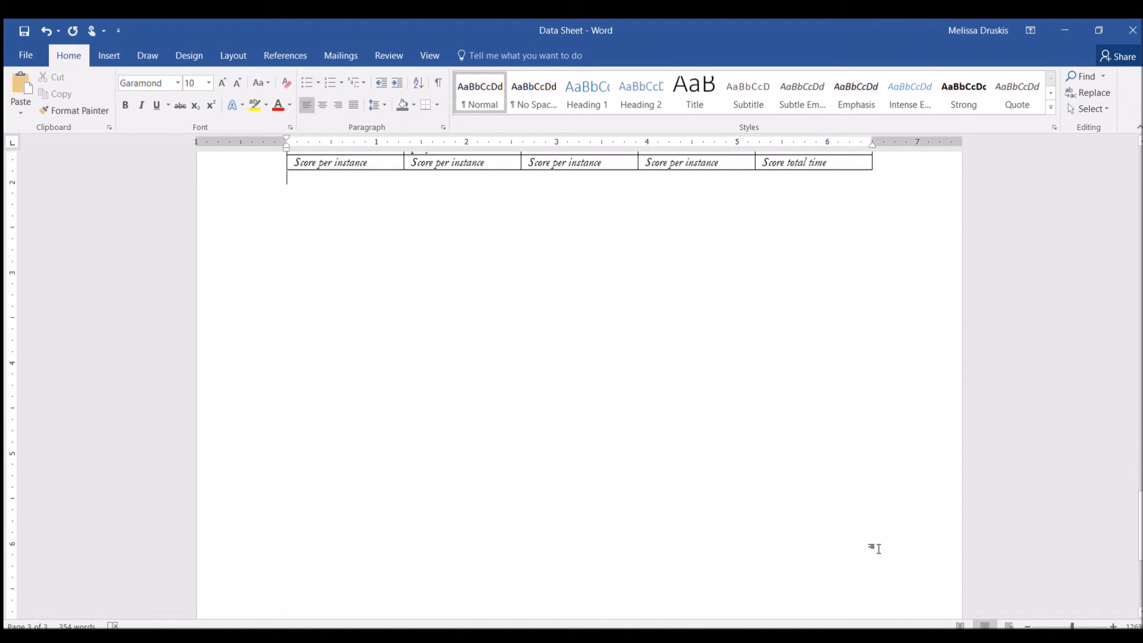
- Insert a single-row, six-column table below the behavior definitions table
scroll(down, 3)
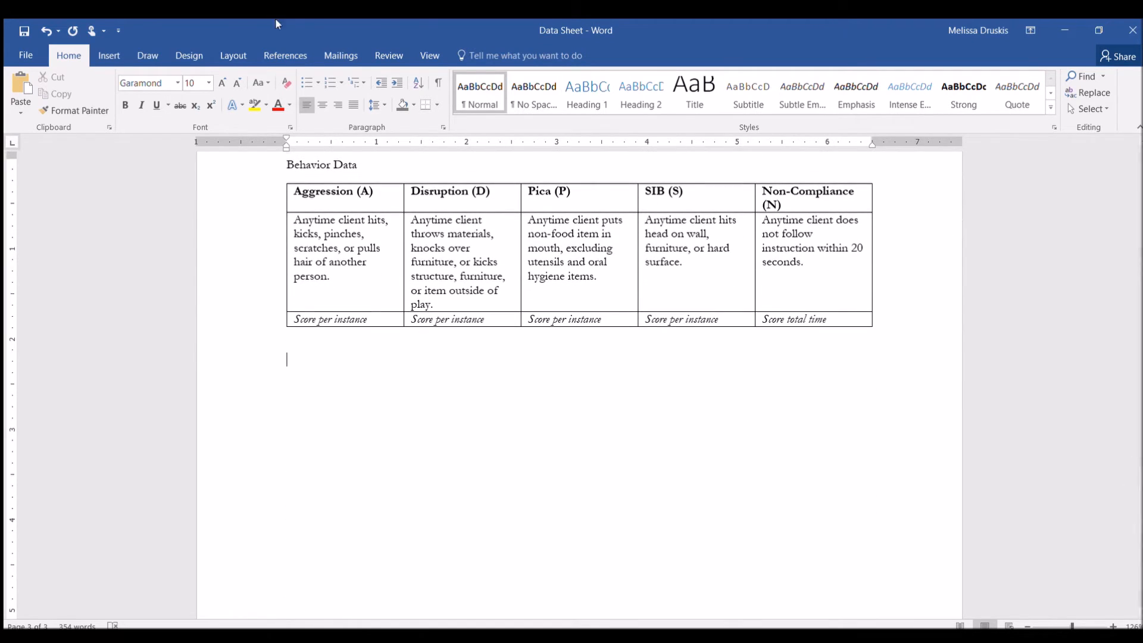
click(109, 55)
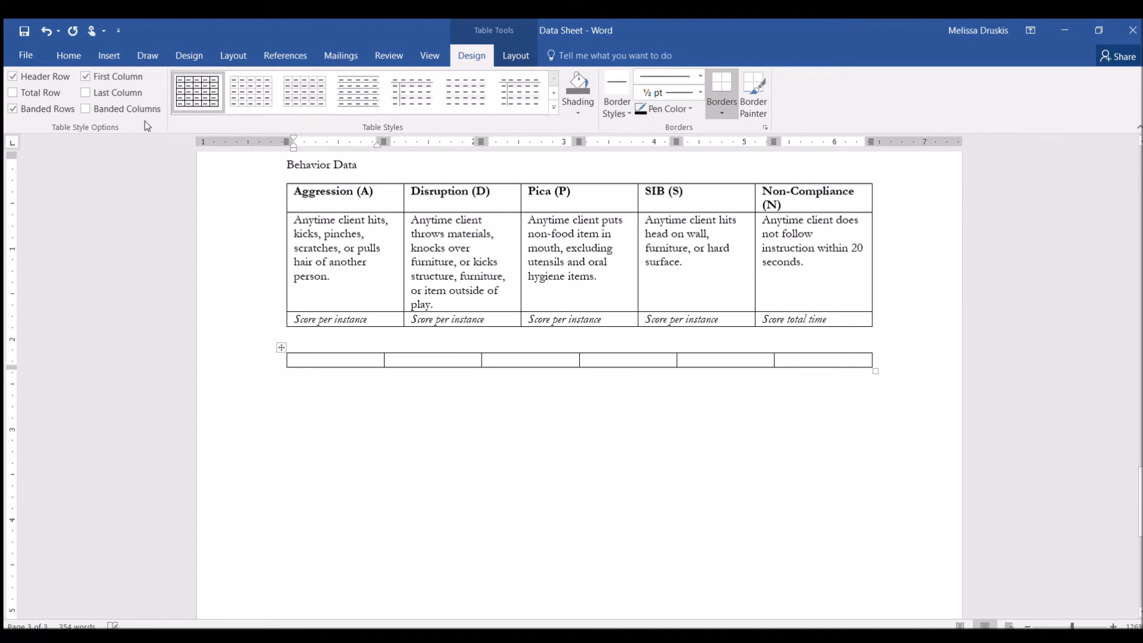
- Enter headings Date, Time, Antecedent, Behaviors, Consequence, Notes and add an empty second row
click(314, 360)
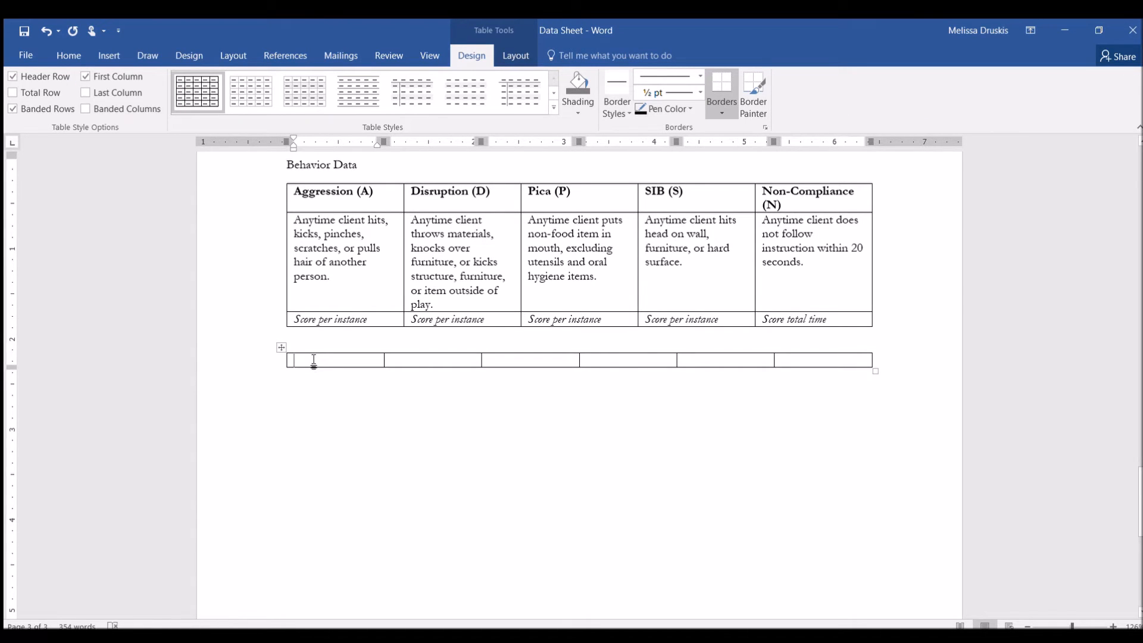
text(Date)
click(530, 360)
text(Ante)
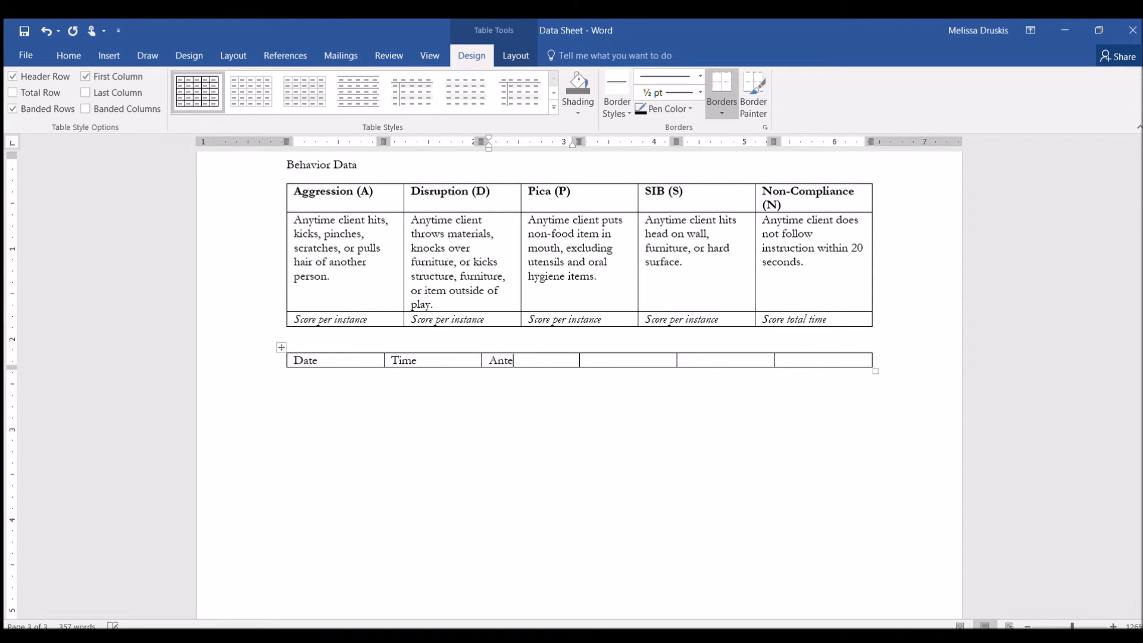
text(cedent)
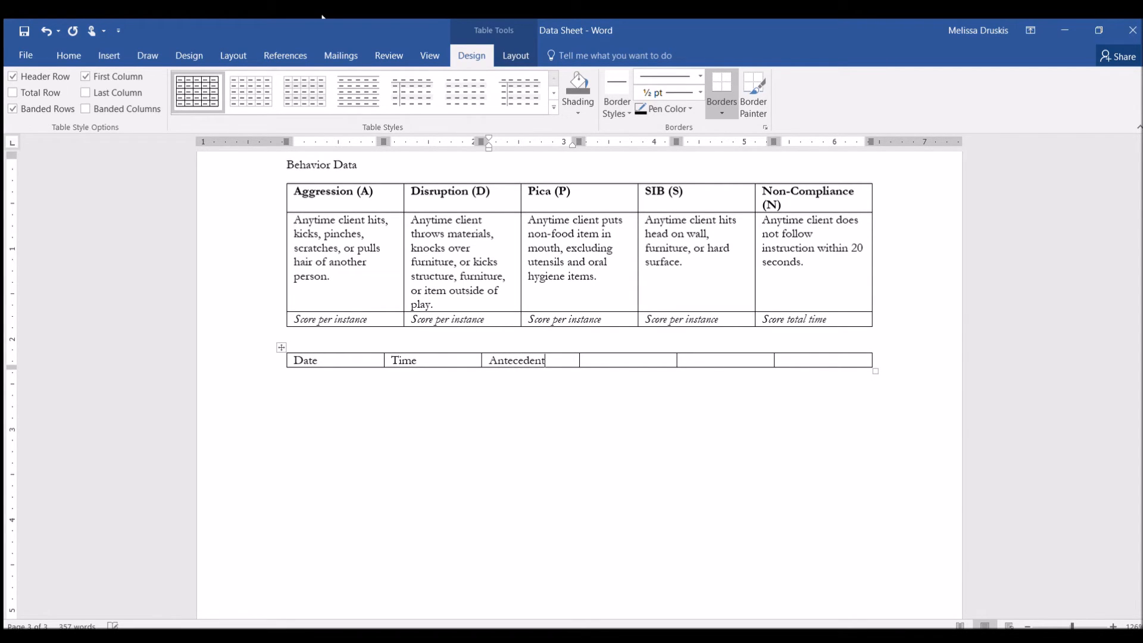
text(Behaviors)
click(725, 360)
text(C)
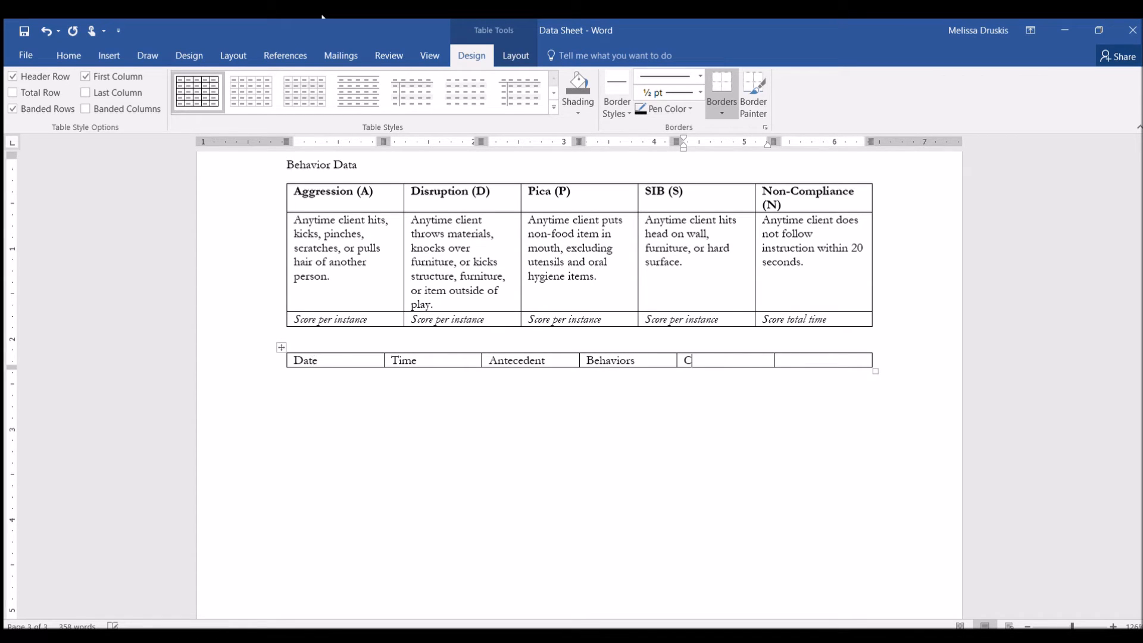
text(onsequence)
click(824, 360)
text(Notes)
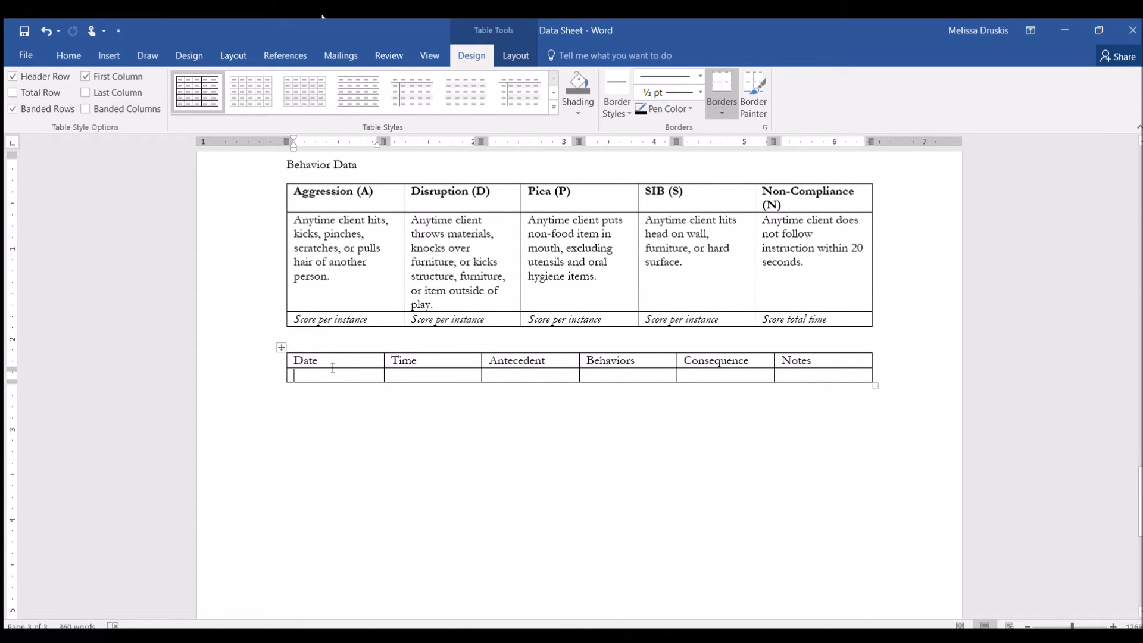
click(627, 374)
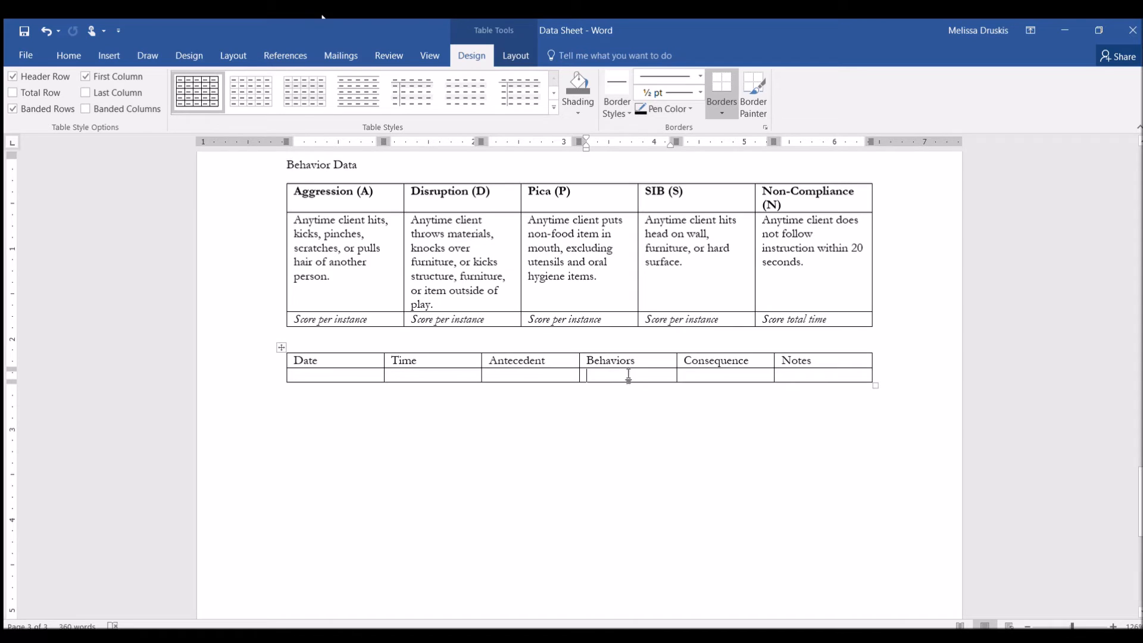
mouse_move(627, 374)
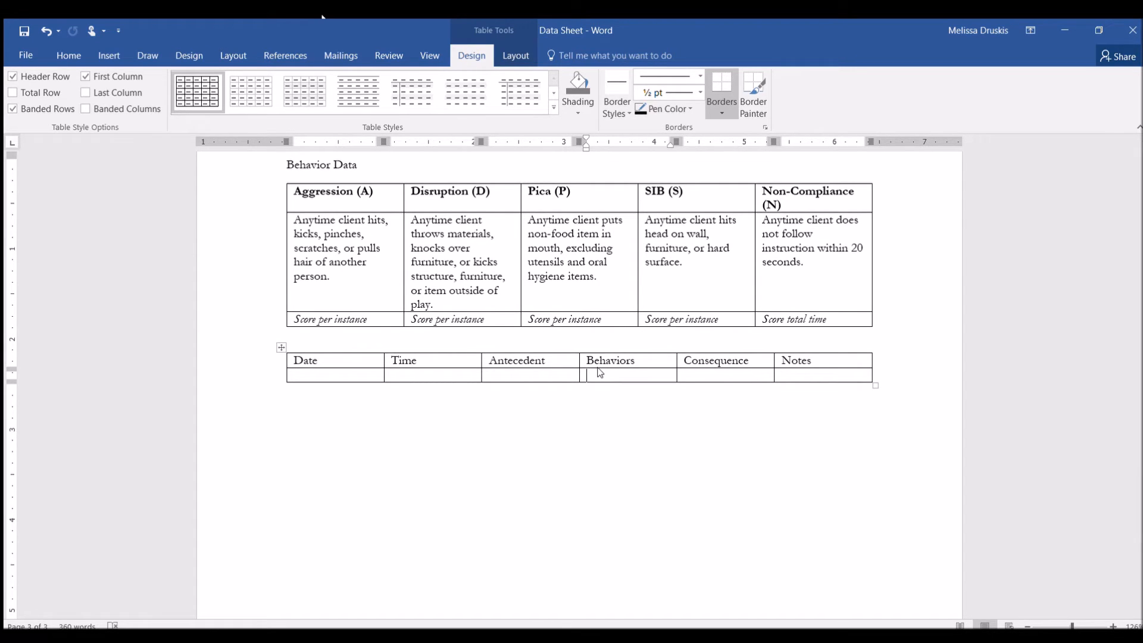
- Split the empty cell under Behaviors into five columns
click(514, 56)
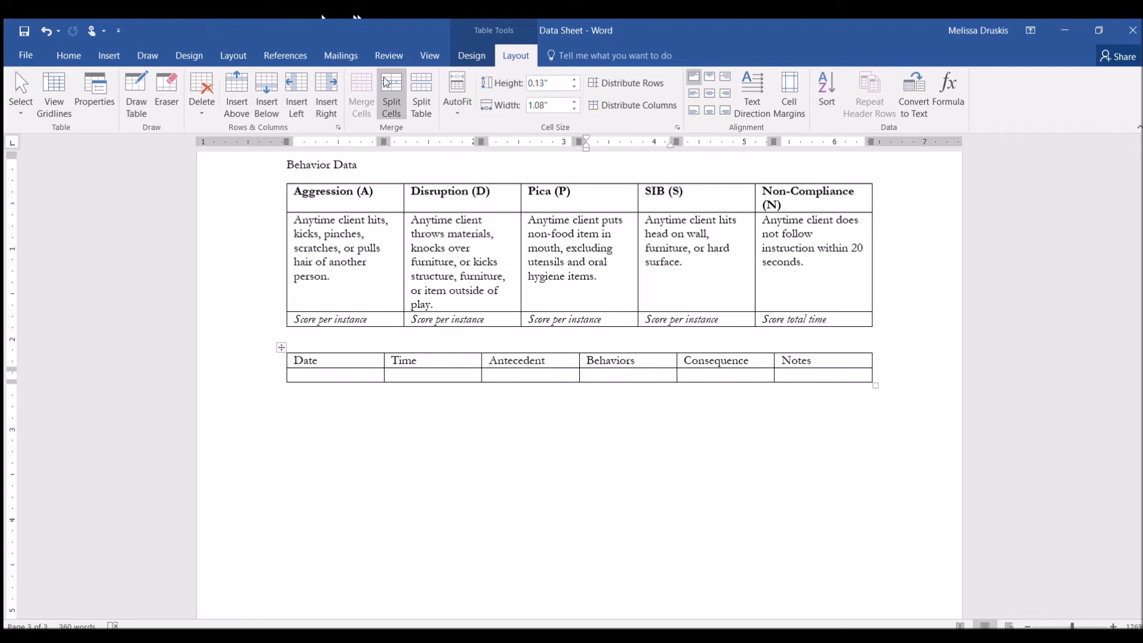
click(607, 374)
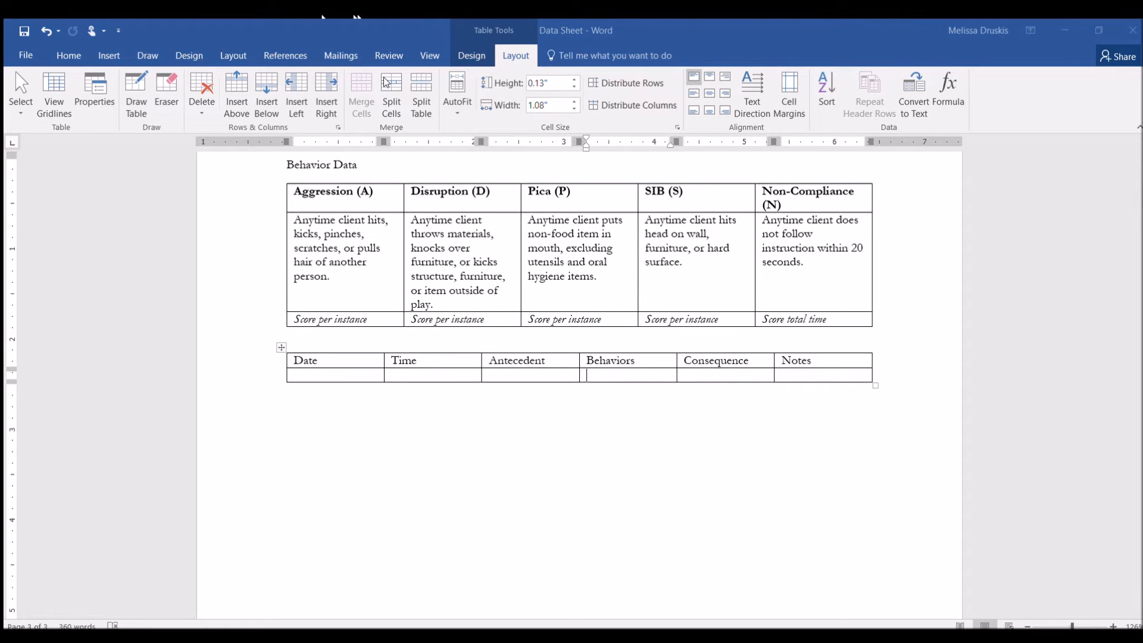
click(392, 93)
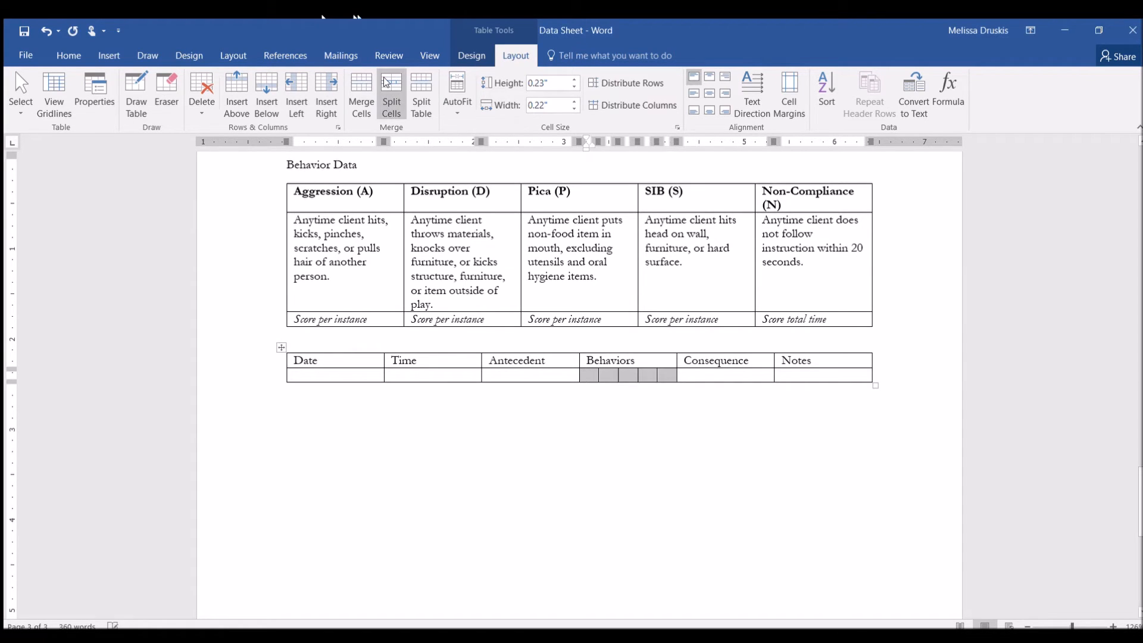
click(392, 94)
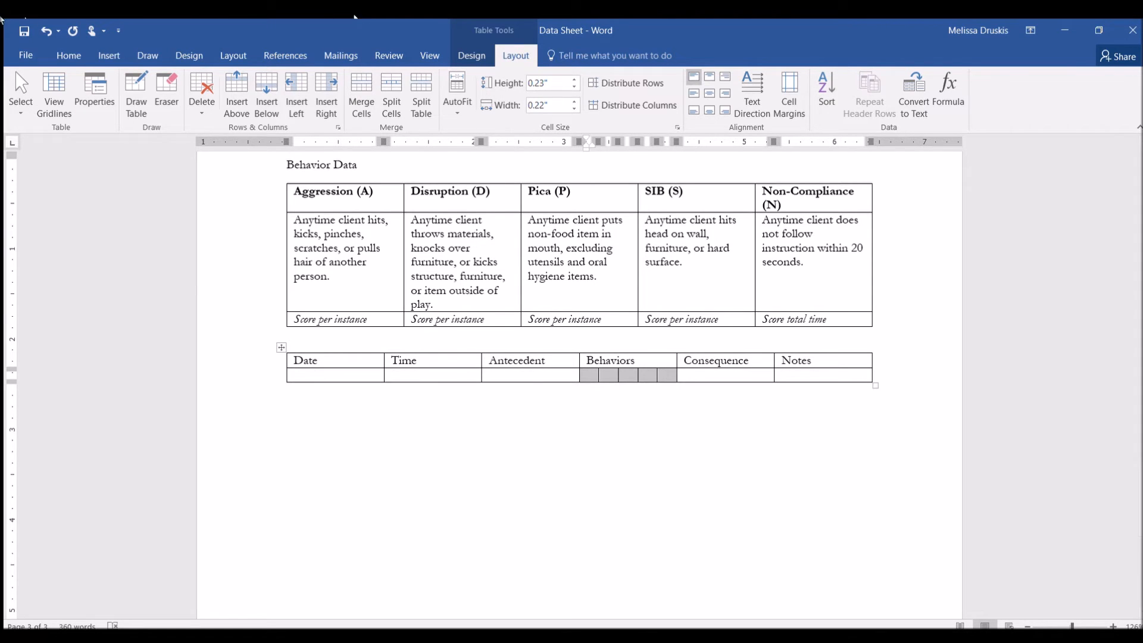
click(68, 55)
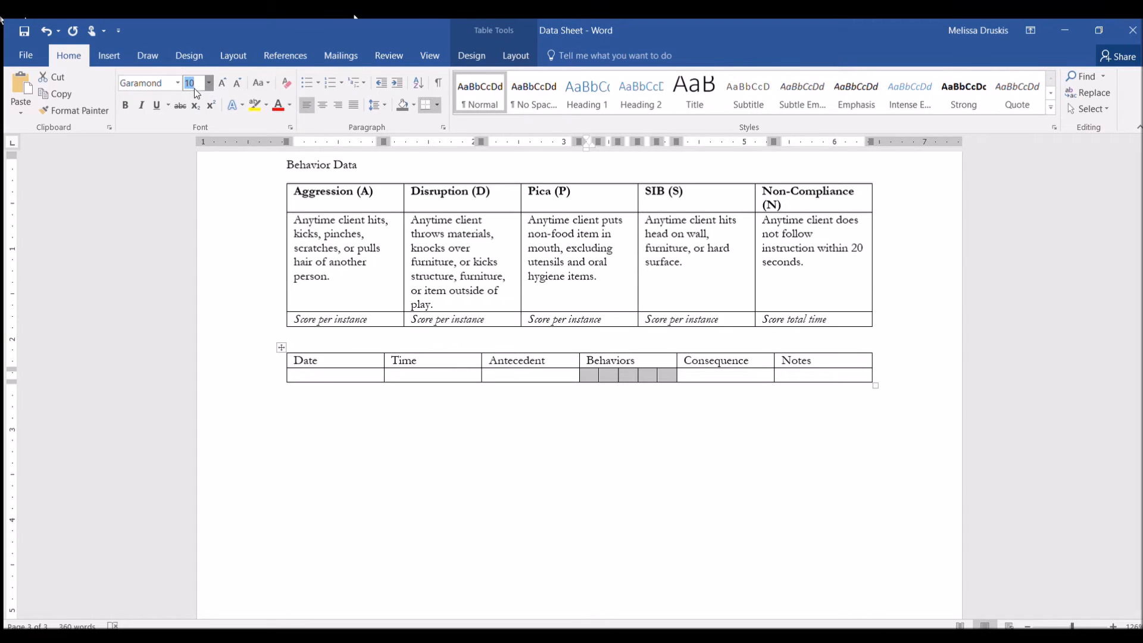
- Set the font size to 8 and enter A, D, P, S, N in the five Behaviors cells
text(8)
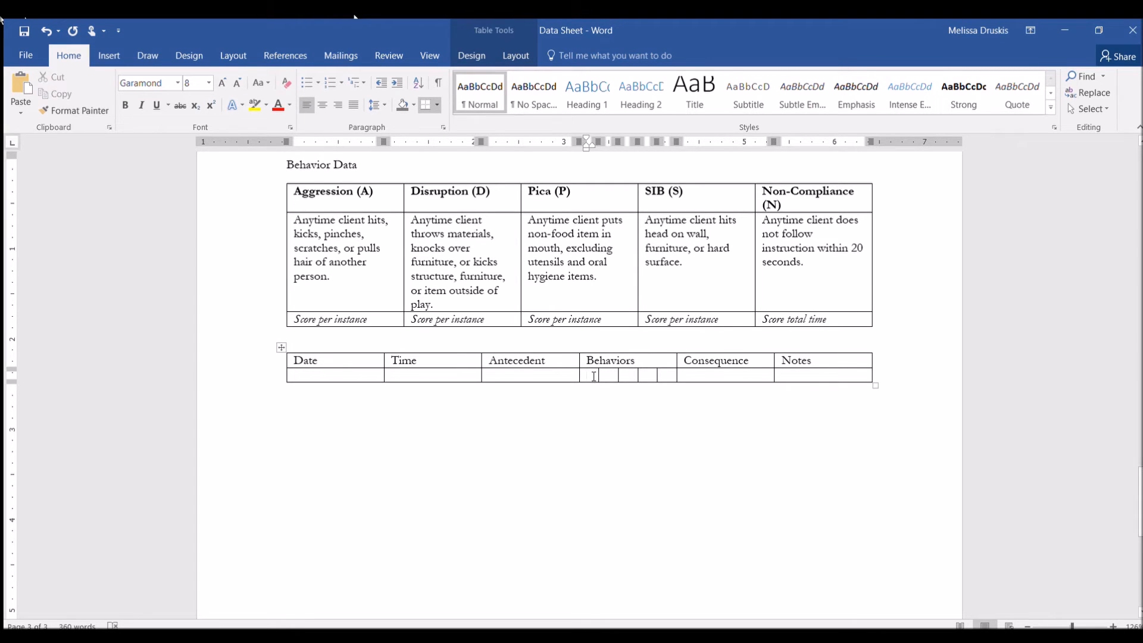
text(A)
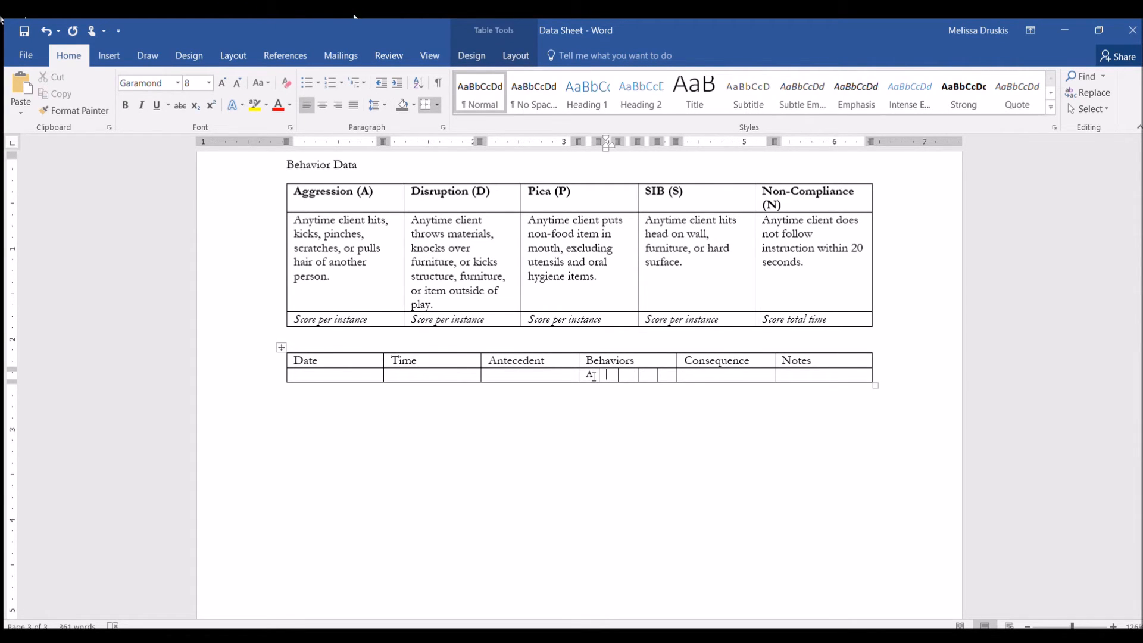
text(D)
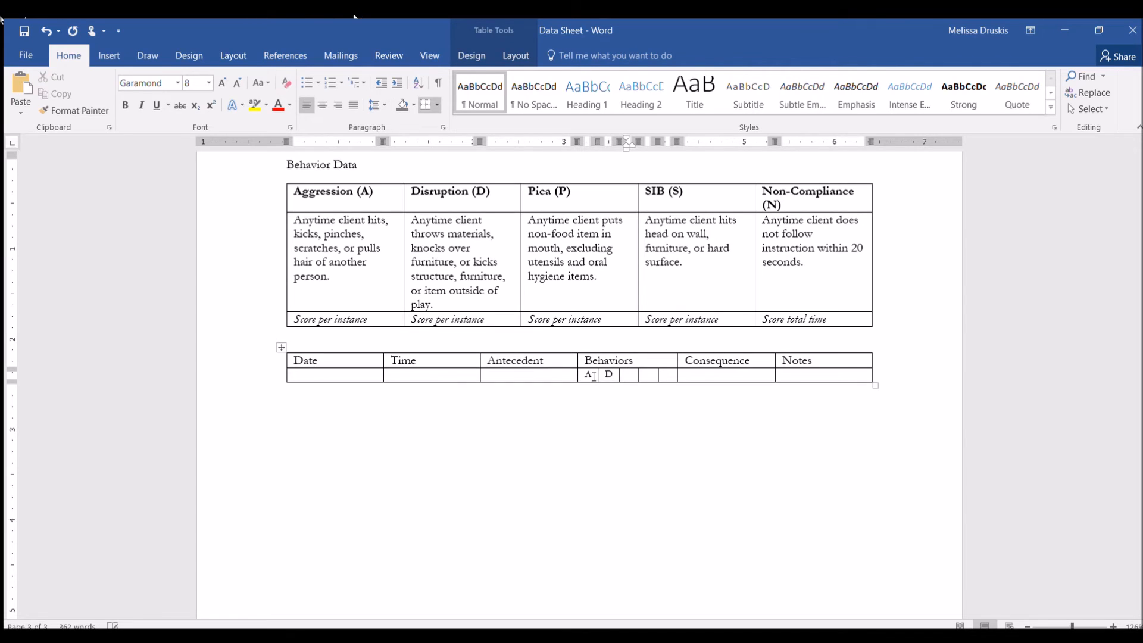
text(P)
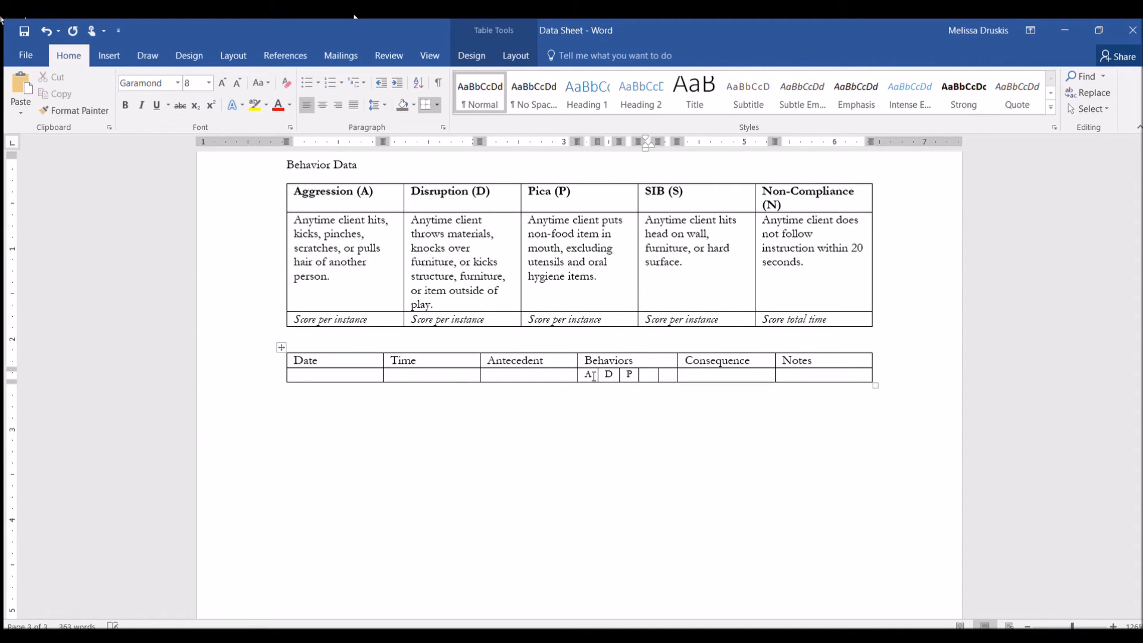
text(S)
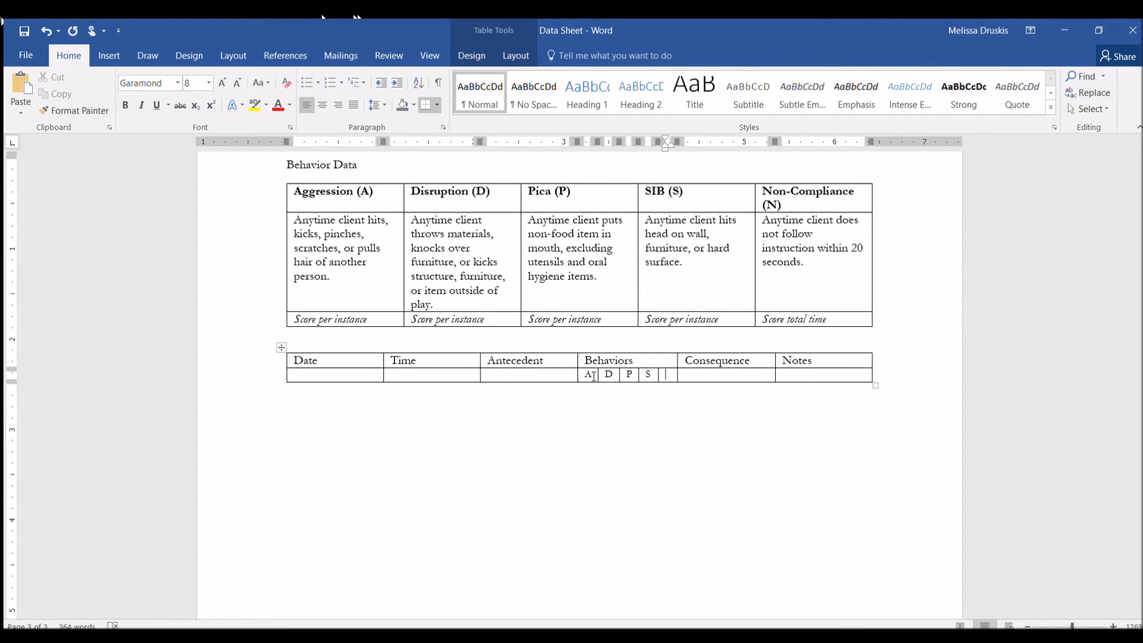
text(N)
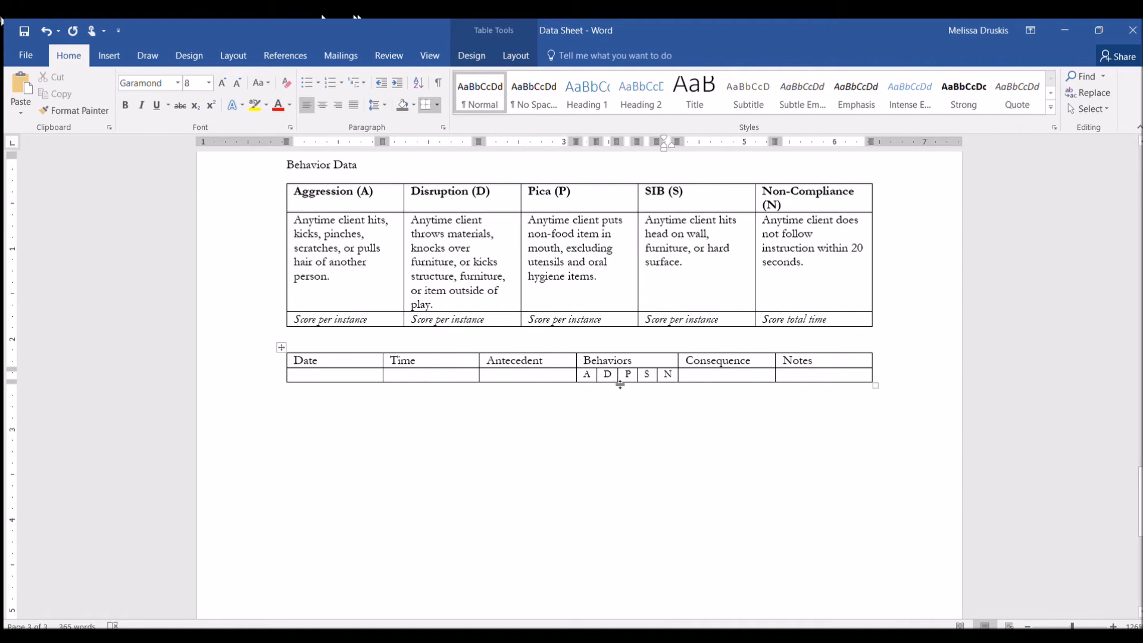
click(704, 374)
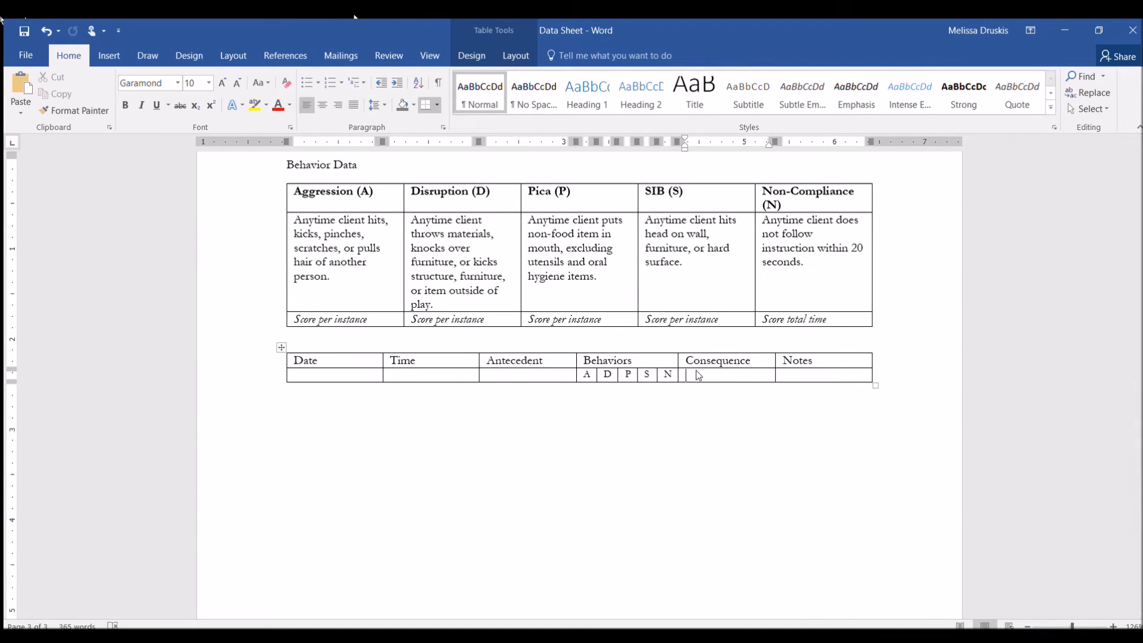
- Split the Consequence cell into four cells with 6-point sideways text and type 'Attention'
click(514, 55)
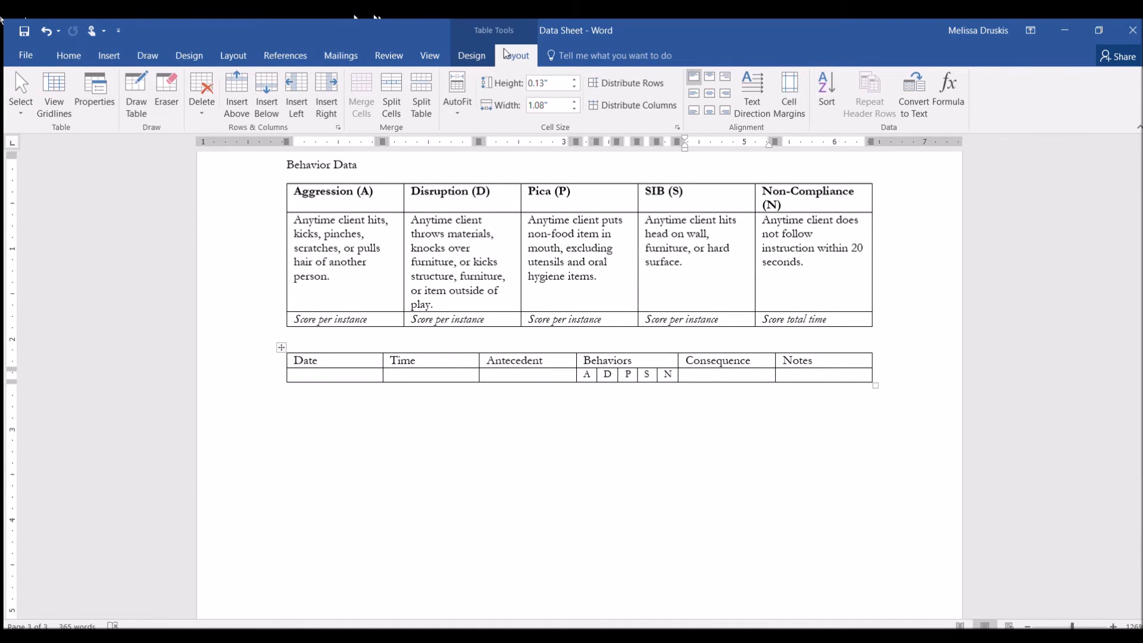
click(711, 374)
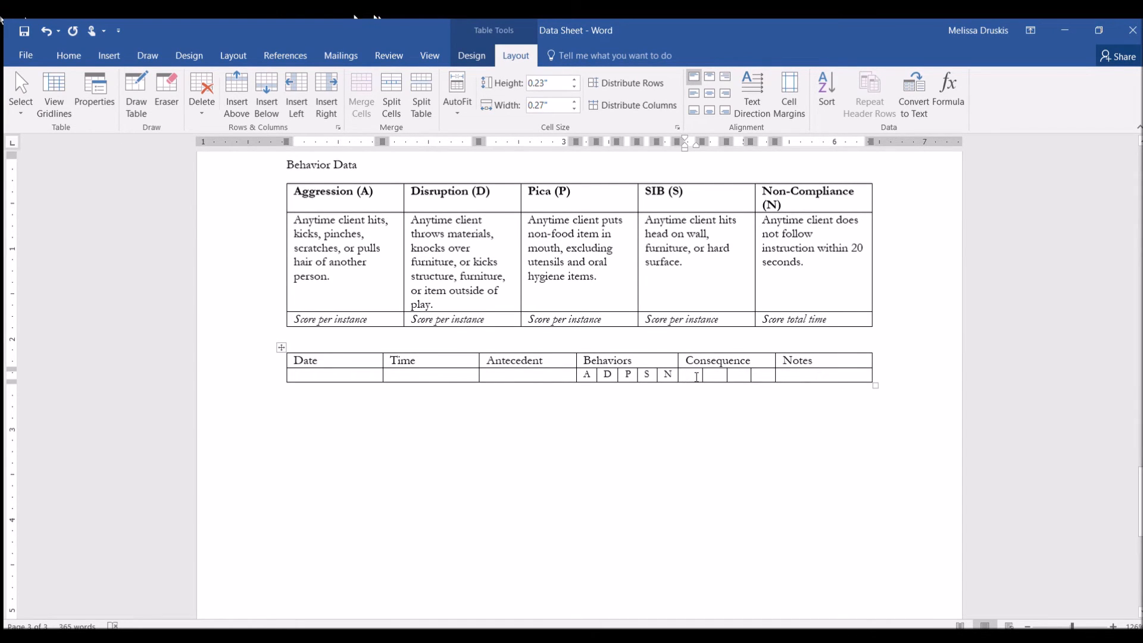
drag(684, 374, 771, 374)
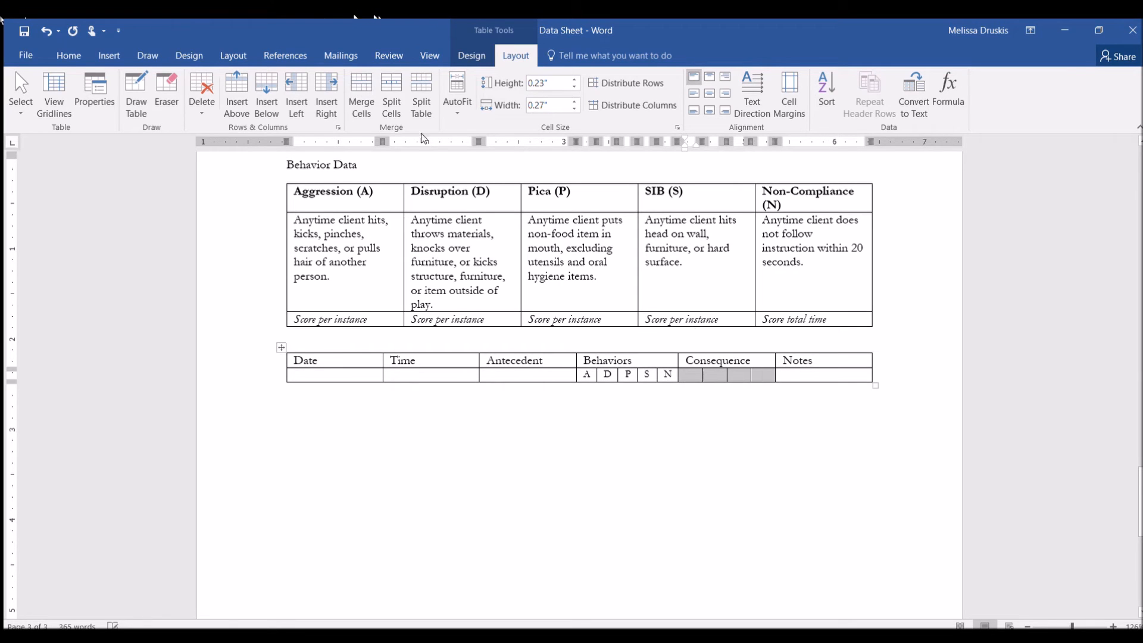
click(68, 55)
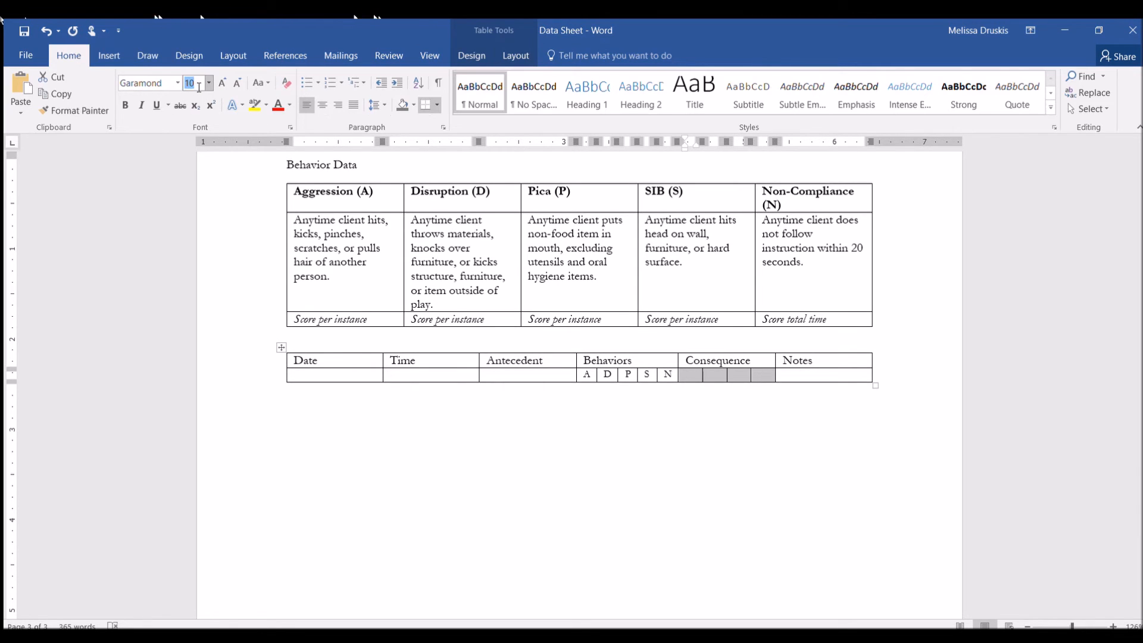
text(6)
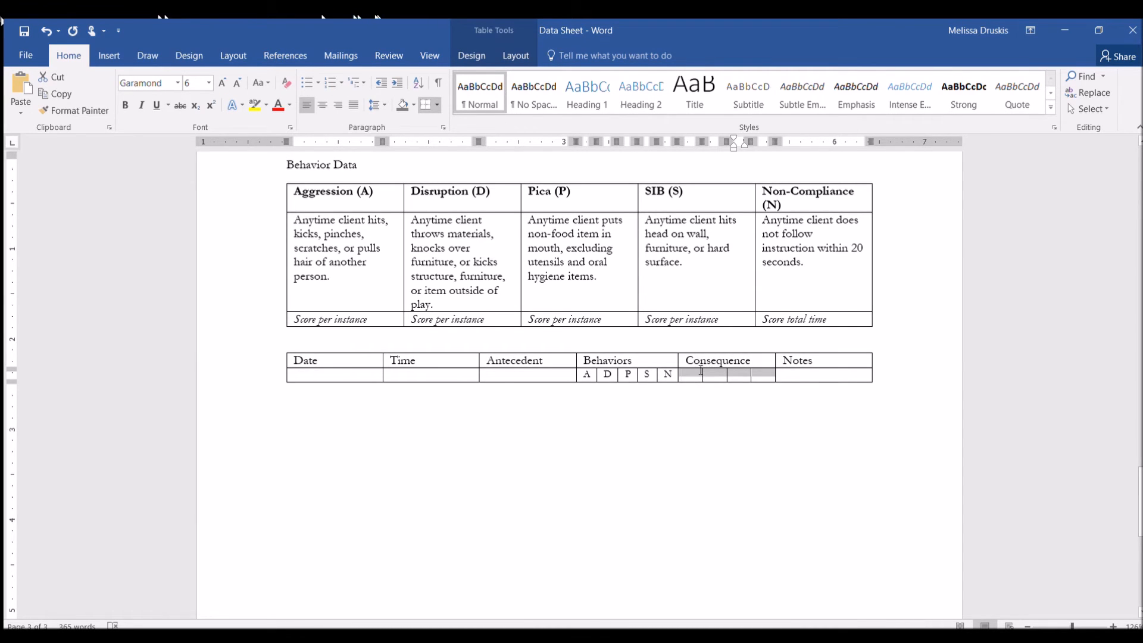
click(514, 55)
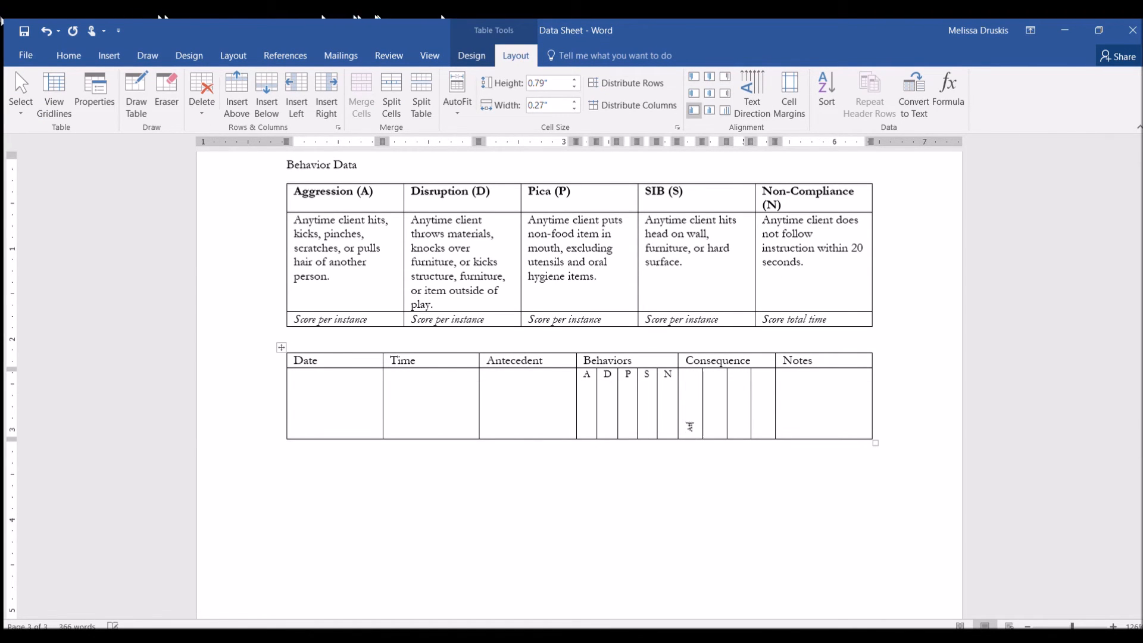
text(Attention)
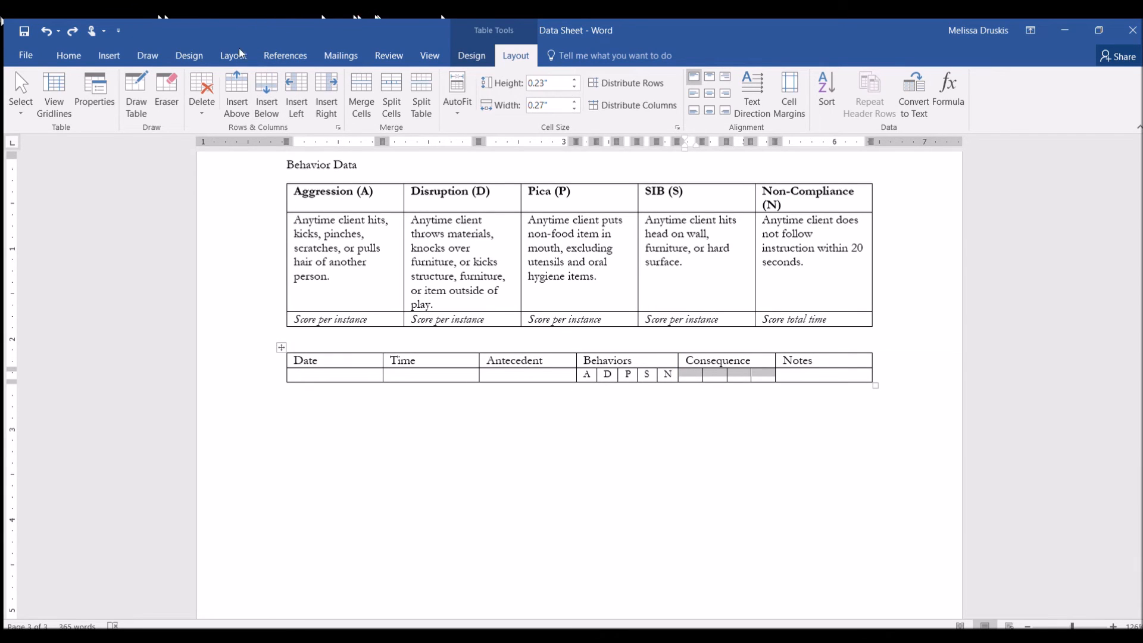
- Label the four Consequence cells A, T, E and S, adding a new blank row
click(67, 55)
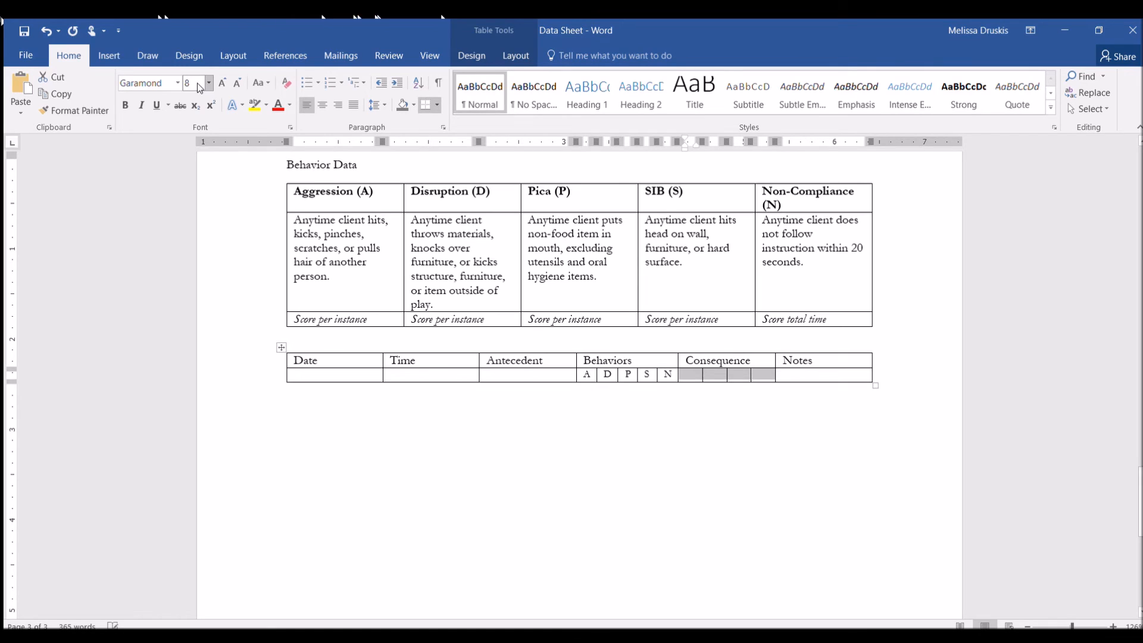
click(689, 373)
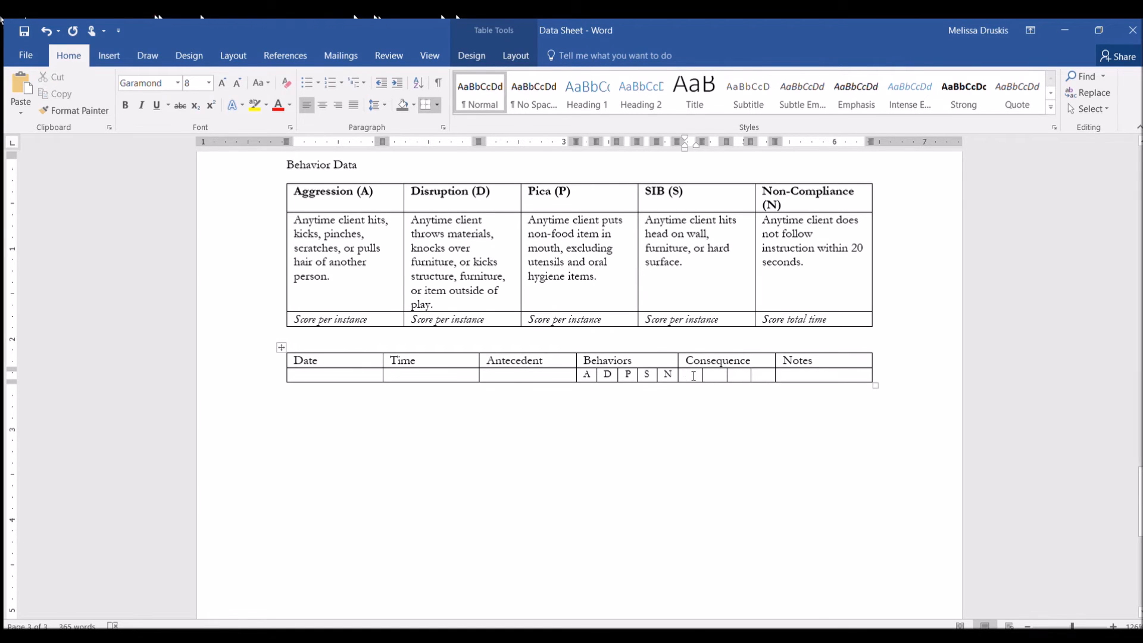
text(A)
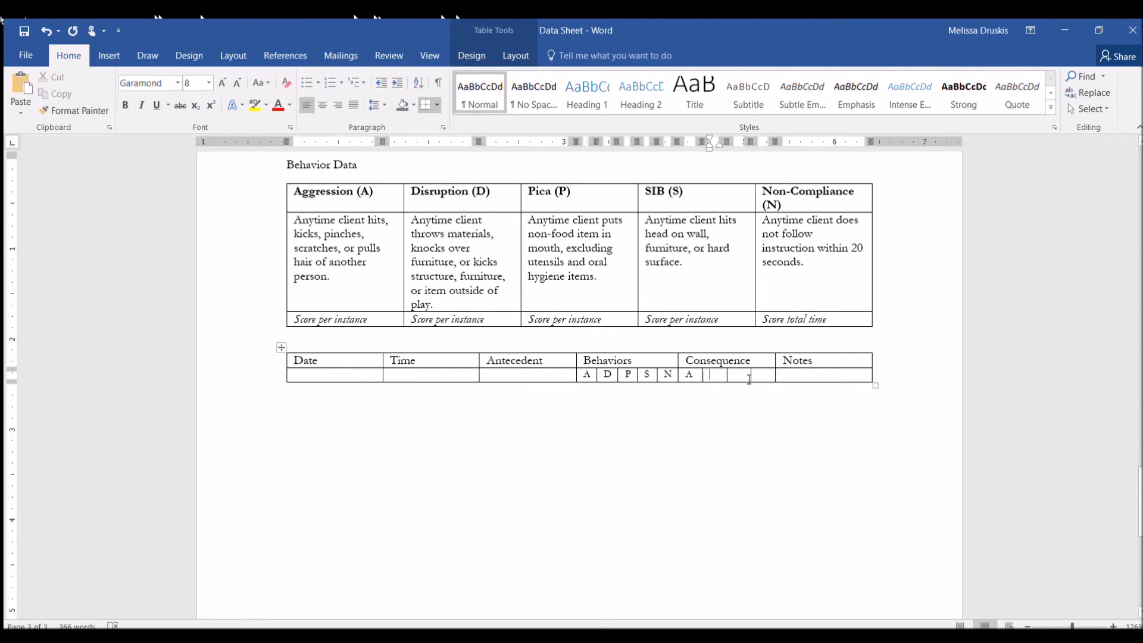
text(T)
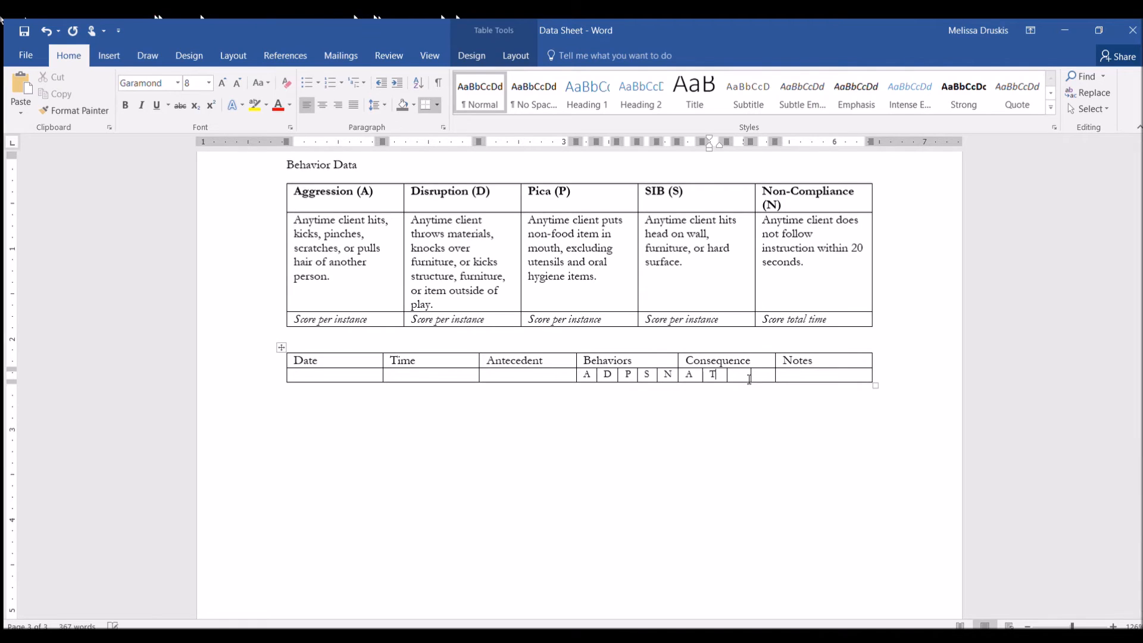
text(ES)
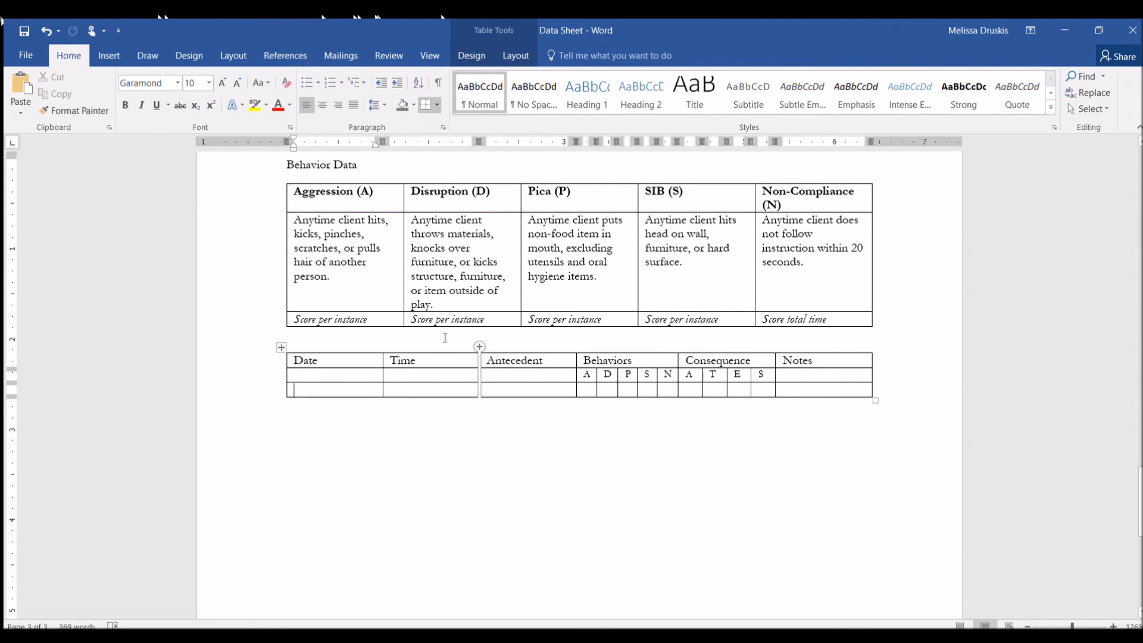
mouse_move(824, 361)
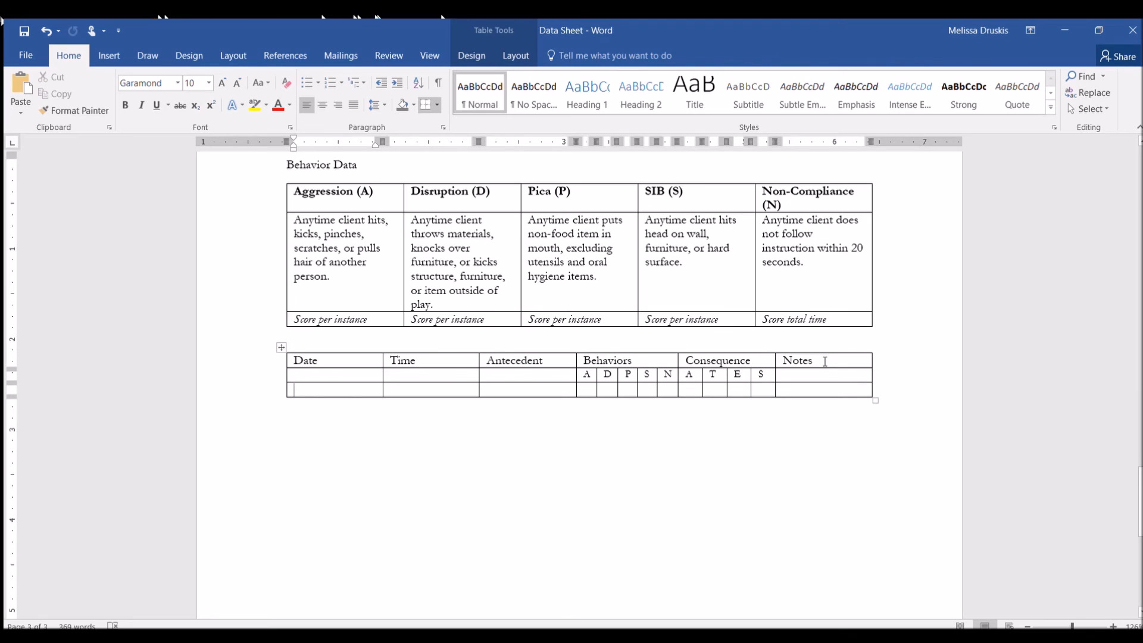
- Merge the Notes and Time header cell pairs and centre the header labels
click(822, 360)
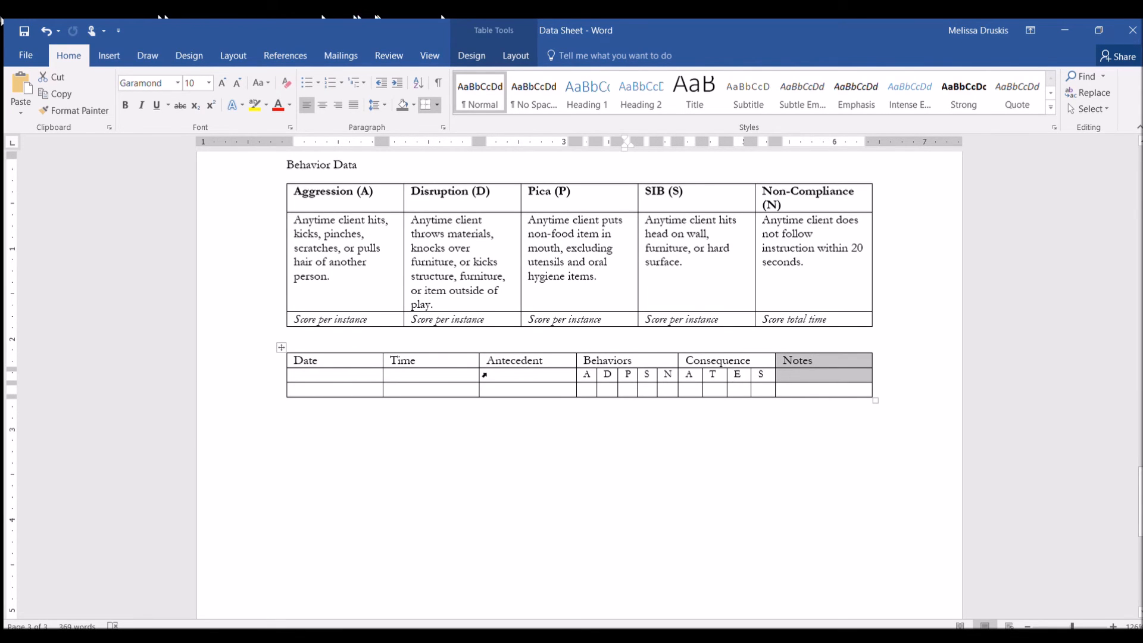
mouse_move(841, 380)
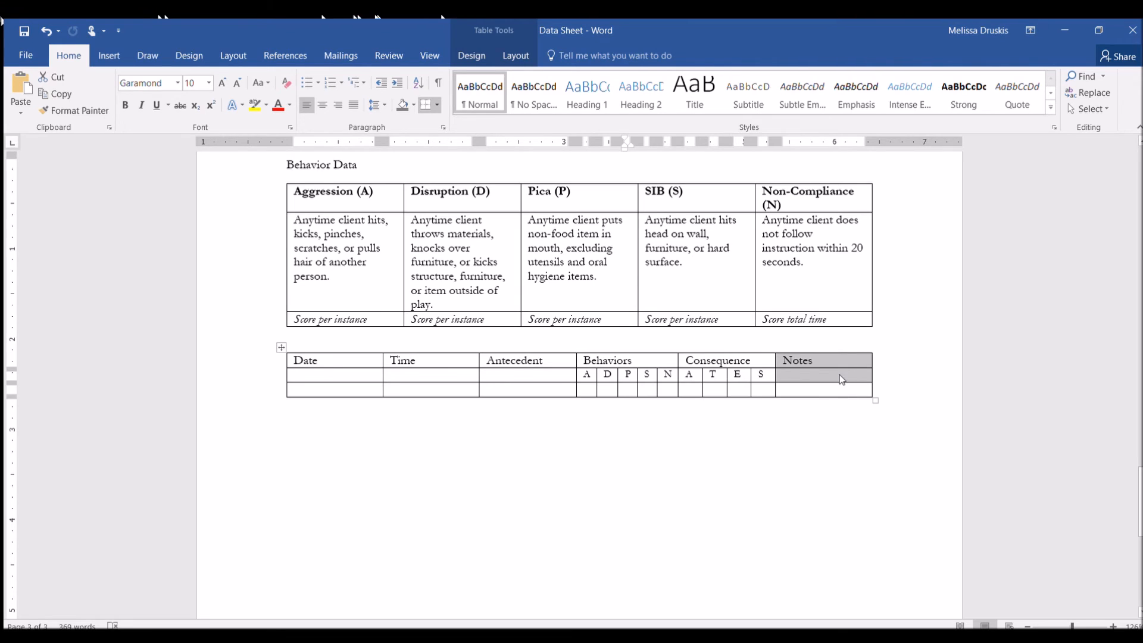
click(514, 55)
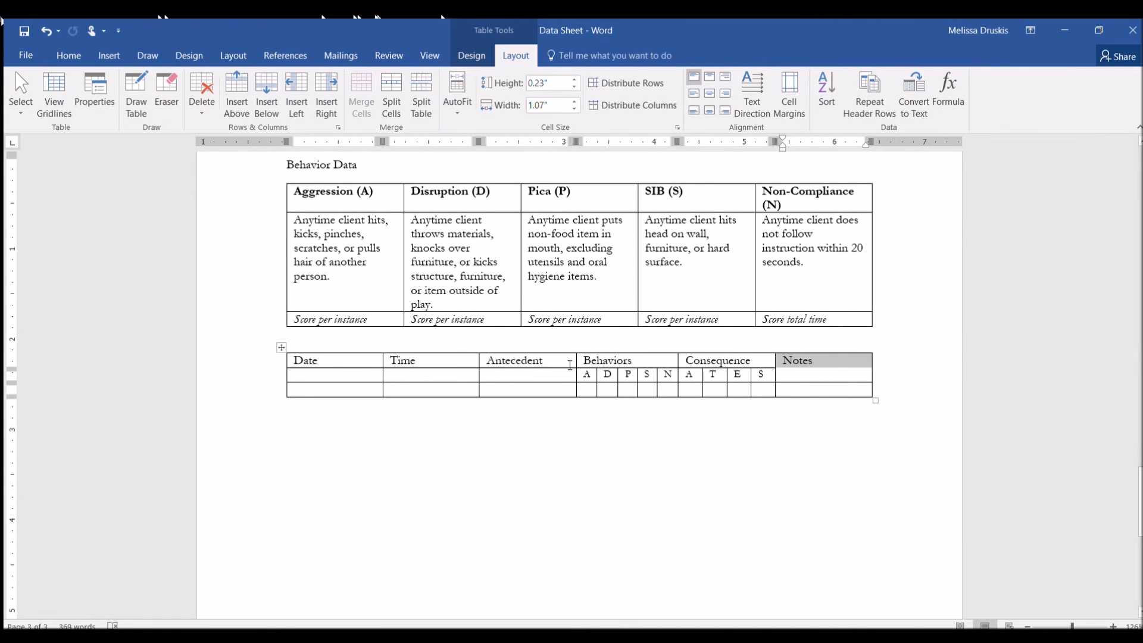
click(360, 87)
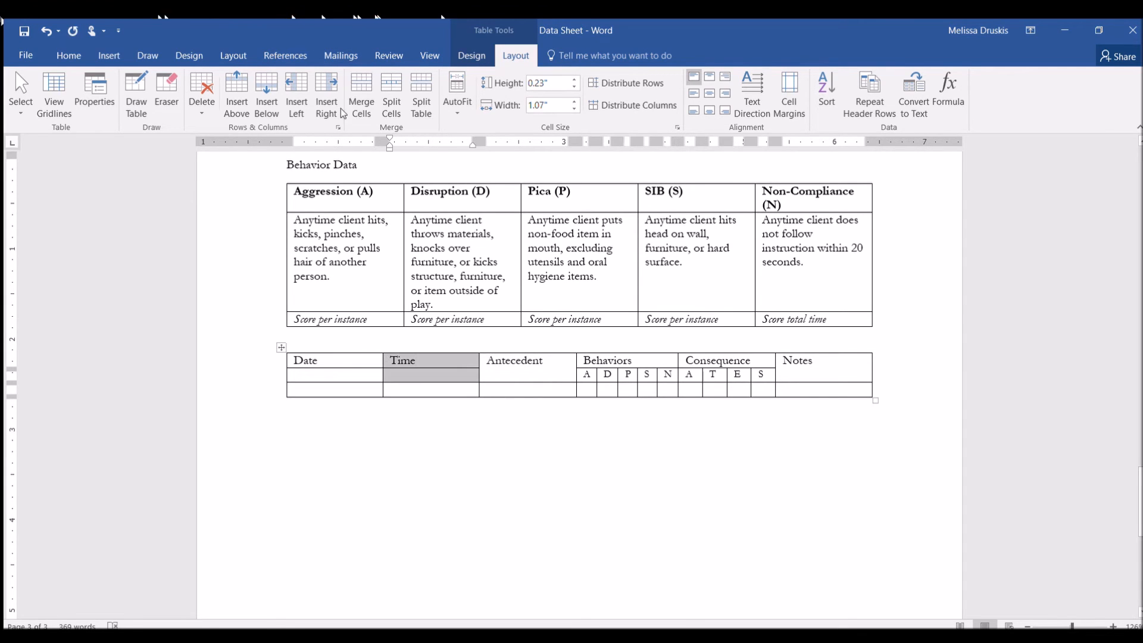
click(335, 360)
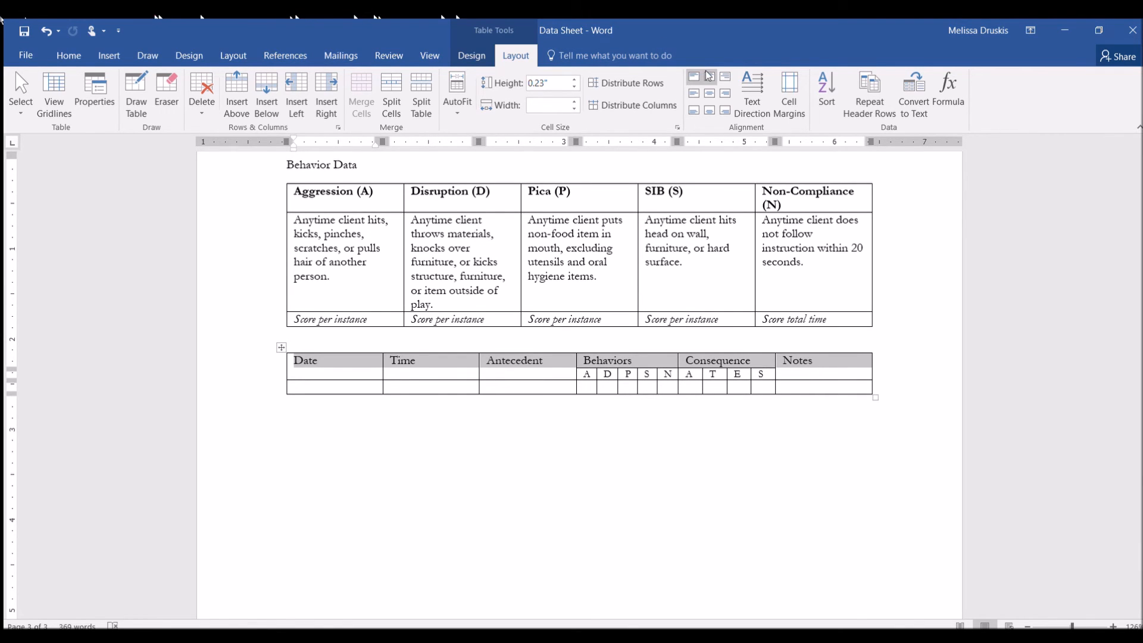
click(708, 94)
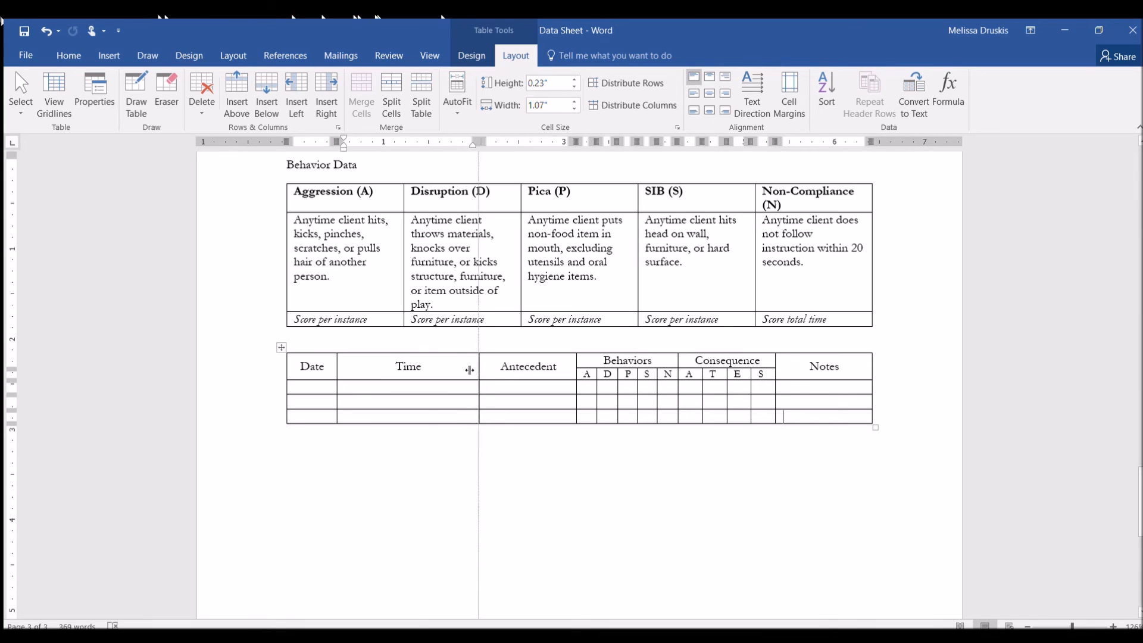
- Drag the Time column border left to narrow the Time column
drag(471, 369, 389, 370)
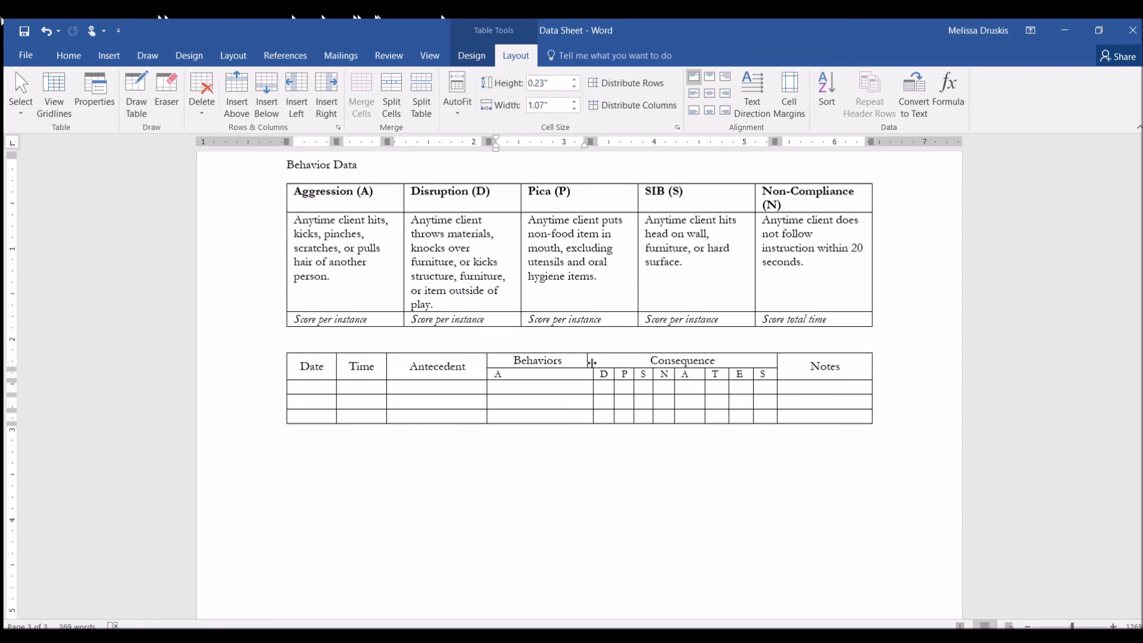
mouse_move(594, 360)
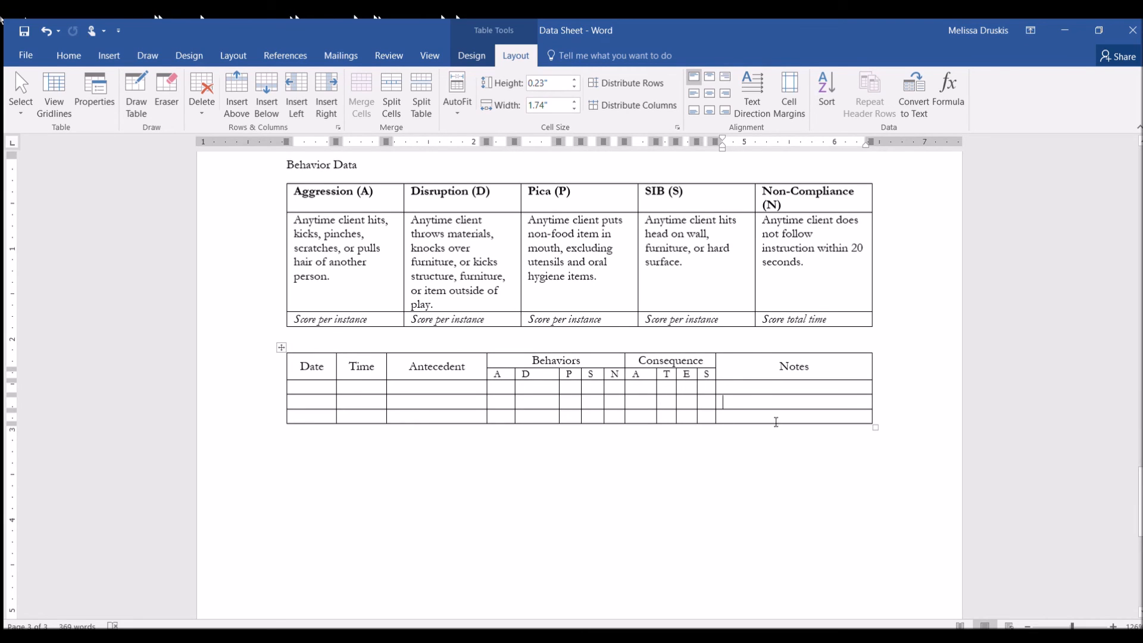
mouse_move(531, 365)
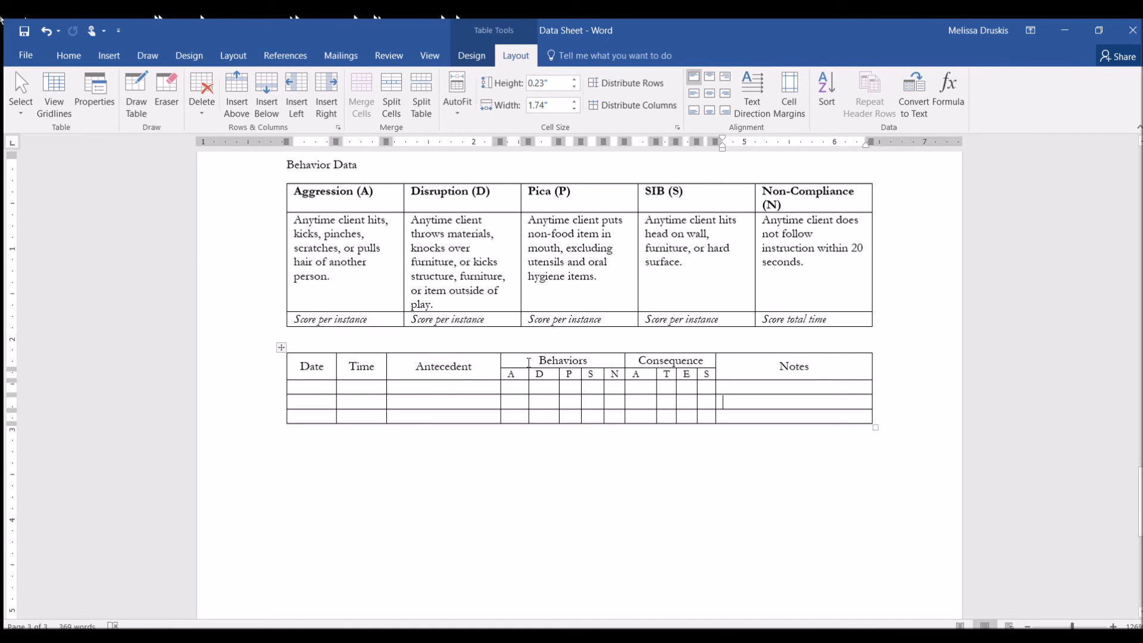
- Distribute the five Behaviors sub-columns and the four Consequence sub-columns evenly
click(513, 373)
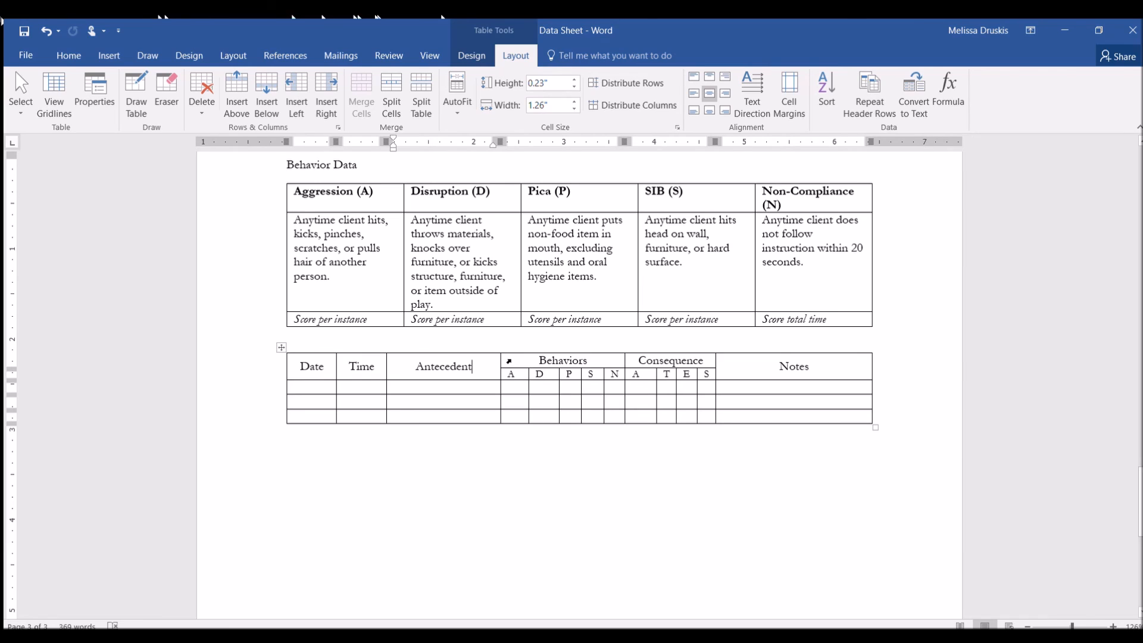
click(513, 374)
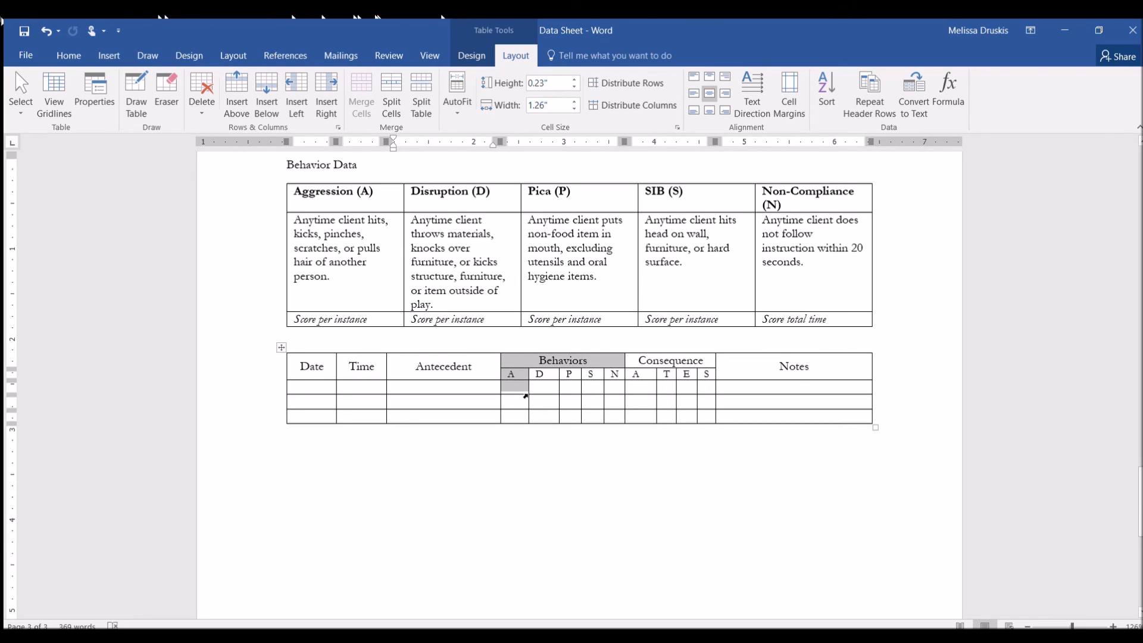
drag(510, 387, 602, 419)
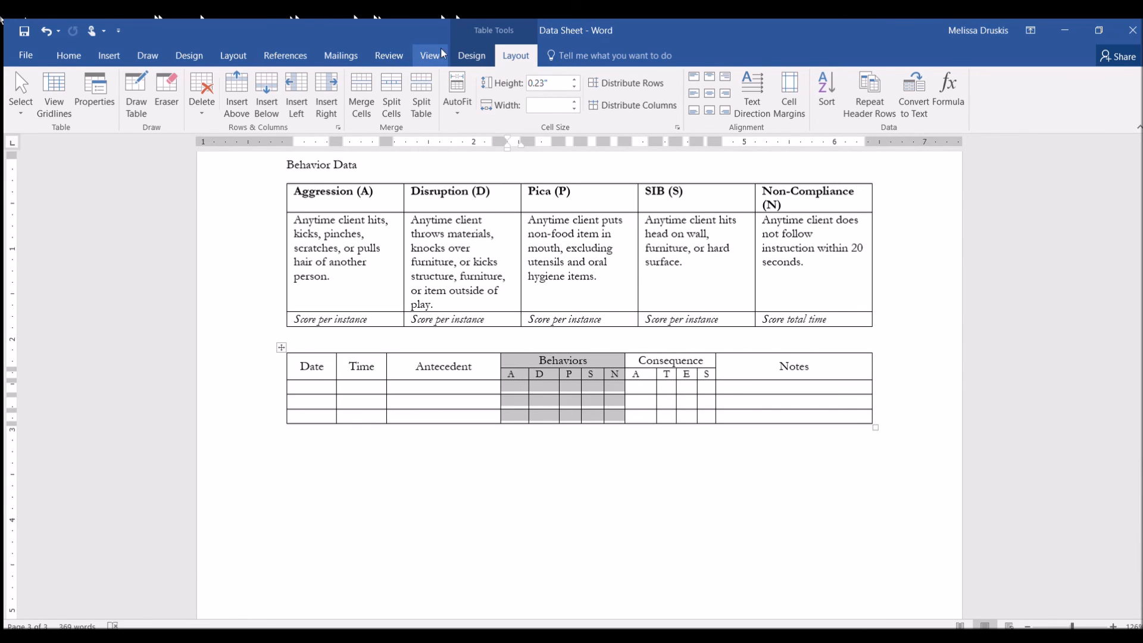
click(471, 55)
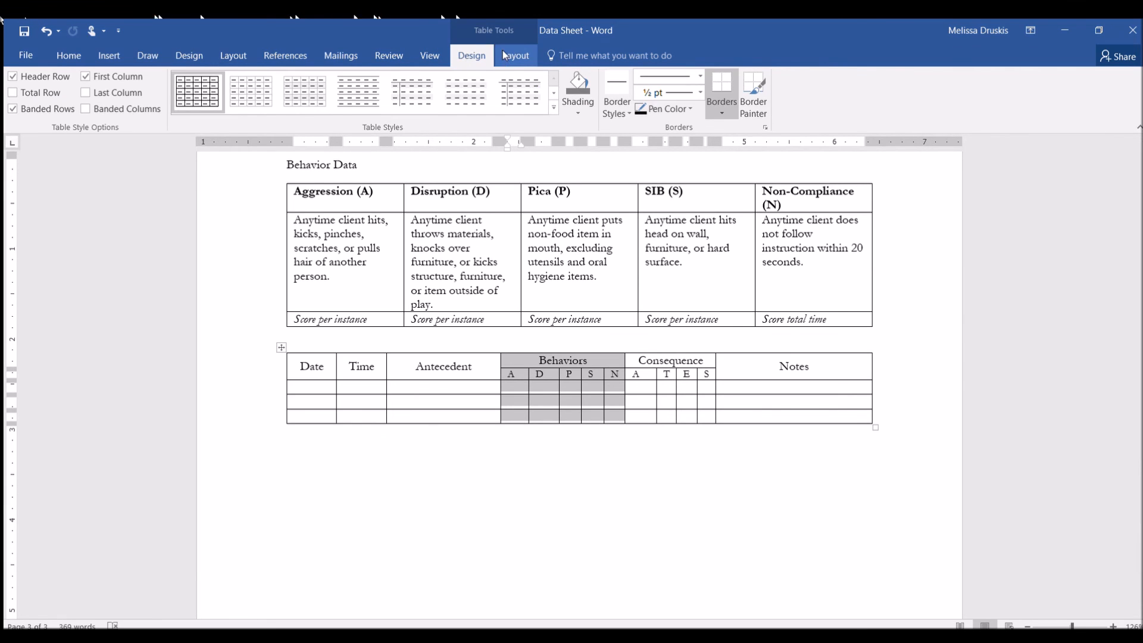
click(514, 55)
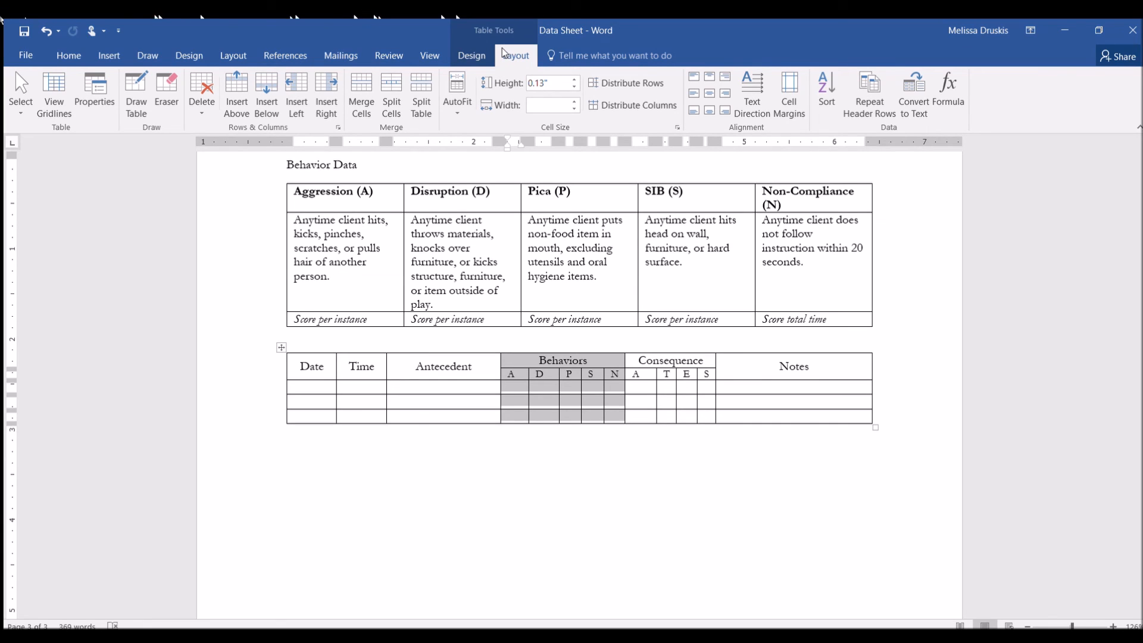
click(620, 56)
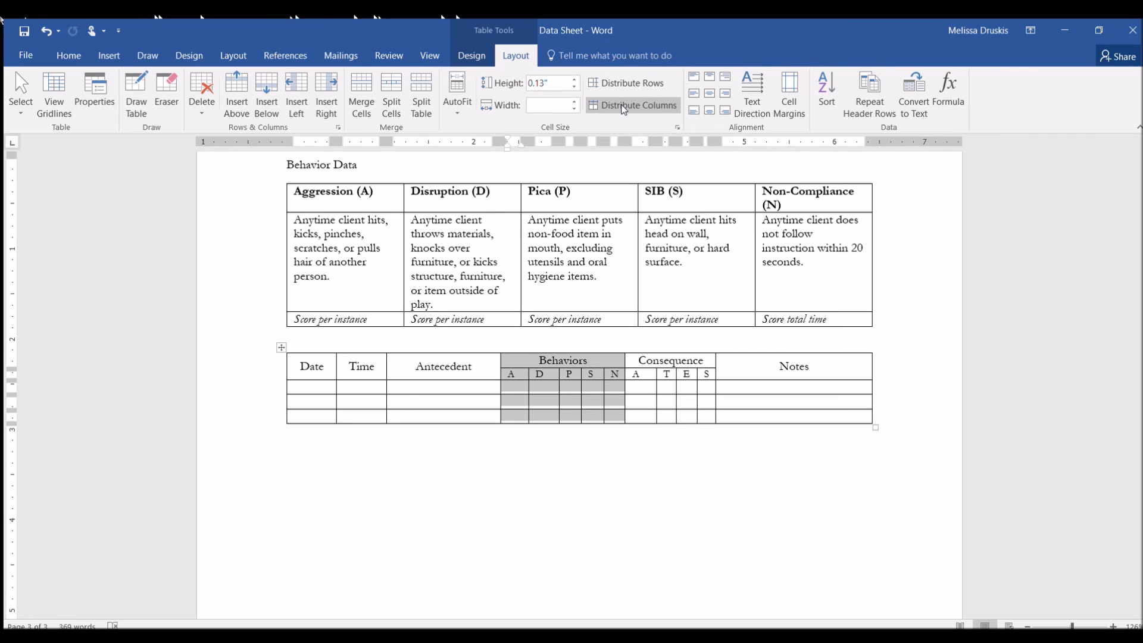
click(633, 105)
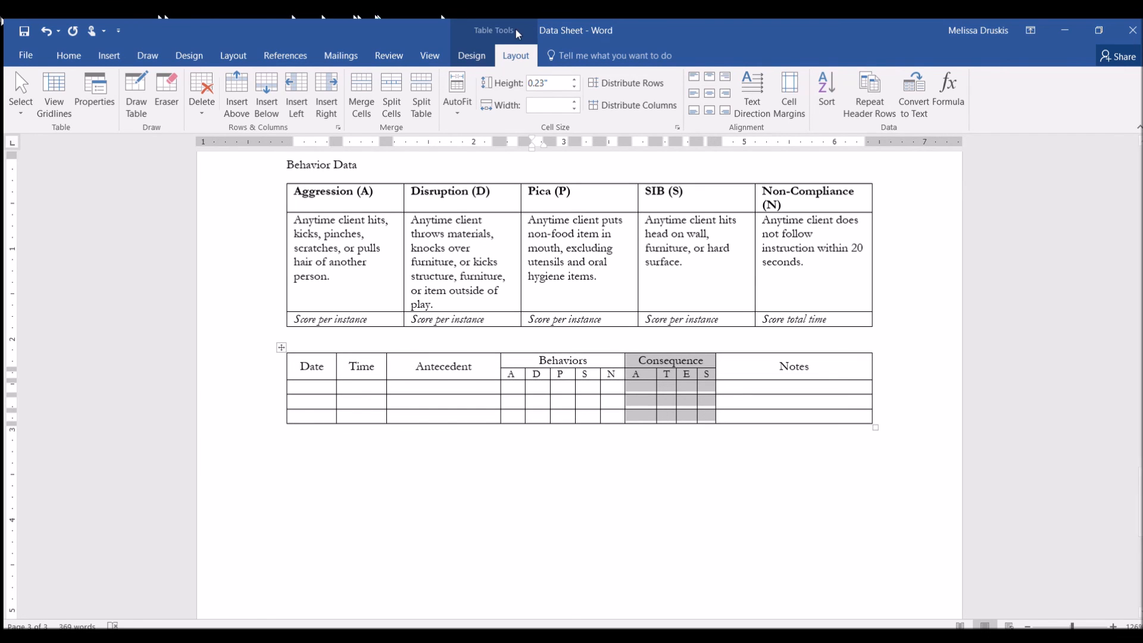
click(639, 105)
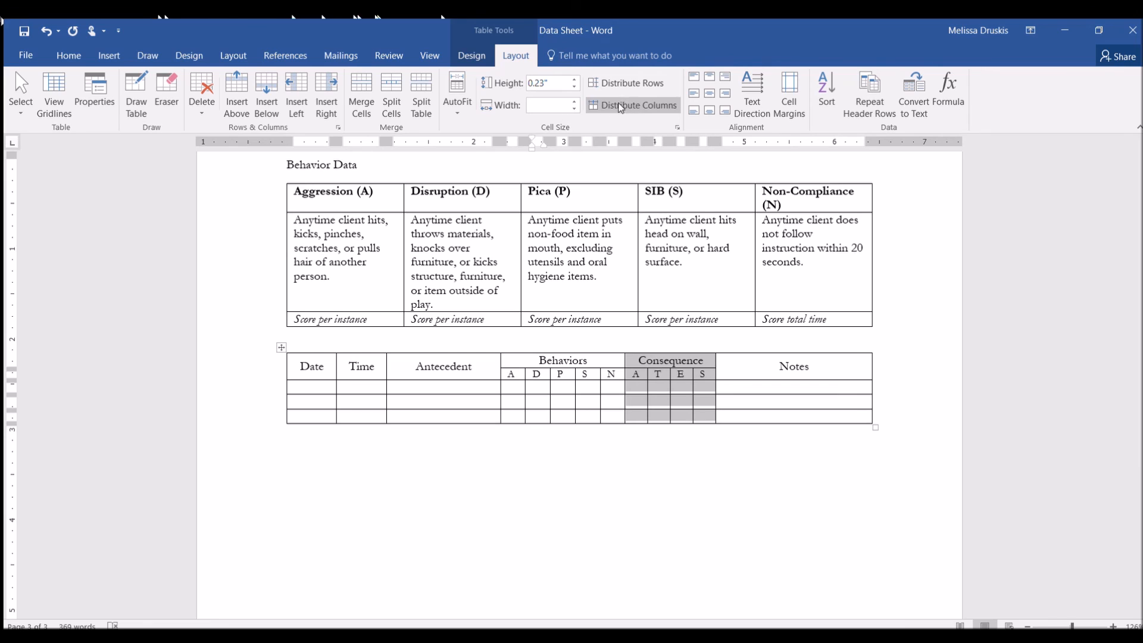
click(632, 104)
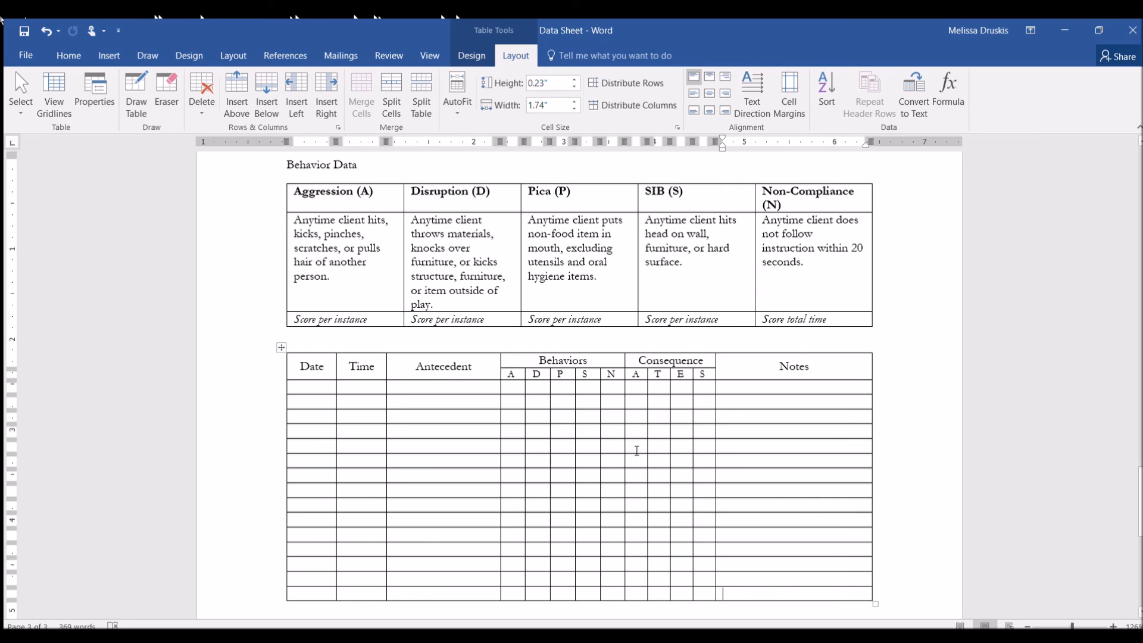
mouse_move(633, 425)
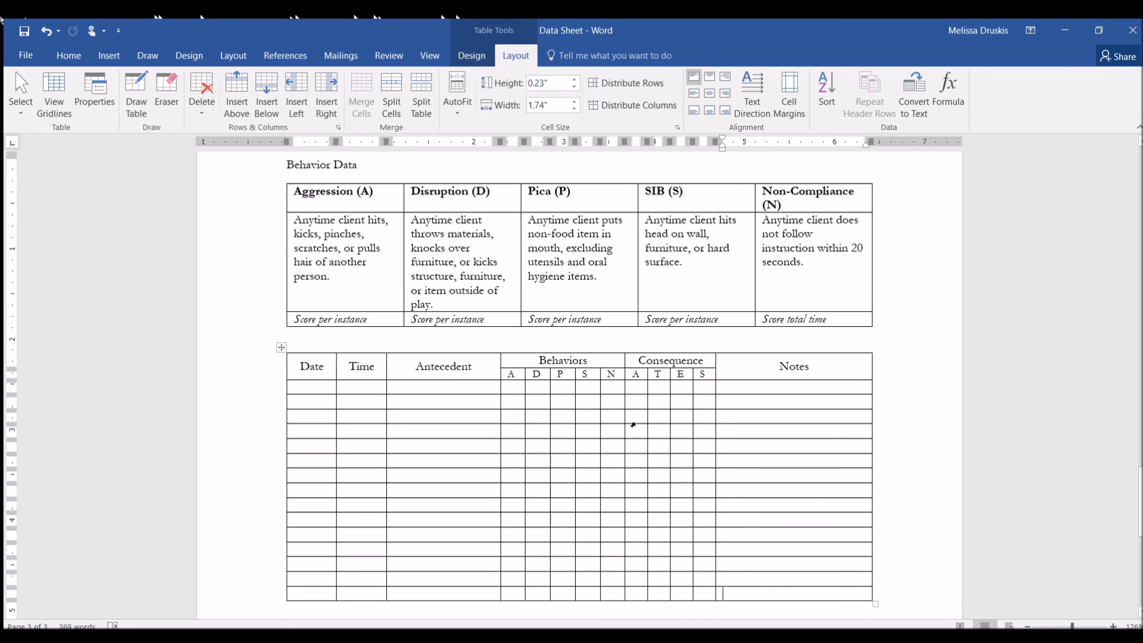
- Paint thick borders under the header and between the Behaviors and Consequence groups
click(471, 55)
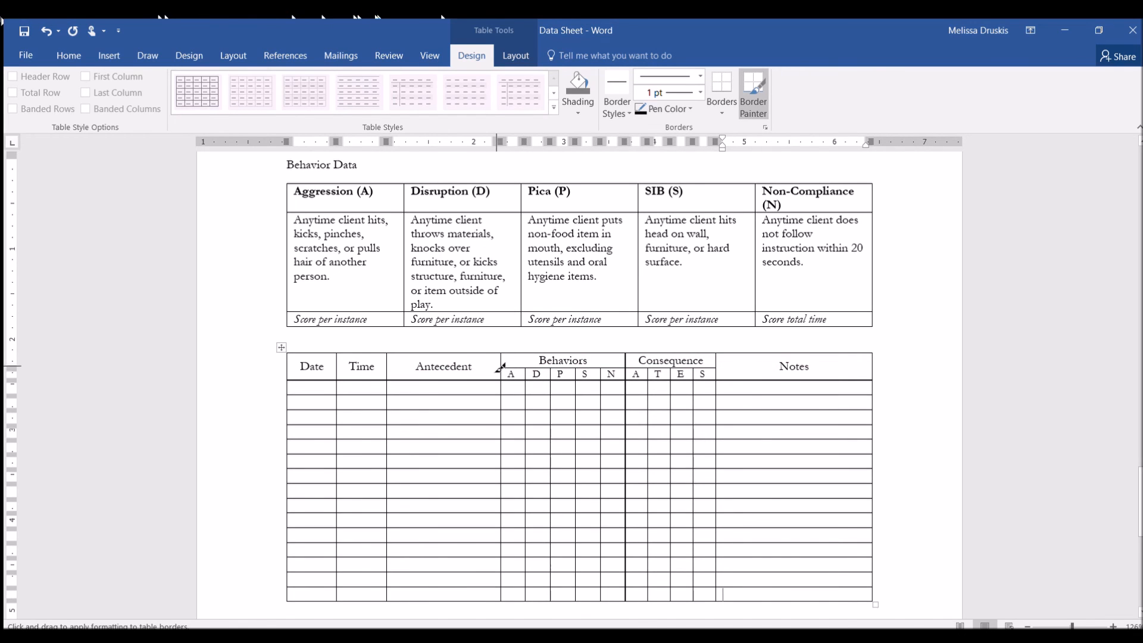
drag(499, 367, 506, 598)
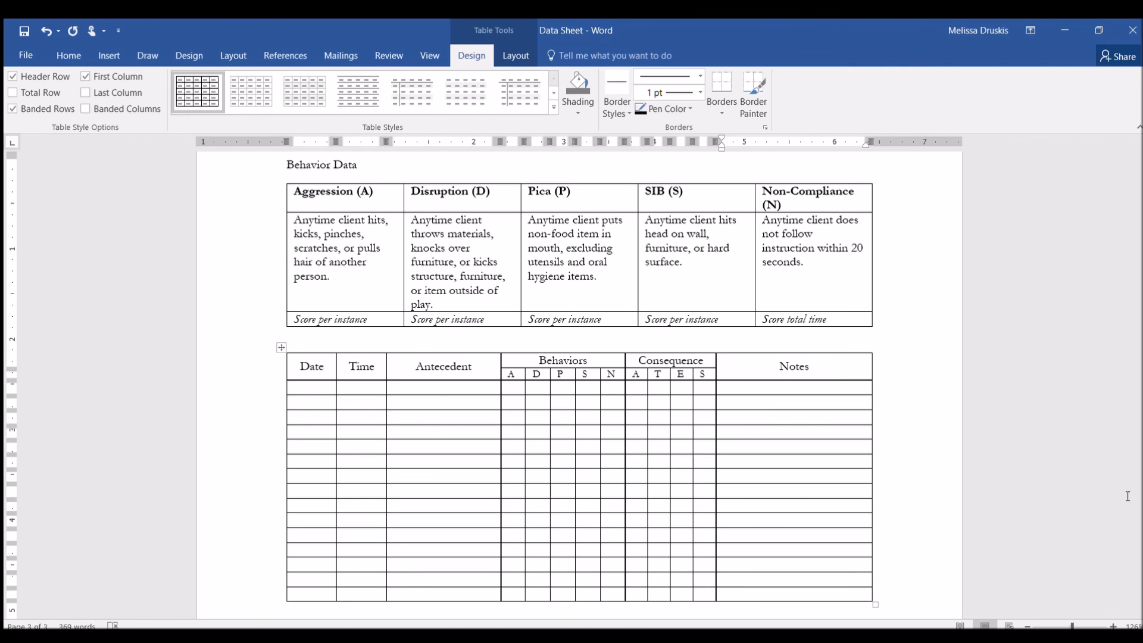
click(722, 594)
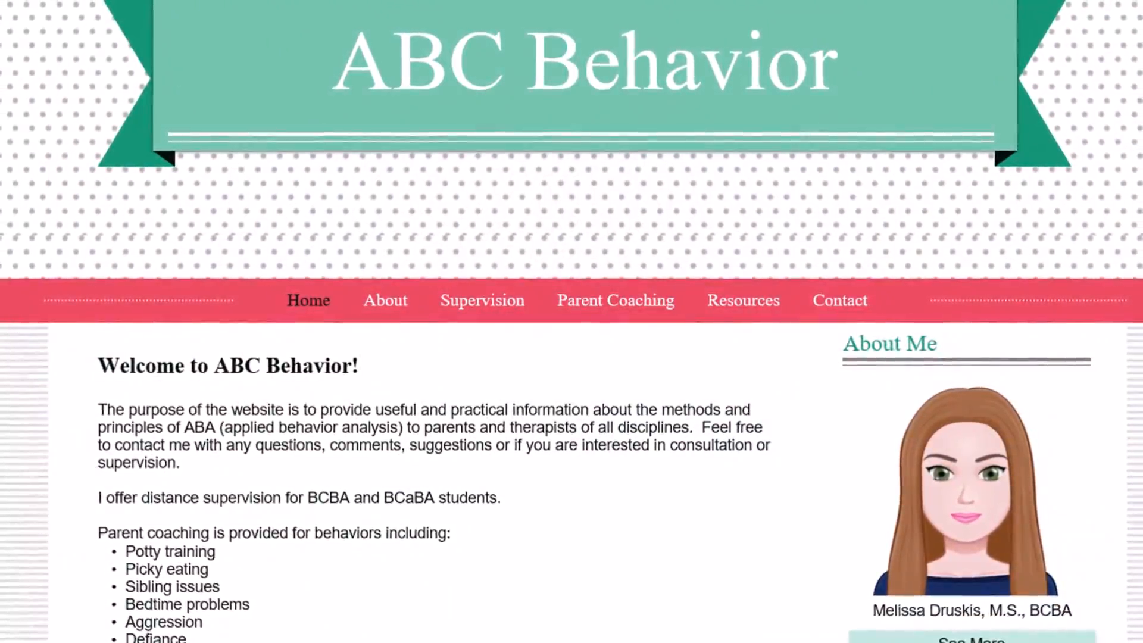
scroll(down, 3)
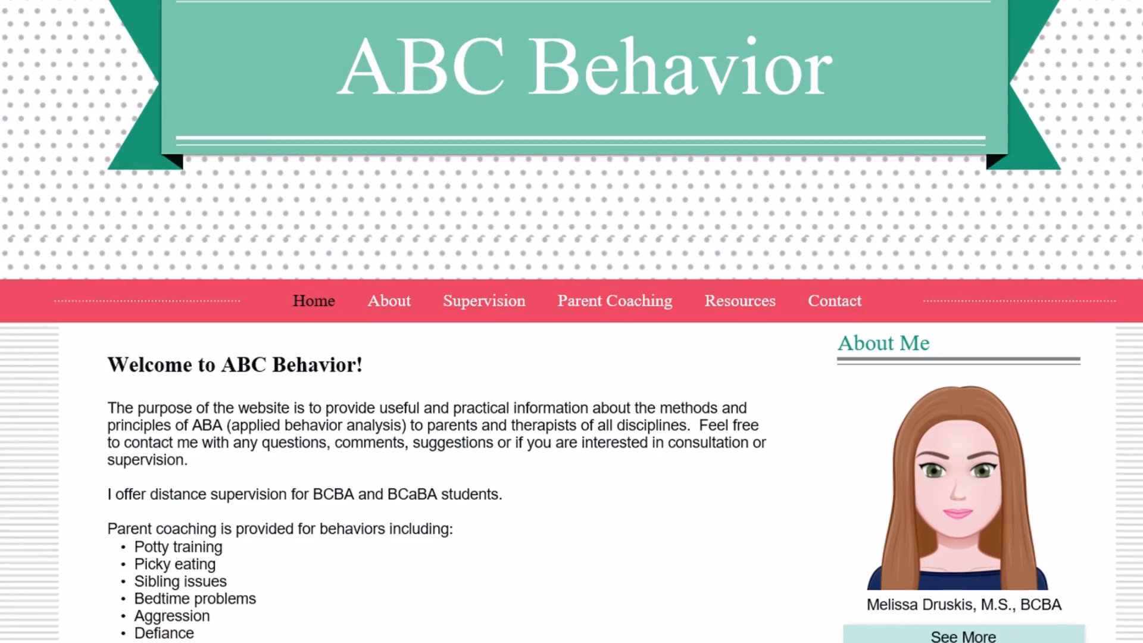
scroll(down, 3)
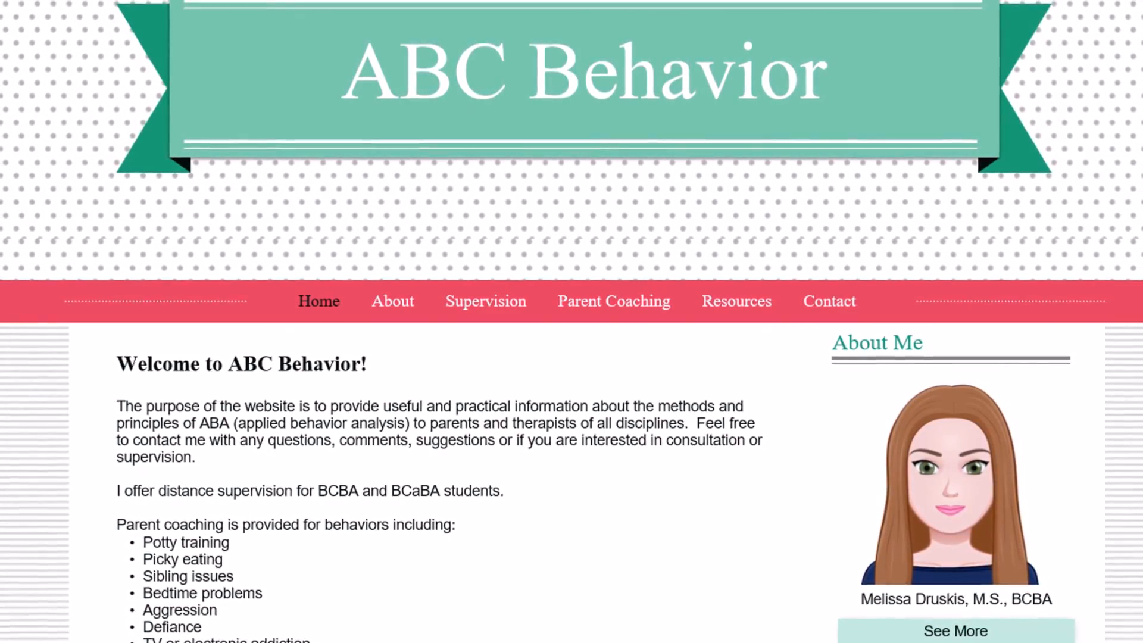